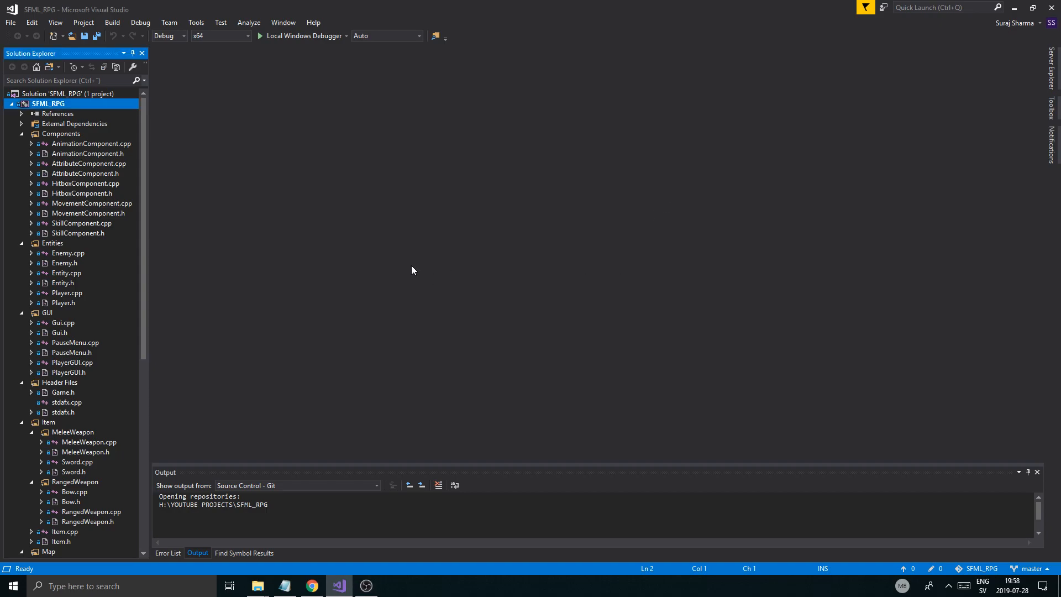
mouse_move(407, 247)
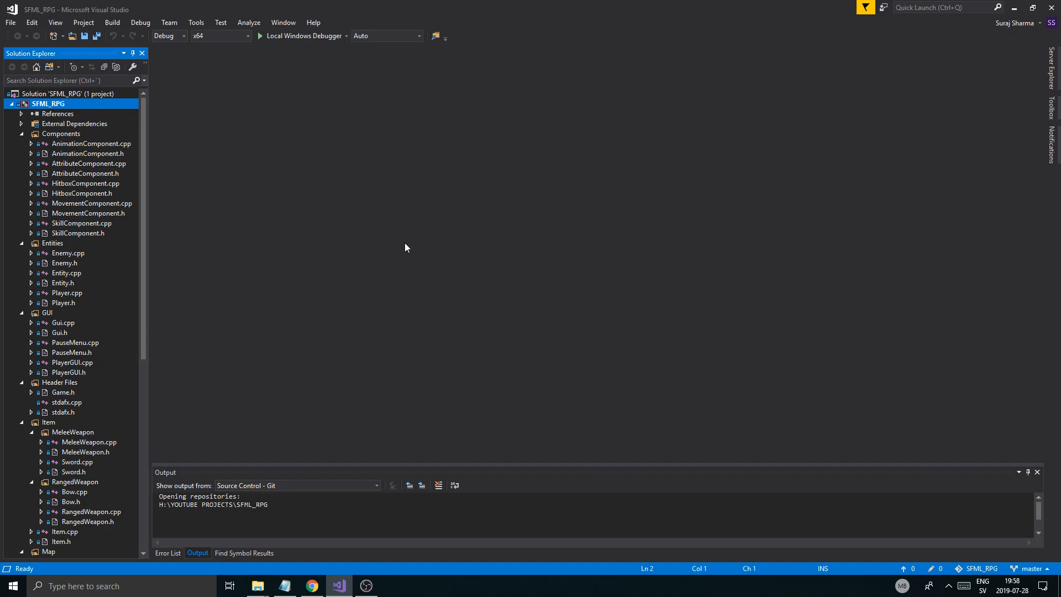
mouse_move(383, 256)
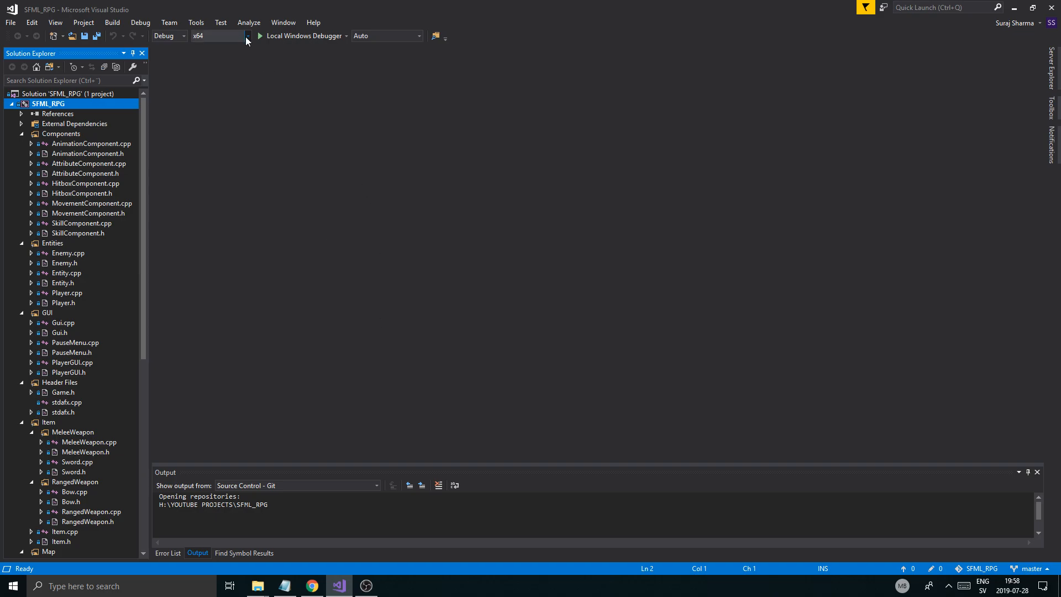
- Set the Solution Platforms dropdown to x86 and browse the project files
click(200, 36)
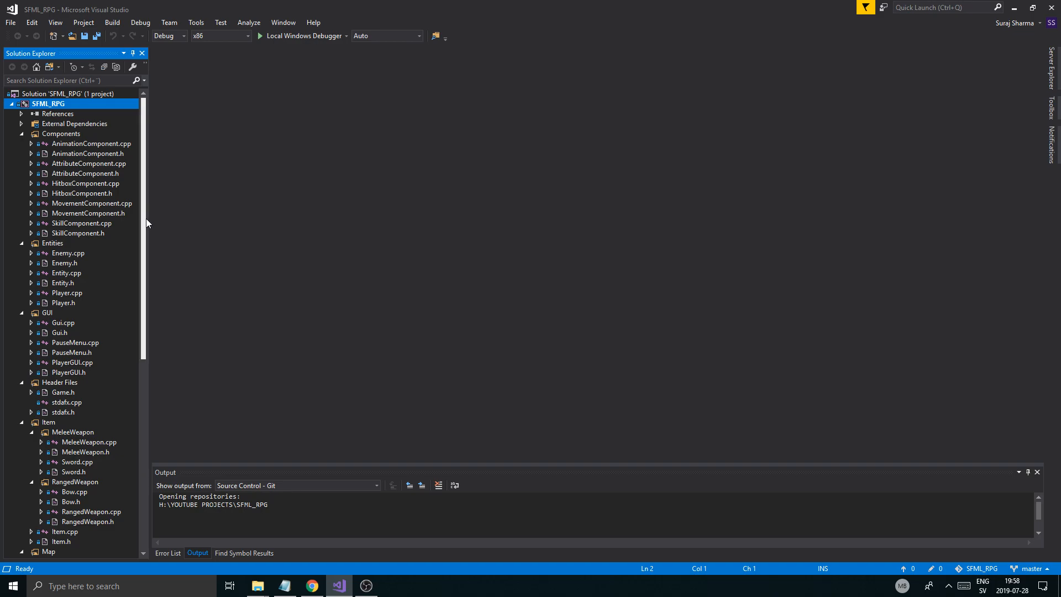
scroll(down, 3)
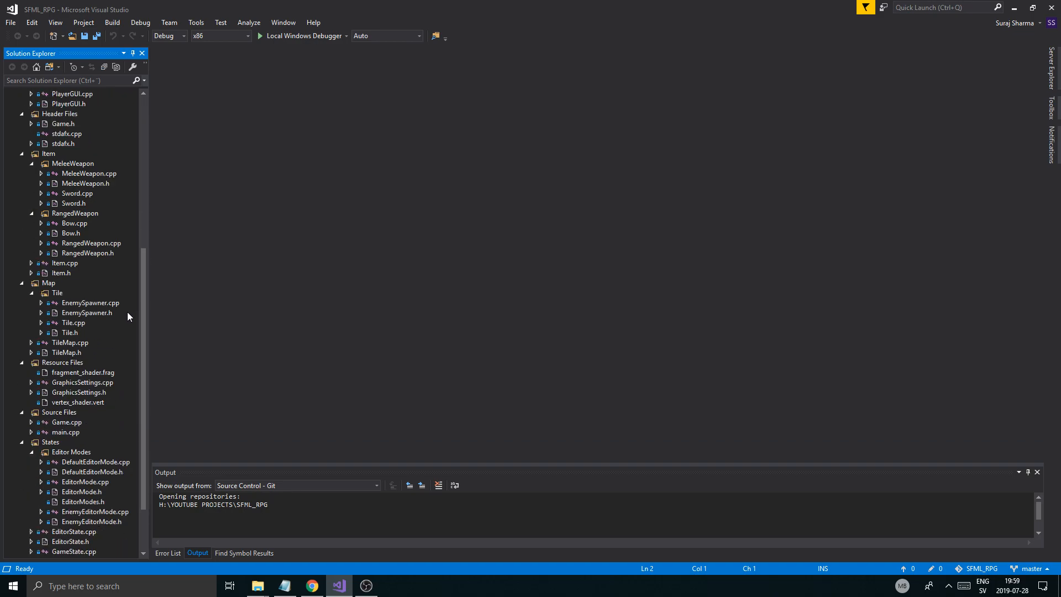
scroll(down, 3)
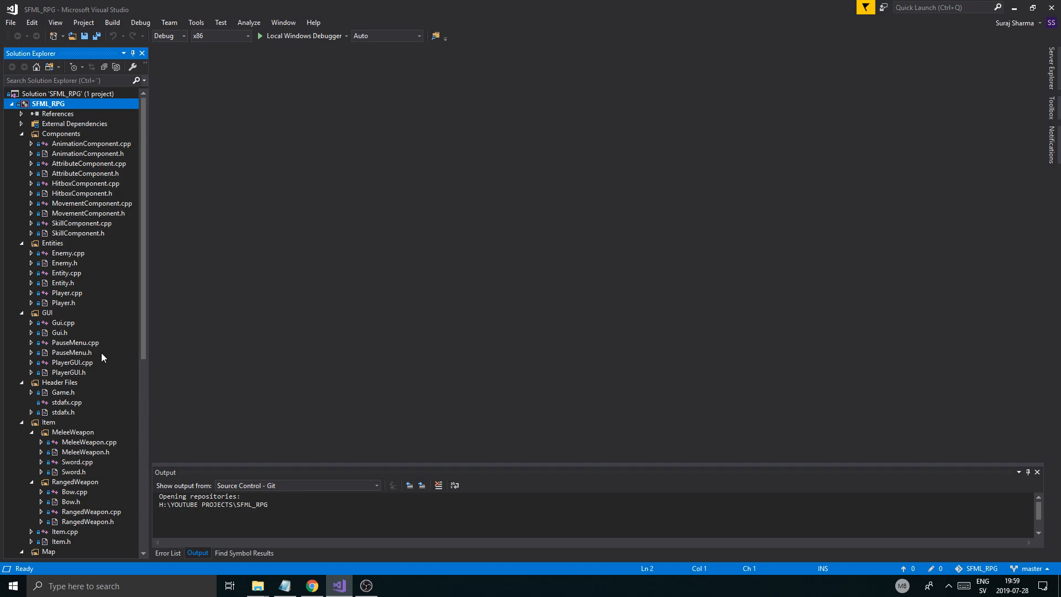
- Add a new filter named 'Enemies' under the Entities folder
right_click(52, 243)
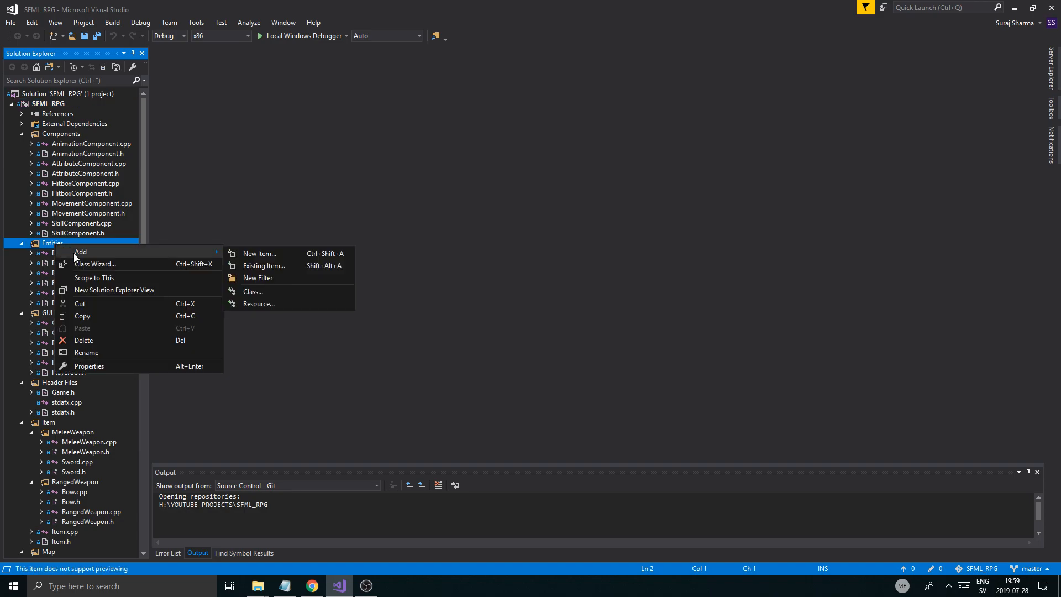
click(259, 278)
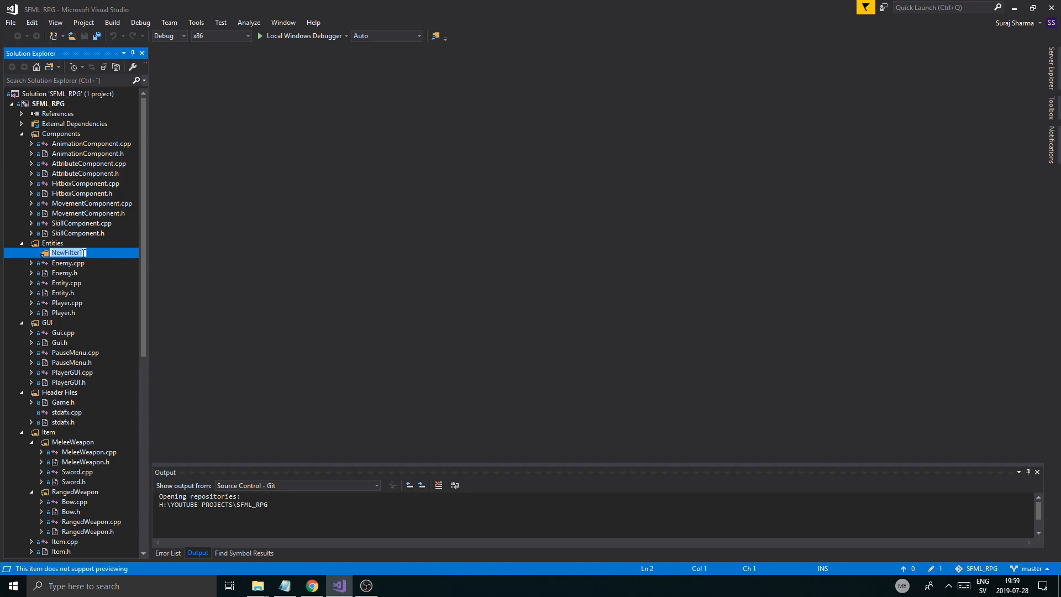
text(Enemi)
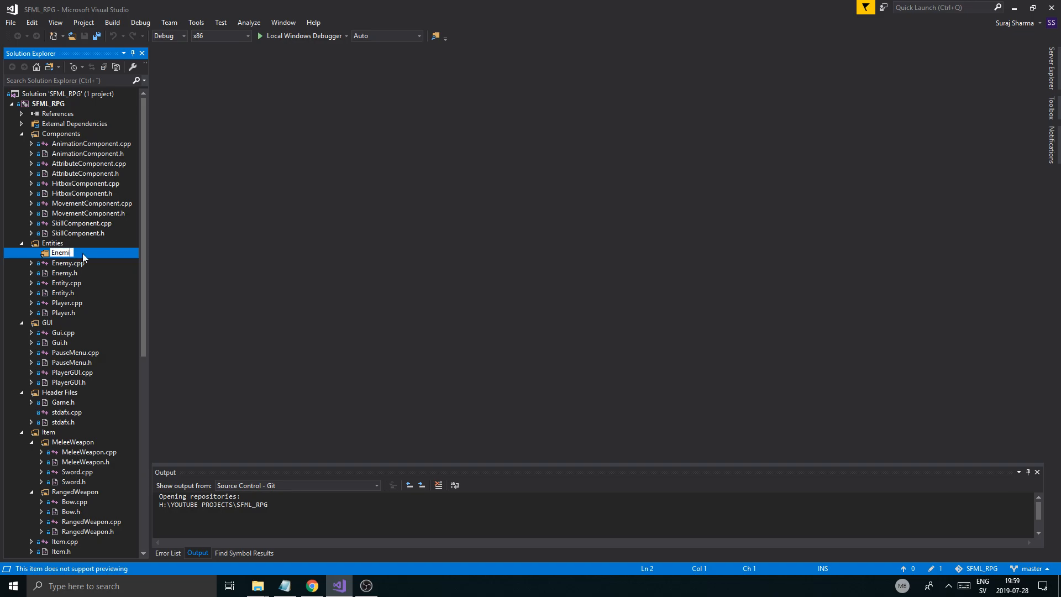
text(es)
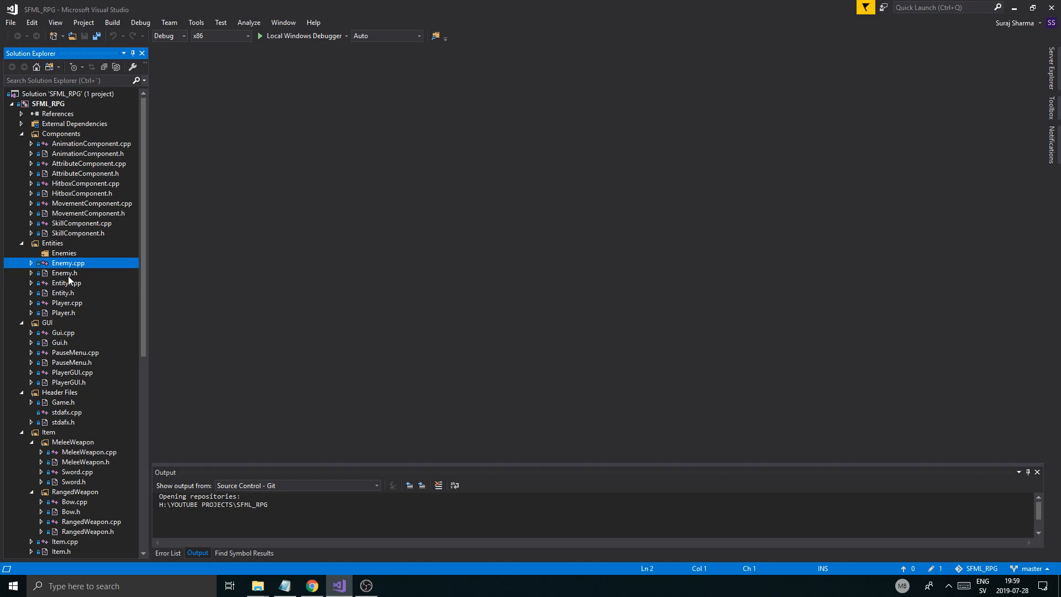
mouse_move(172, 269)
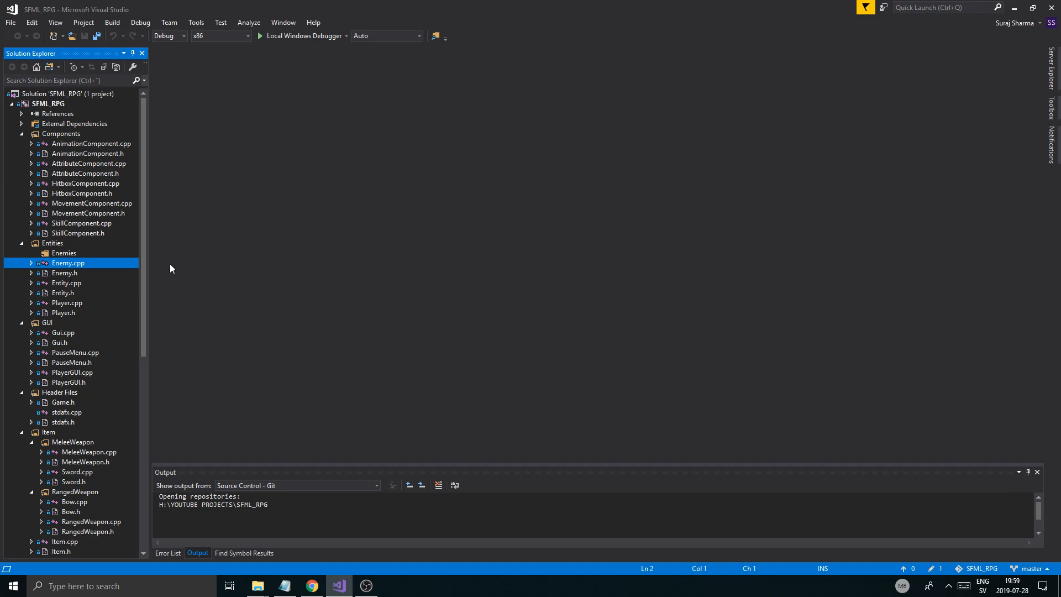
- Move Enemy.cpp and Enemy.h into the Enemies filter and open Enemy.cpp
double_click(64, 273)
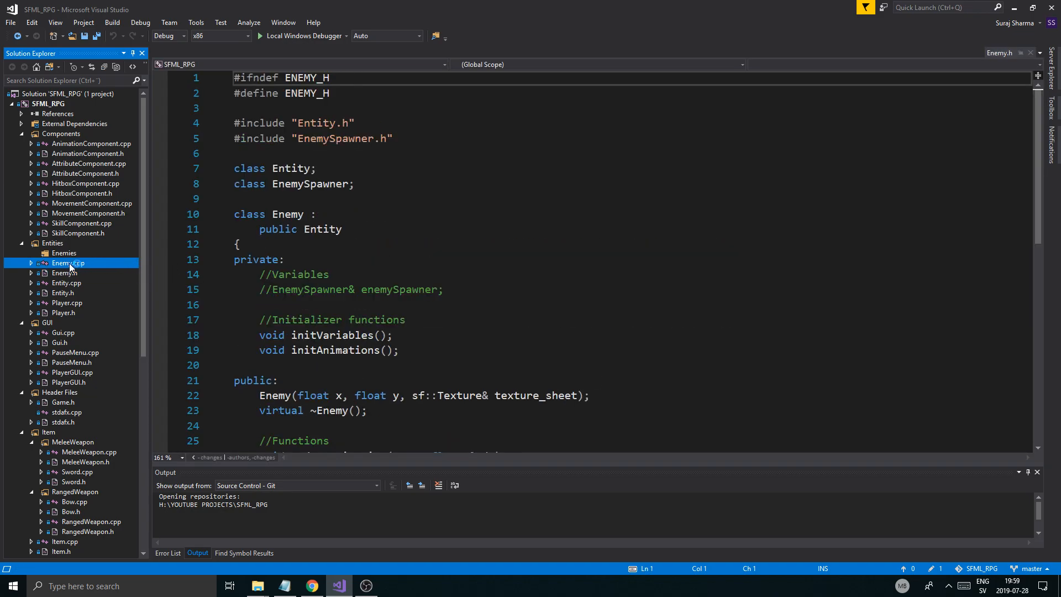
click(66, 262)
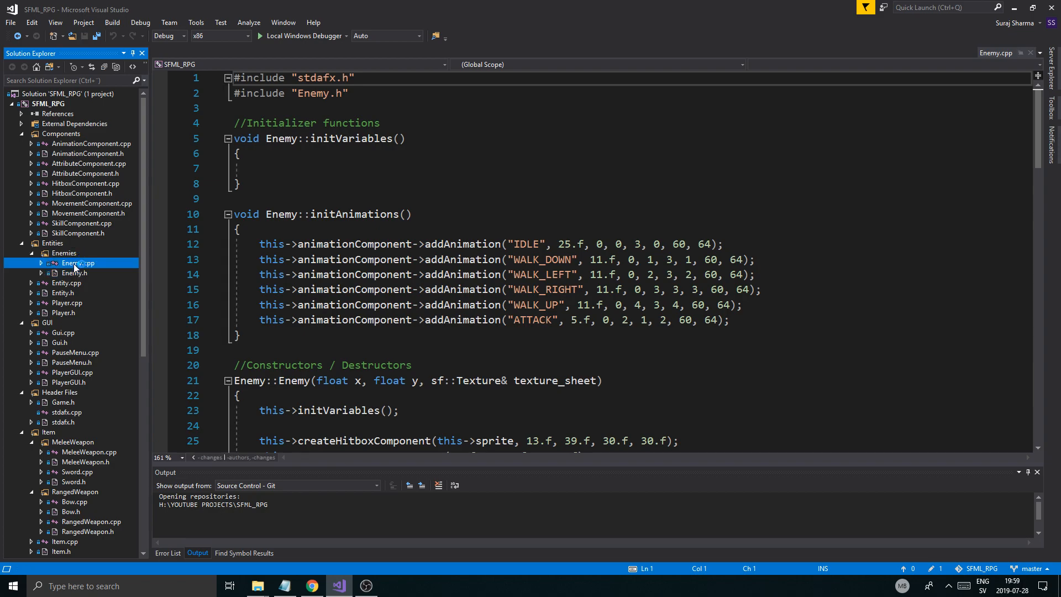
right_click(76, 262)
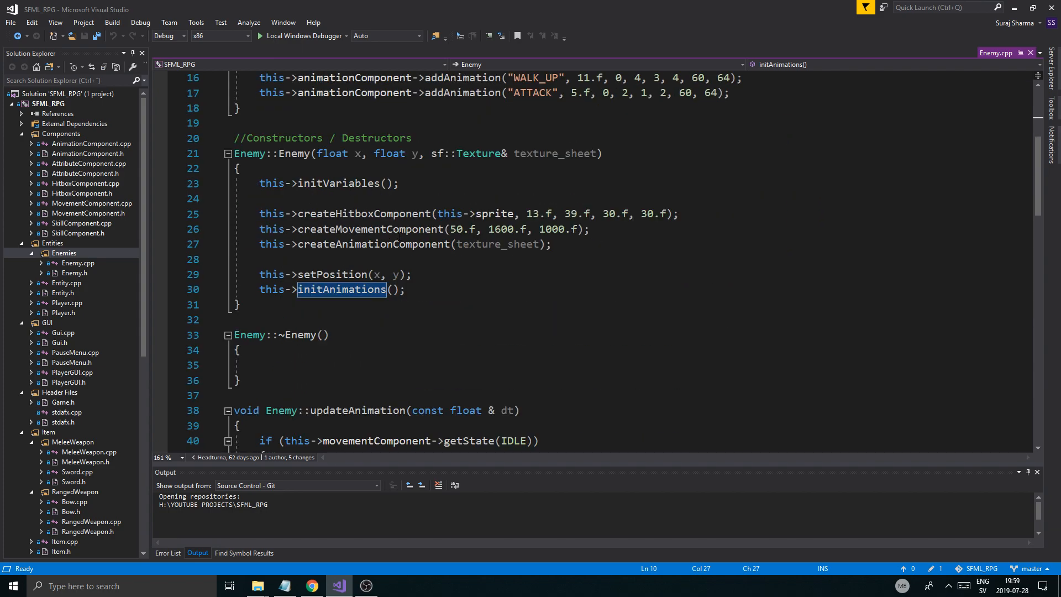
scroll(down, 3)
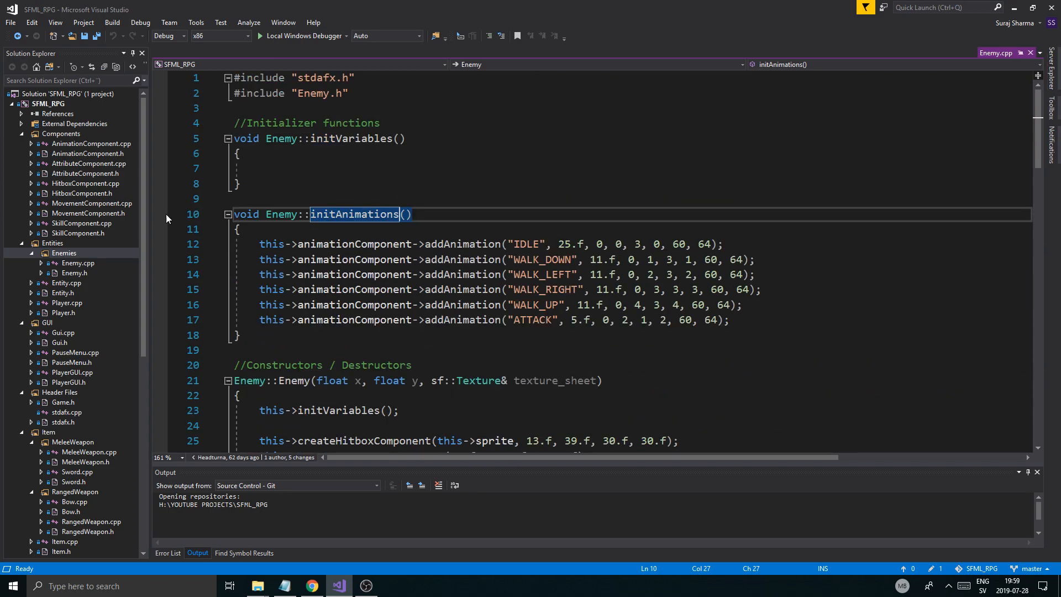
- Add class 'Rat' to Enemies with base class Enemy and a virtual destructor
right_click(63, 253)
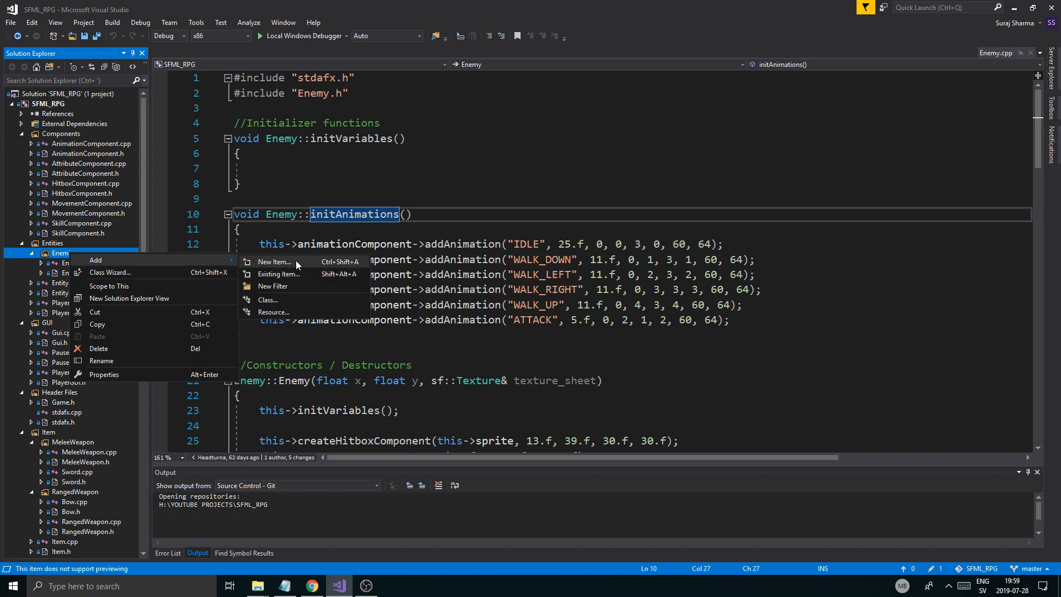
click(268, 299)
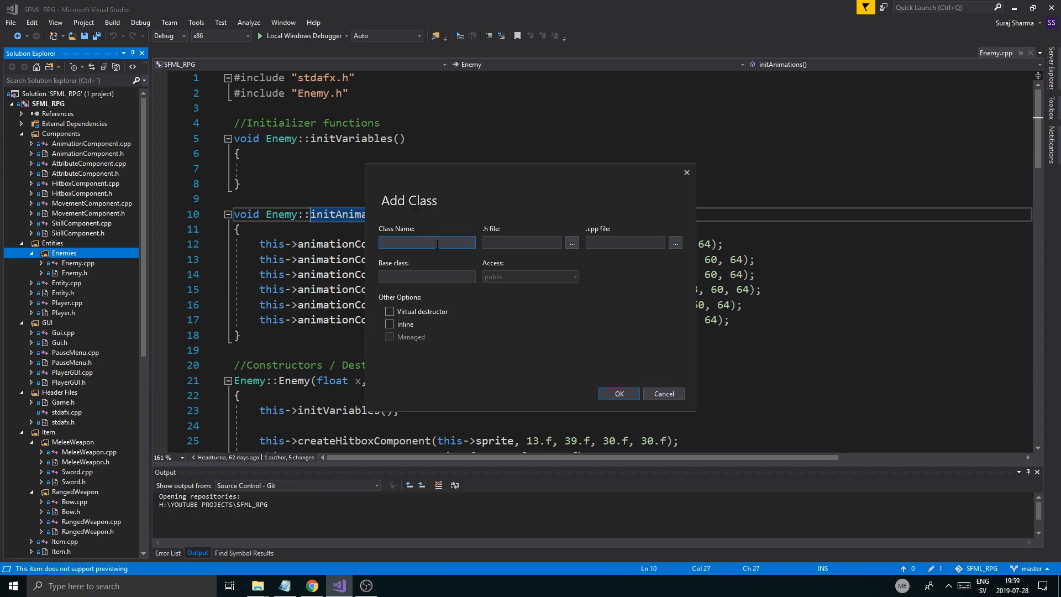
text(Rad_)
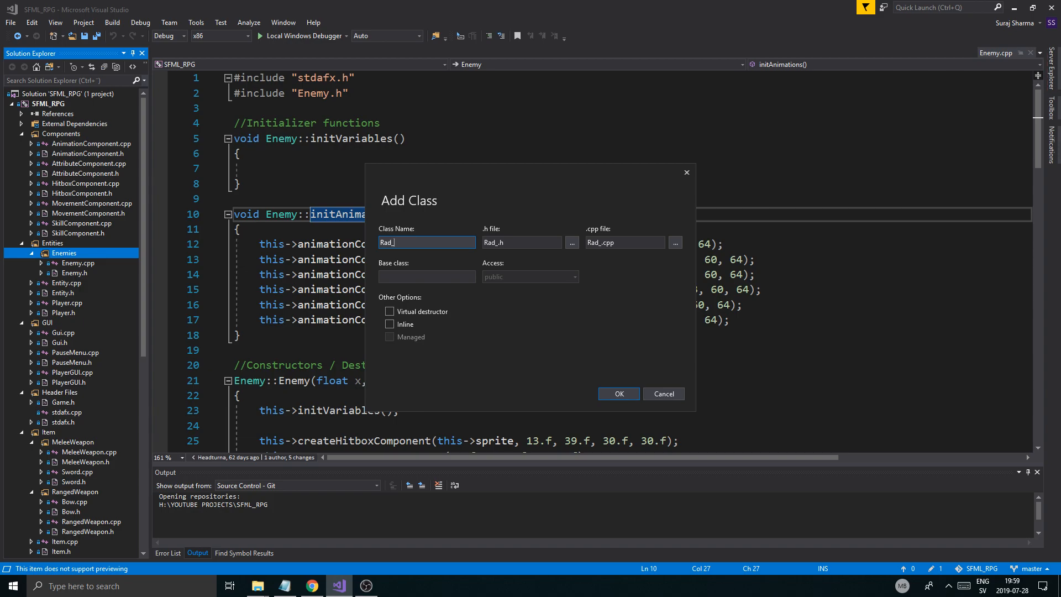
text(at_1)
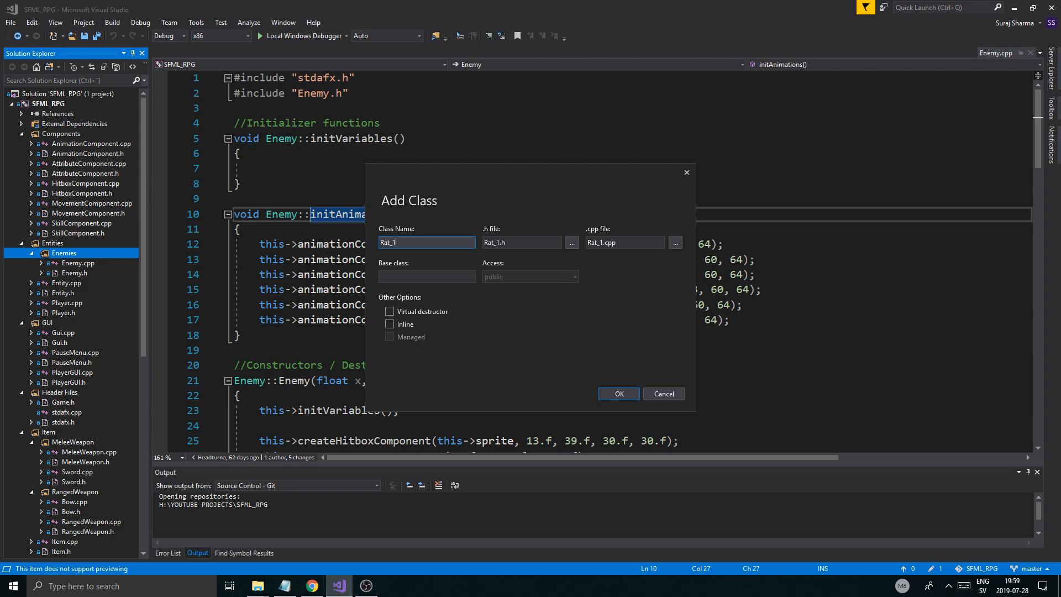
click(426, 276)
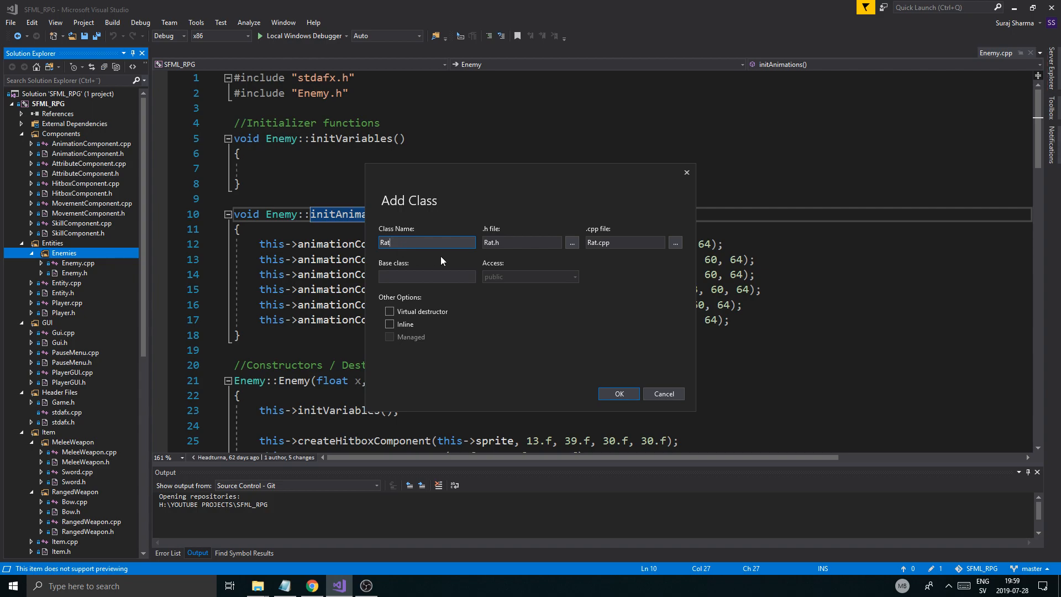
click(389, 311)
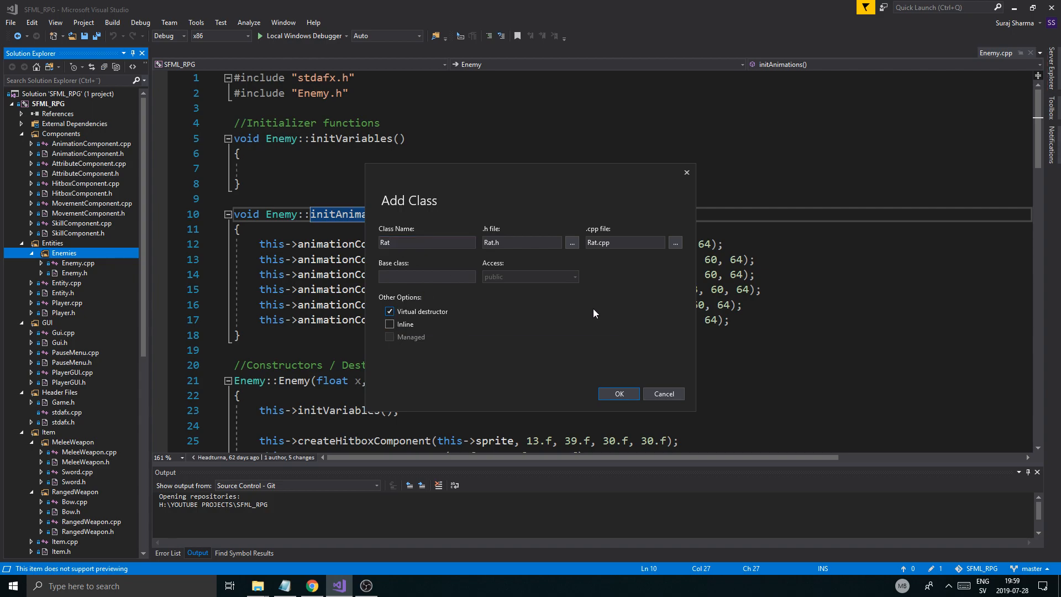
text(Enem)
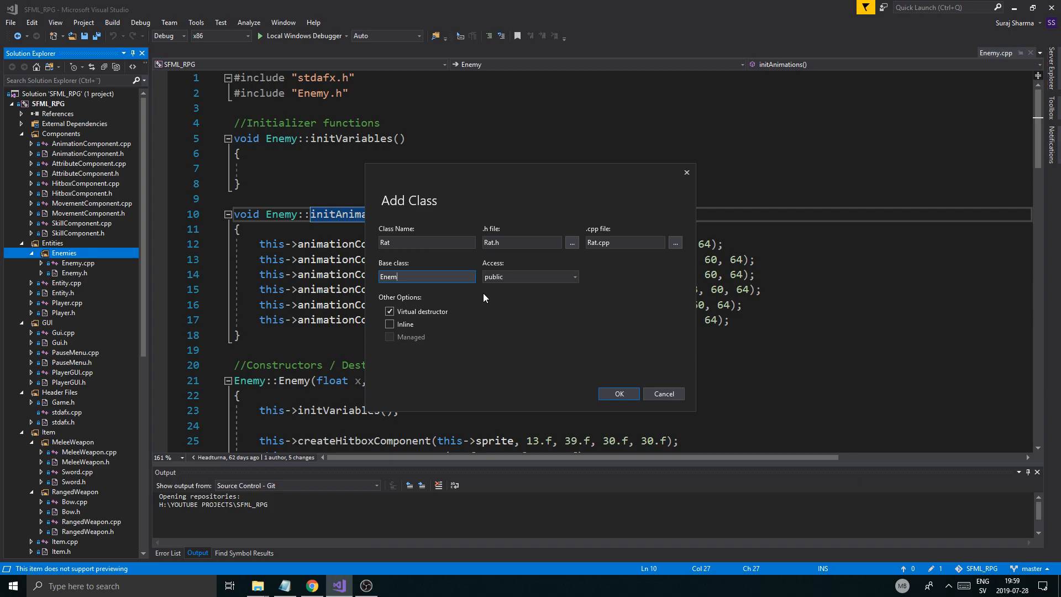
click(618, 394)
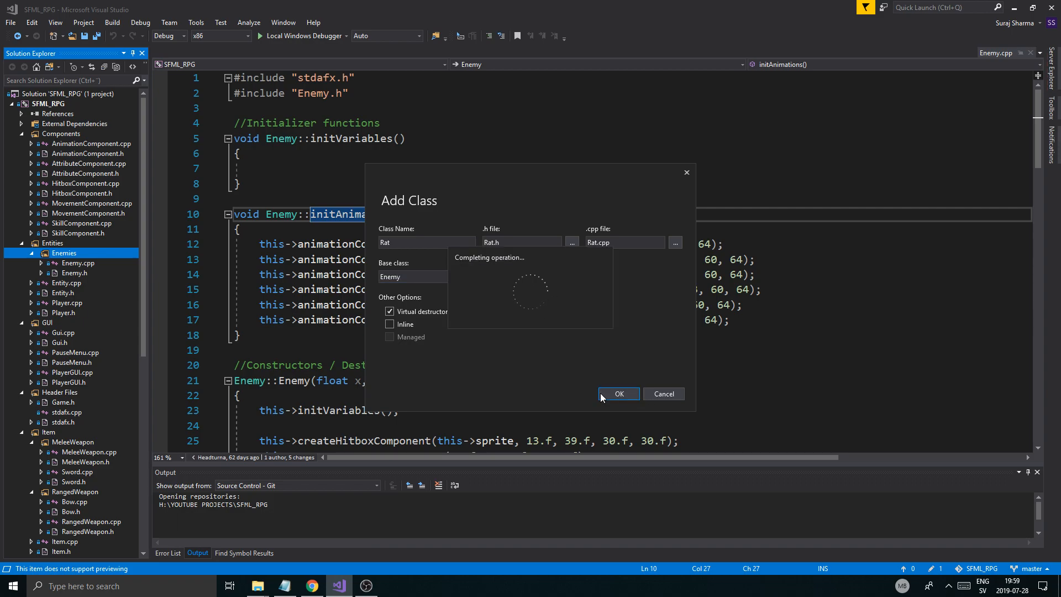
click(618, 394)
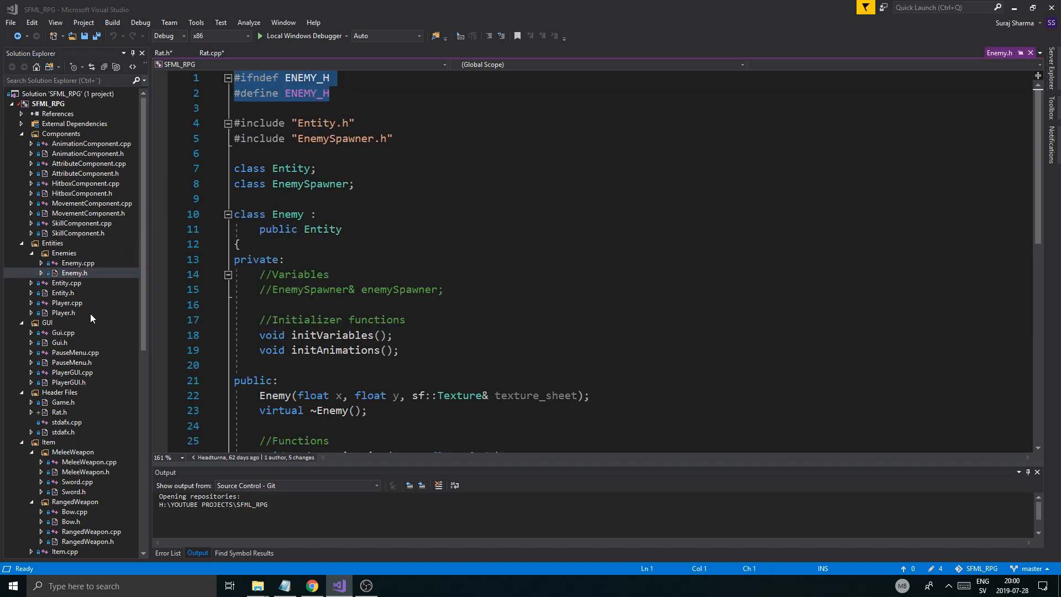
- Drag Rat.h and Rat.cpp into the Enemies filter and open Rat.cpp
scroll(down, 3)
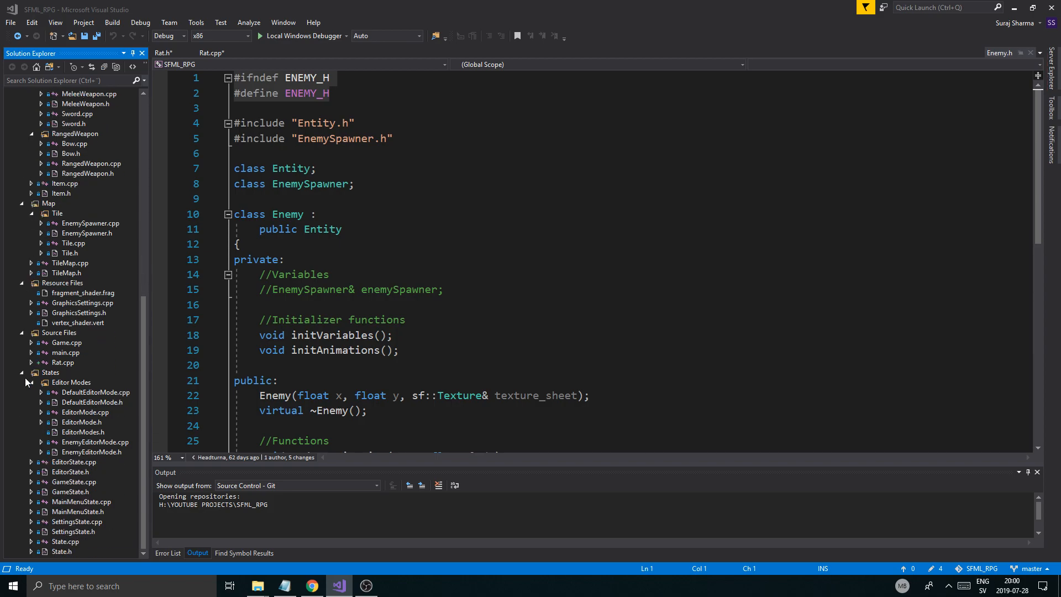
click(81, 302)
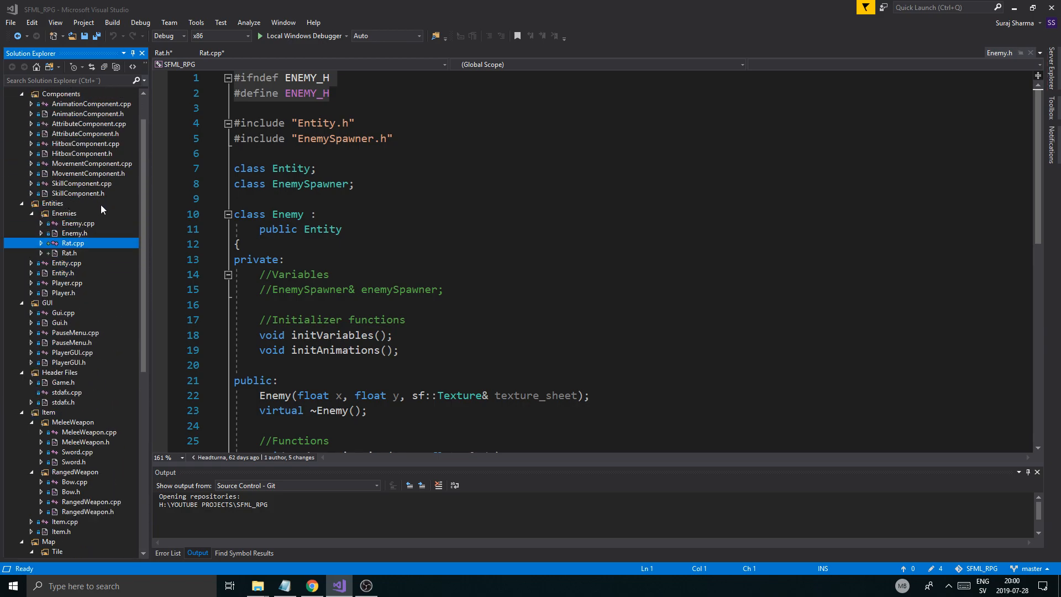
click(210, 53)
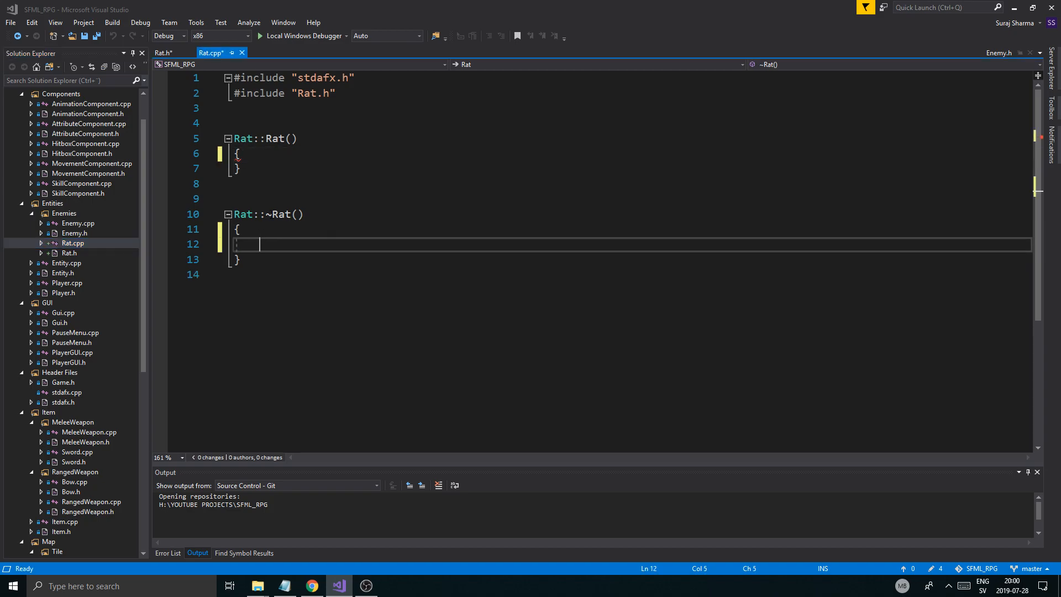
- Close Rat.h's RAT_H include guard with '#endif //!RAT_H' and save
click(75, 233)
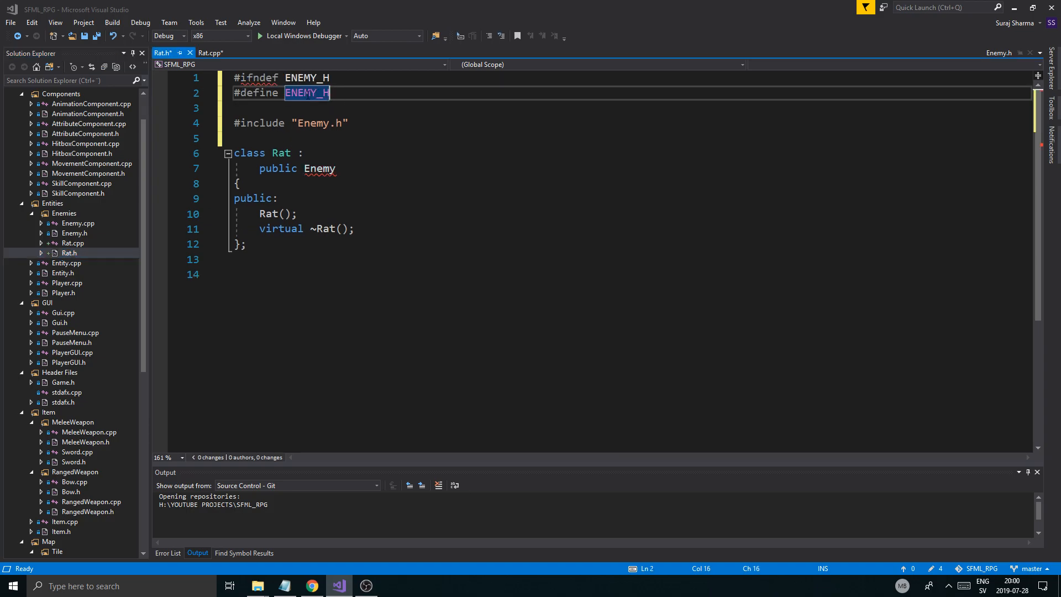
text(RAT_H)
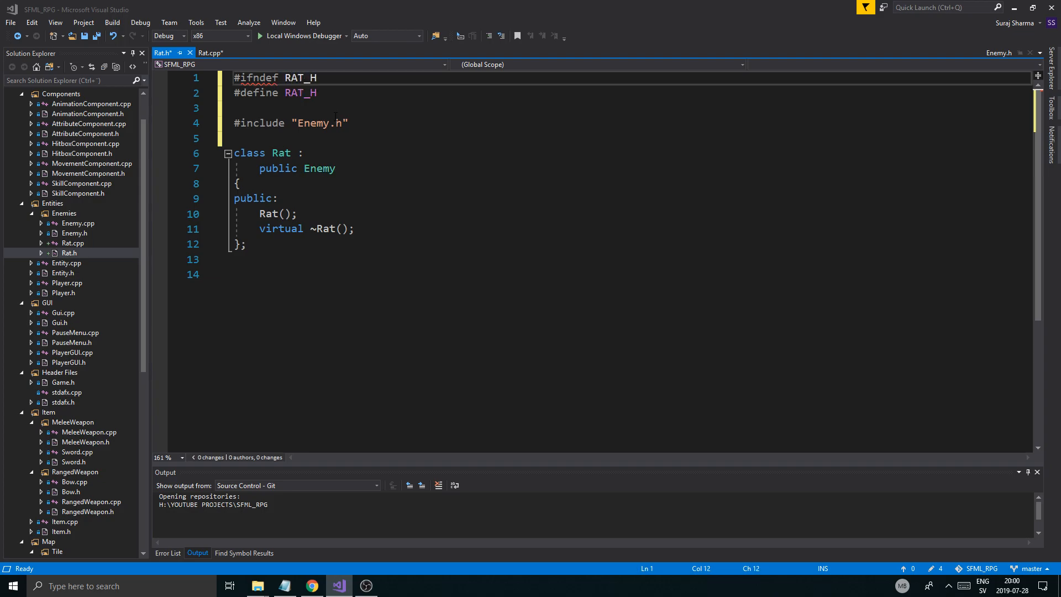
text(#end)
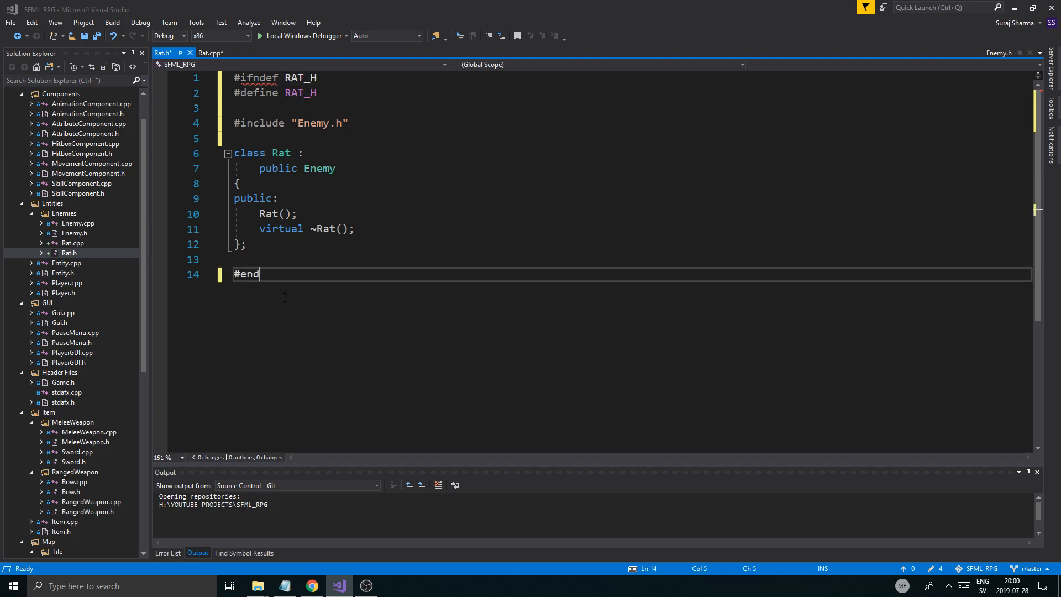
key(Backspace)
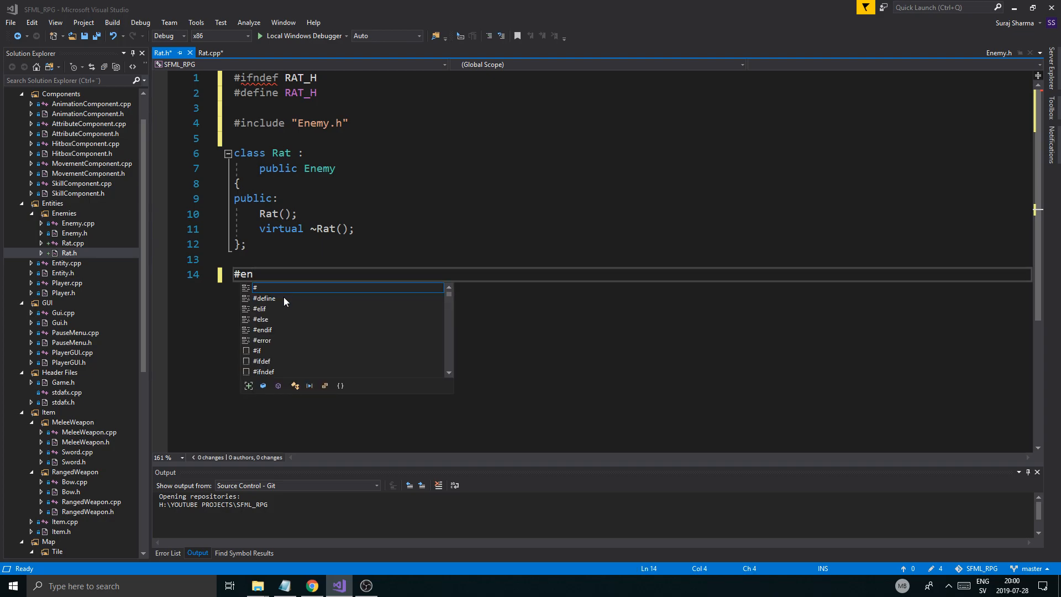
text(if)
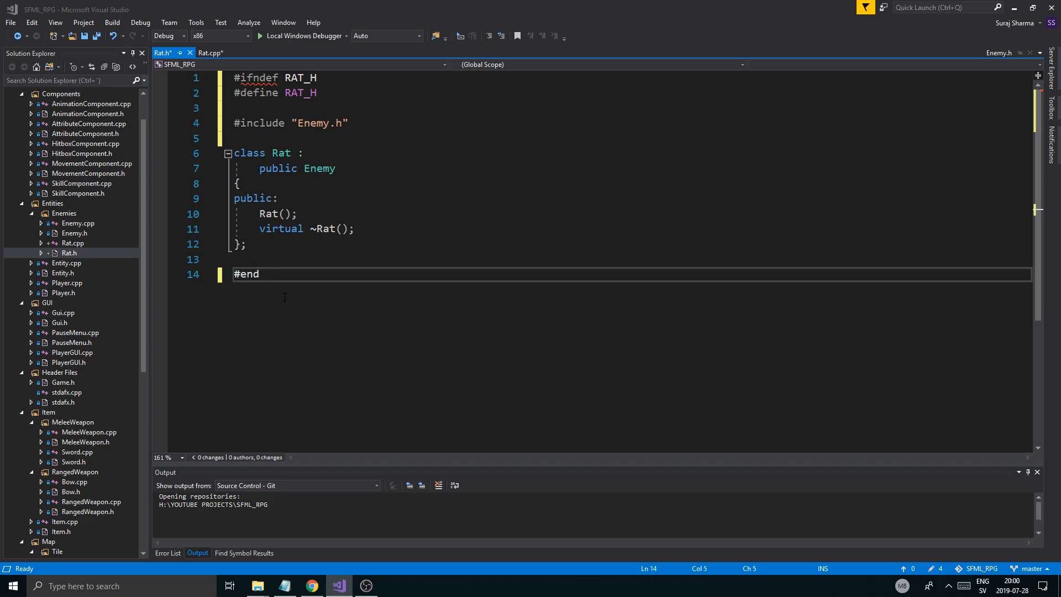
text(if)
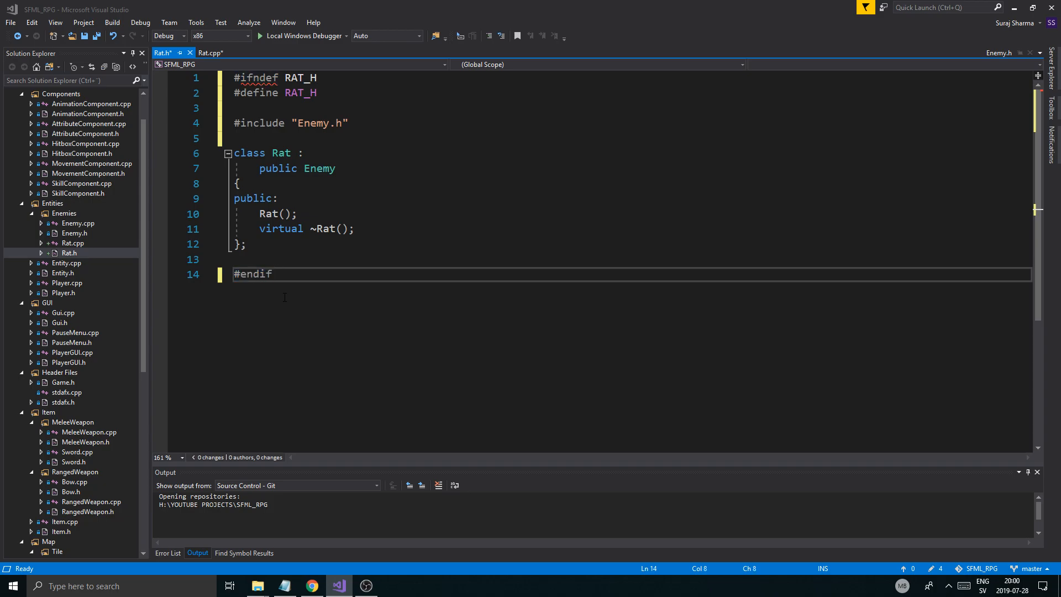
text(//!RAT:)
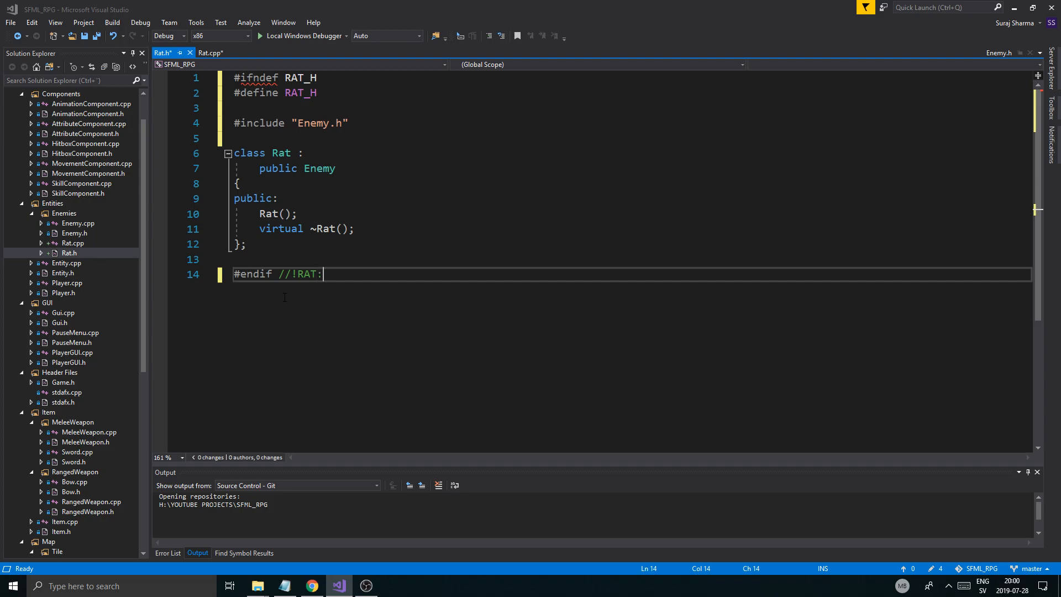
text(H)
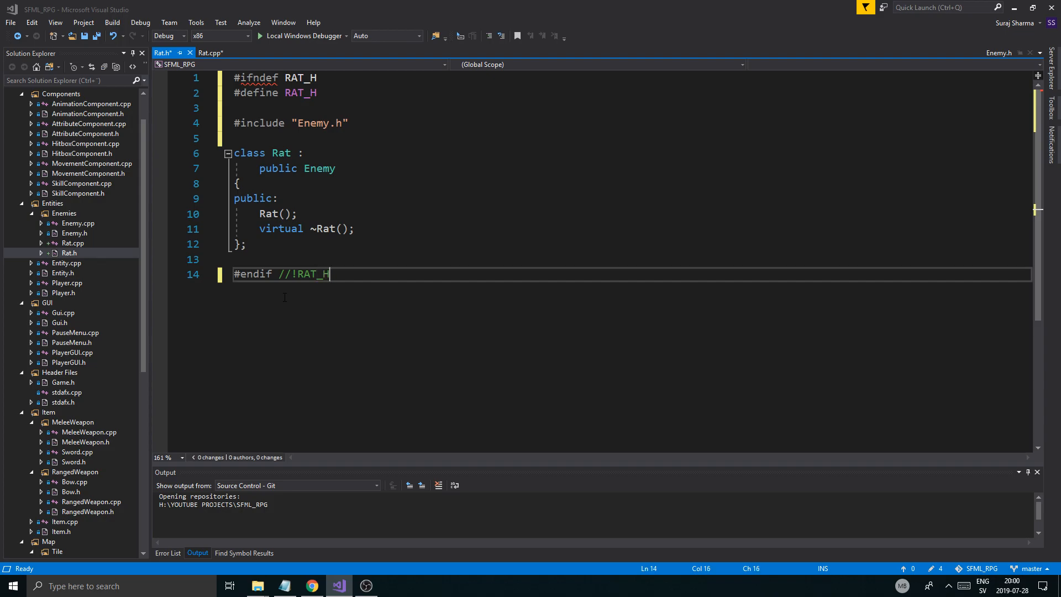
click(208, 53)
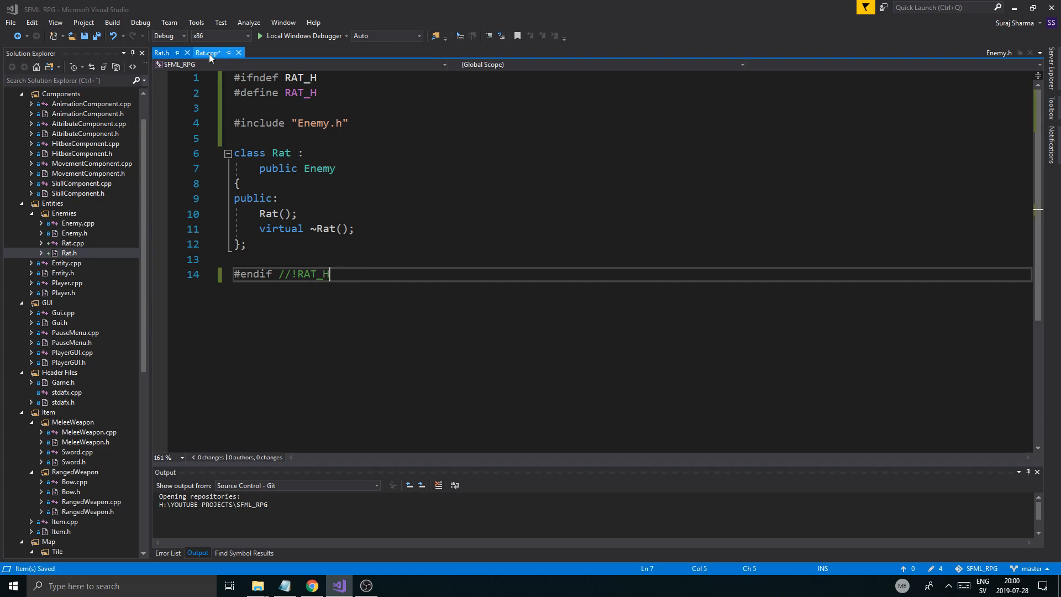
- Append ': Enemy()' to Rat::Rat() in Rat.cpp and save
click(207, 53)
text(: E)
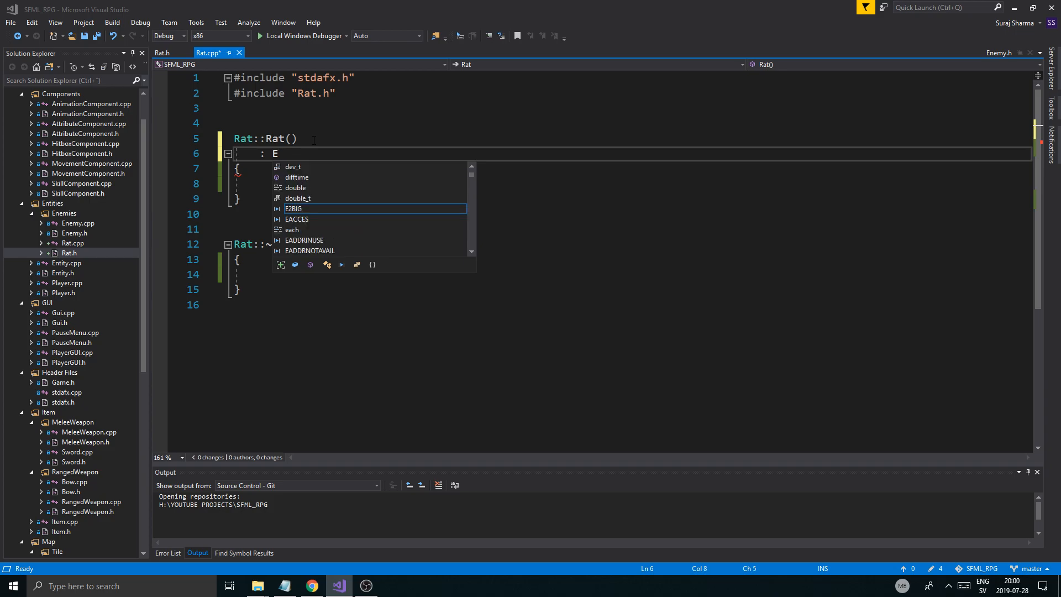
text(nemy();)
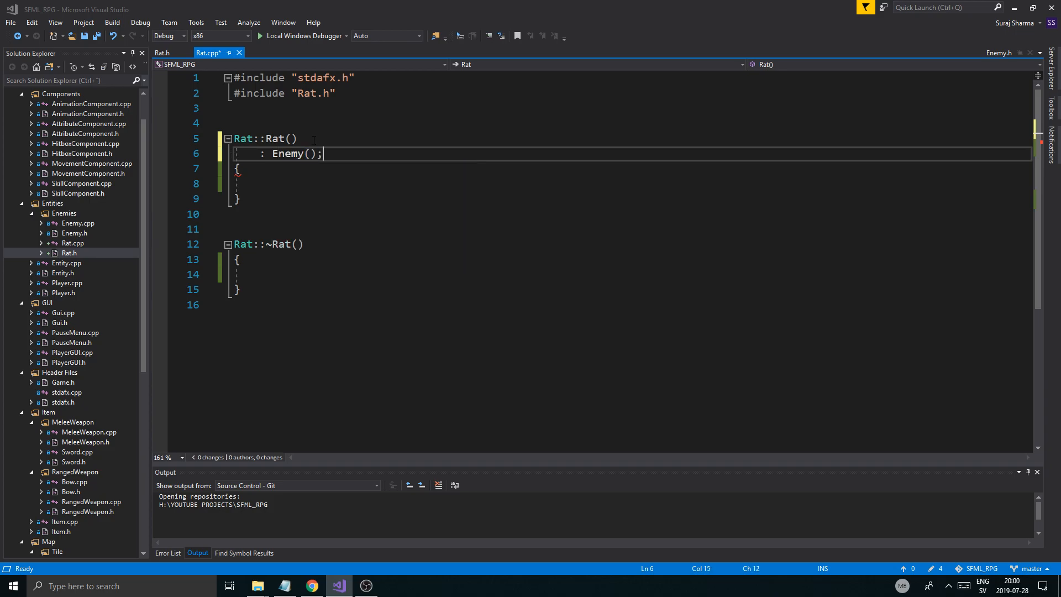
key(BackSpace)
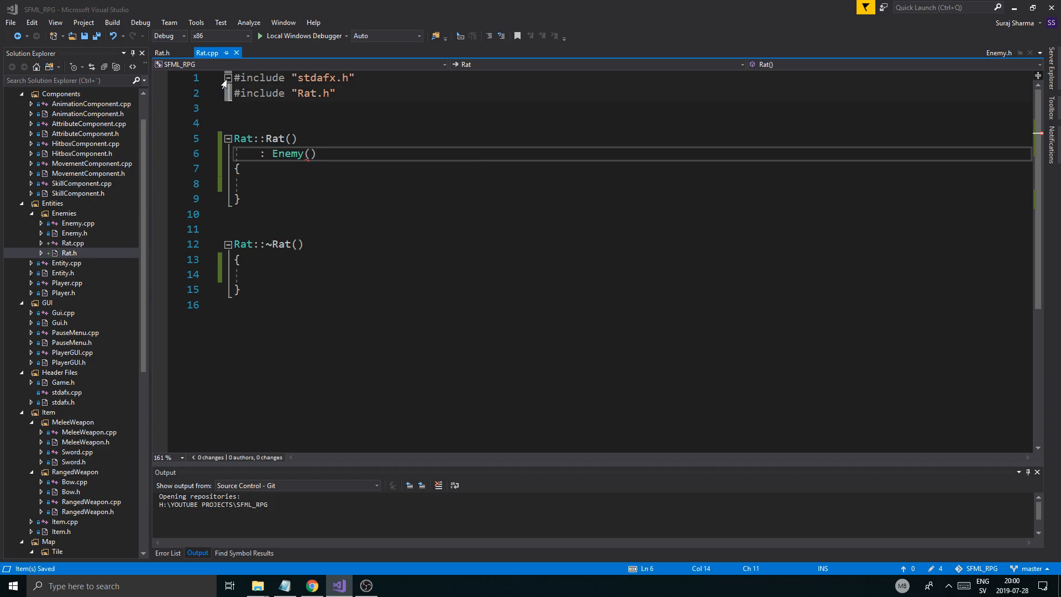
double_click(72, 233)
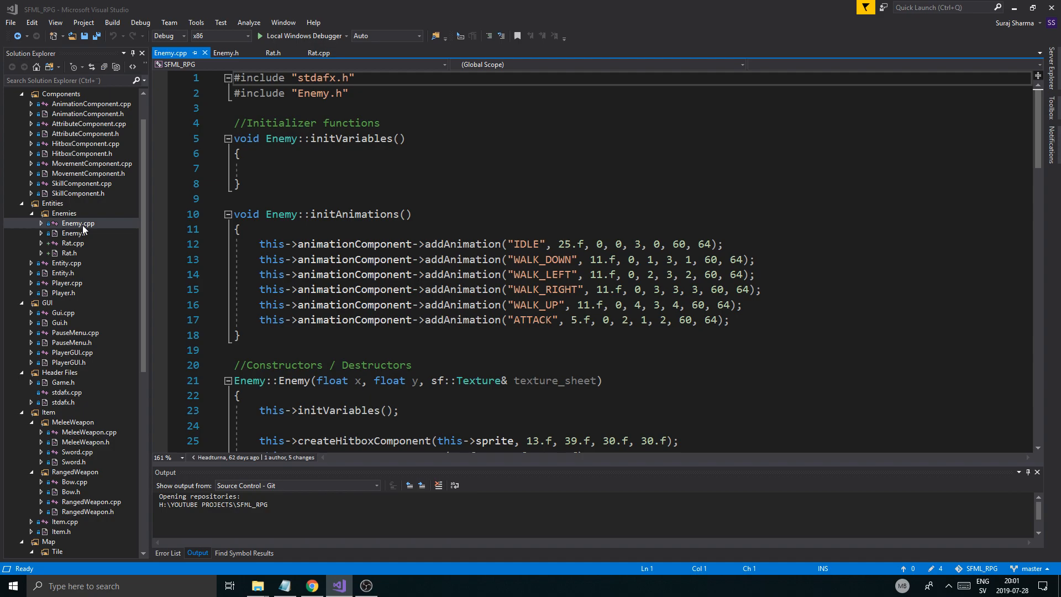
- Make Rat::Rat take (float x, float y, sf::Texture& texture_sheet) and forward them to Enemy
scroll(down, 3)
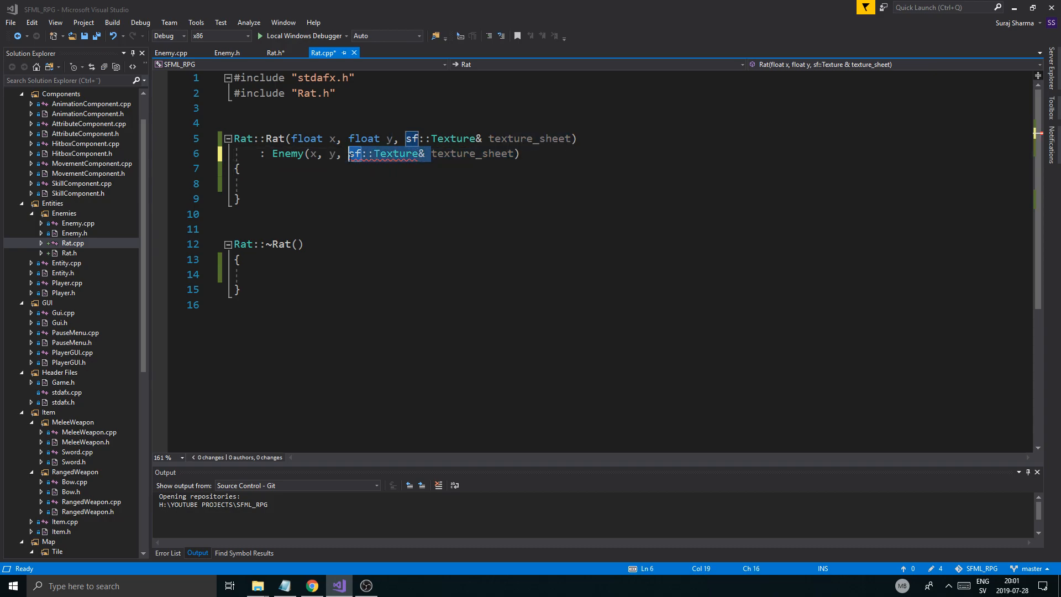
key(Delete)
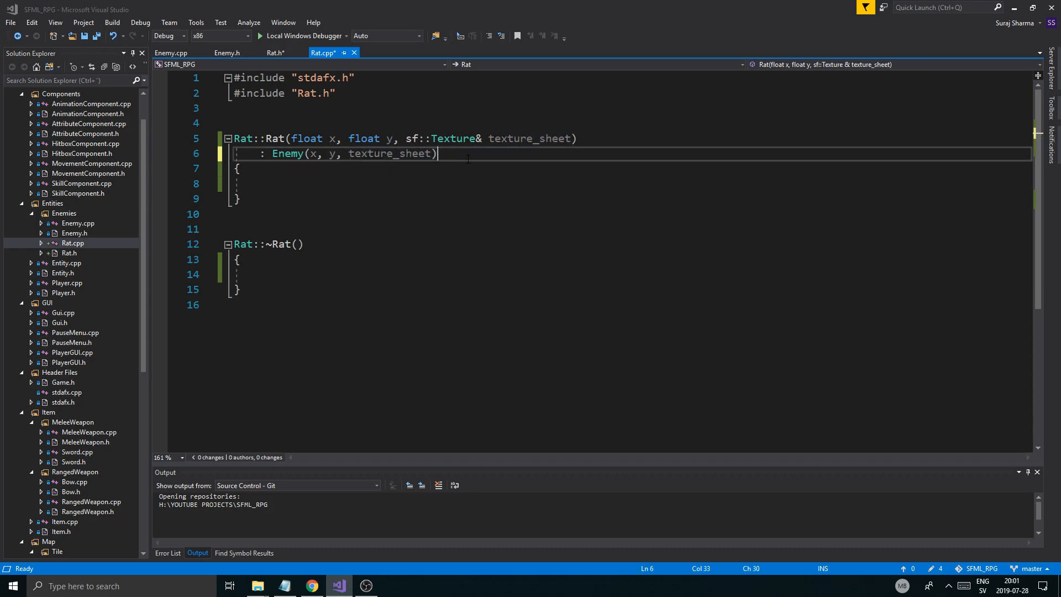
double_click(531, 138)
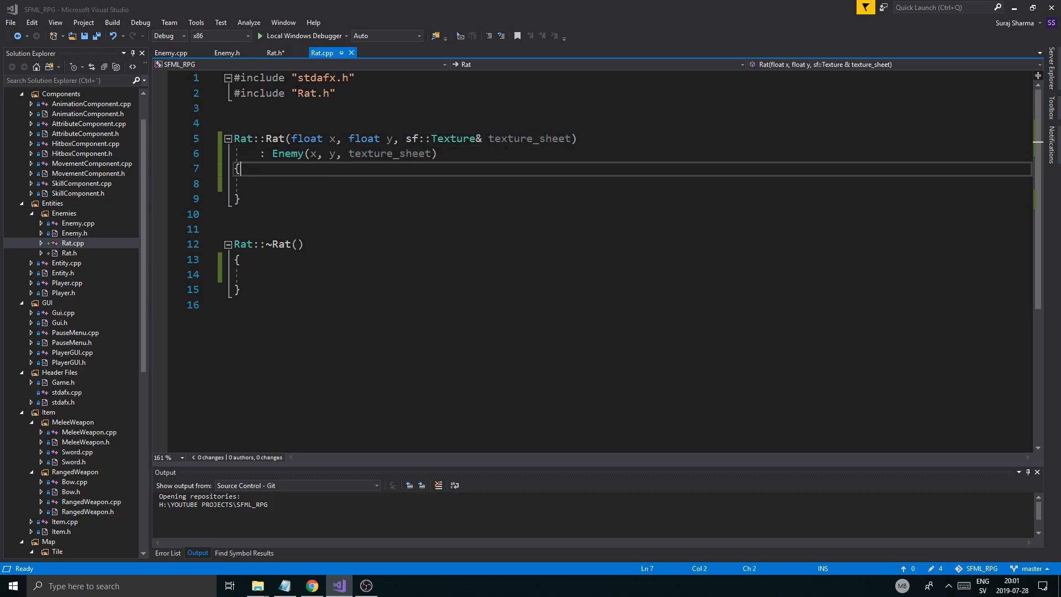
click(275, 53)
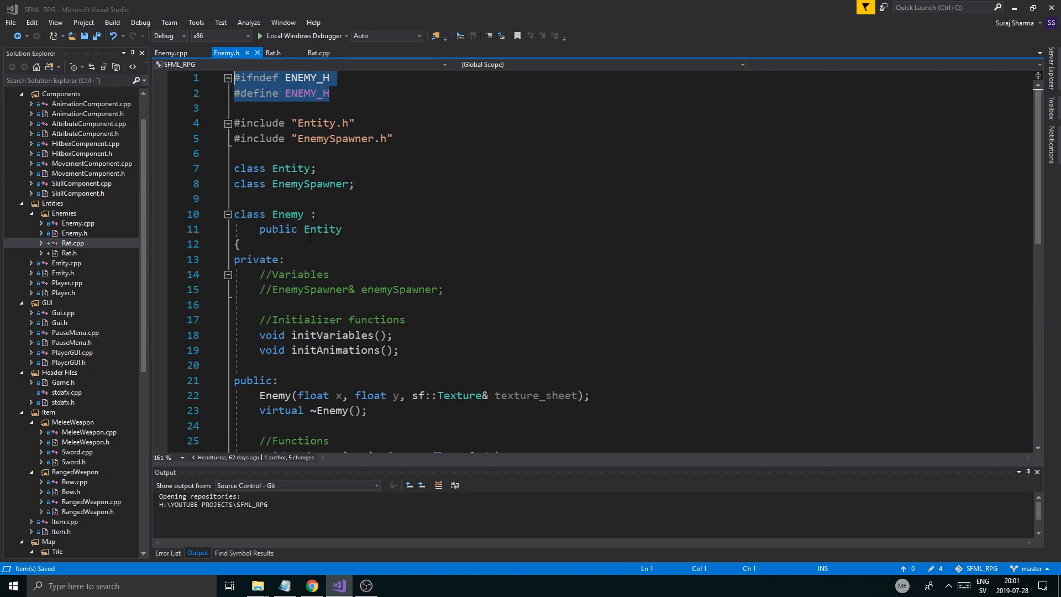
- Prefix updateAnimation, update and render with 'virtual' in Enemy.h and save
scroll(down, 3)
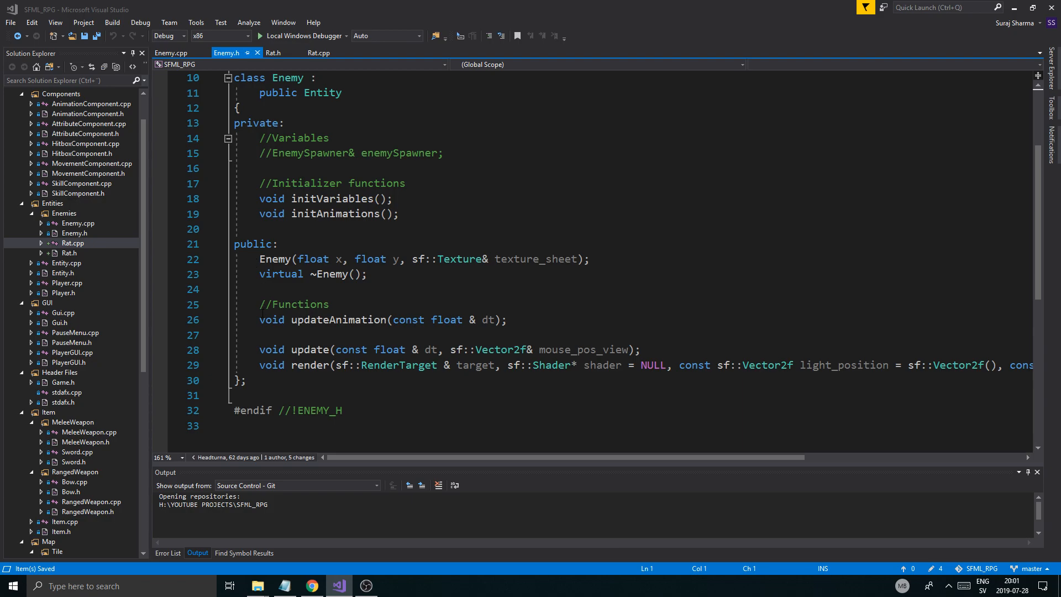
text(virt)
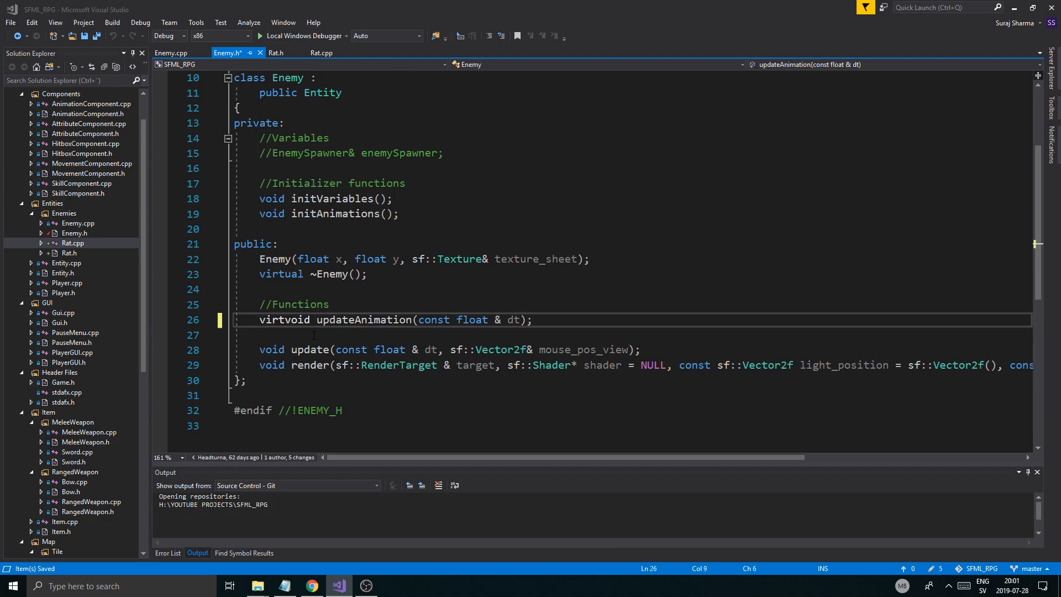
double_click(281, 320)
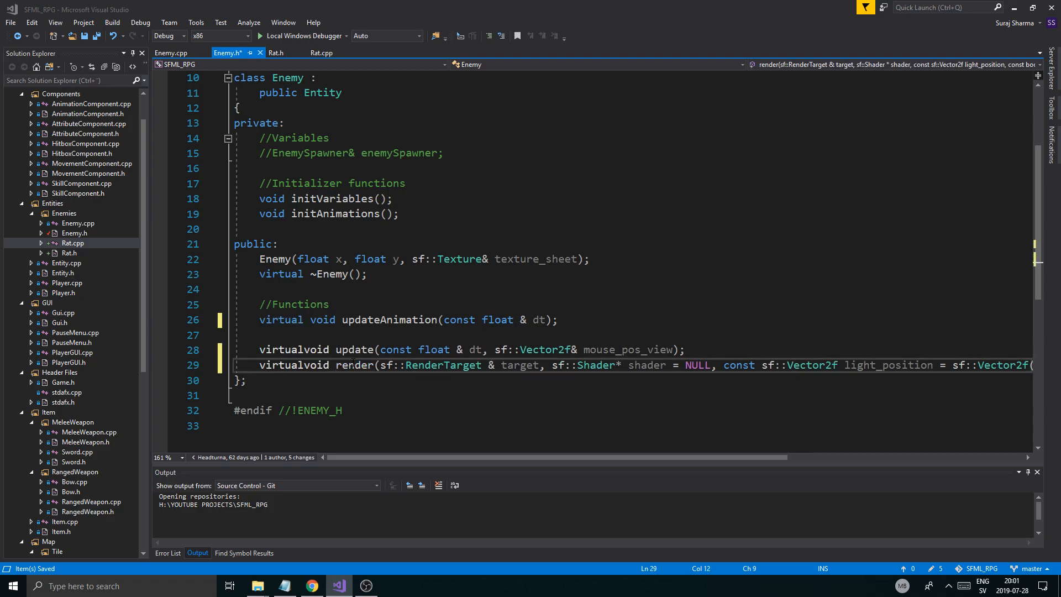
double_click(361, 349)
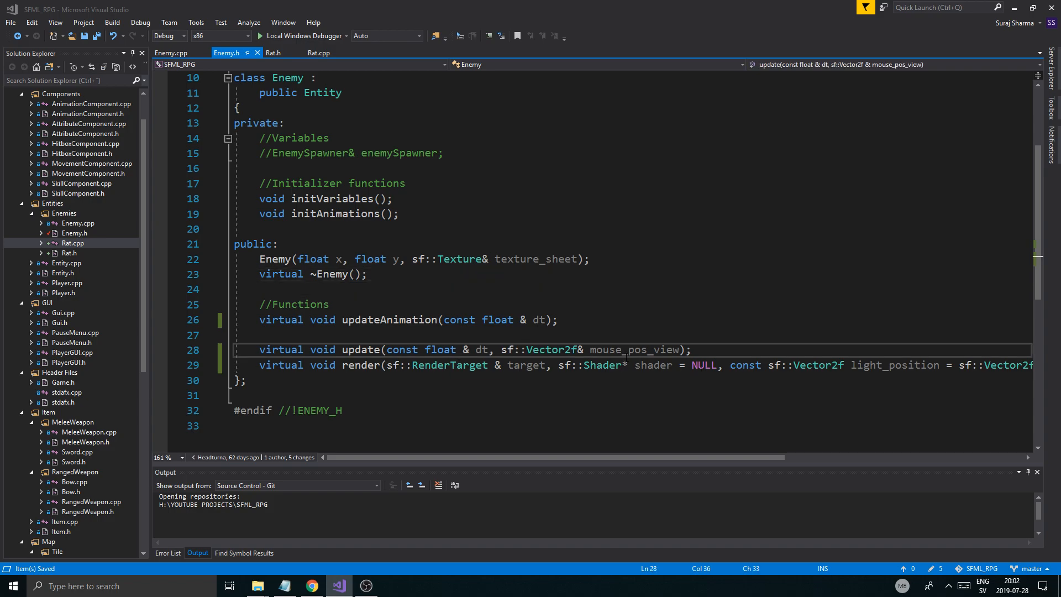
click(422, 335)
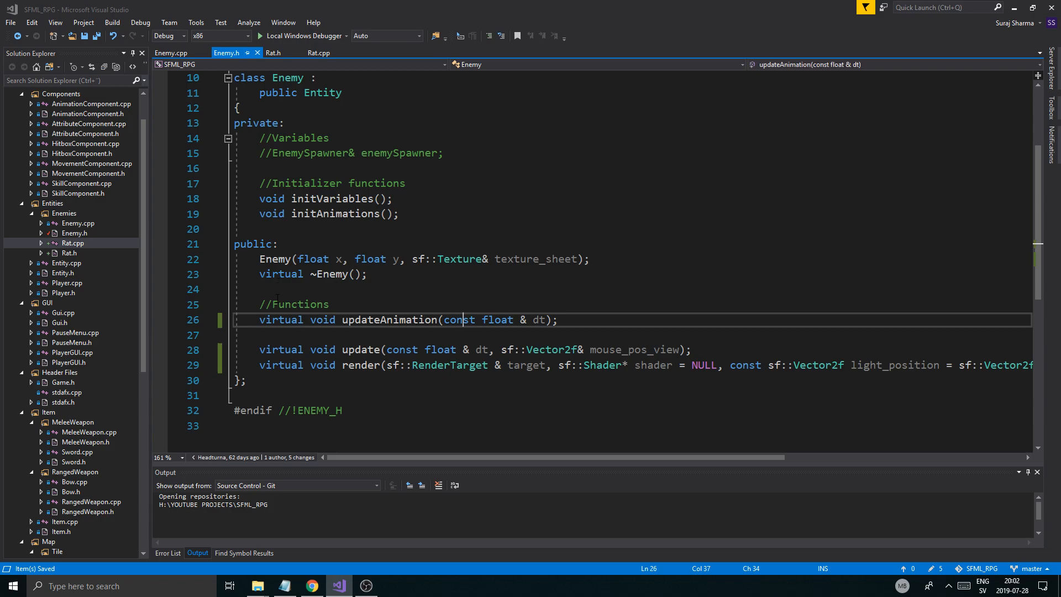
click(171, 53)
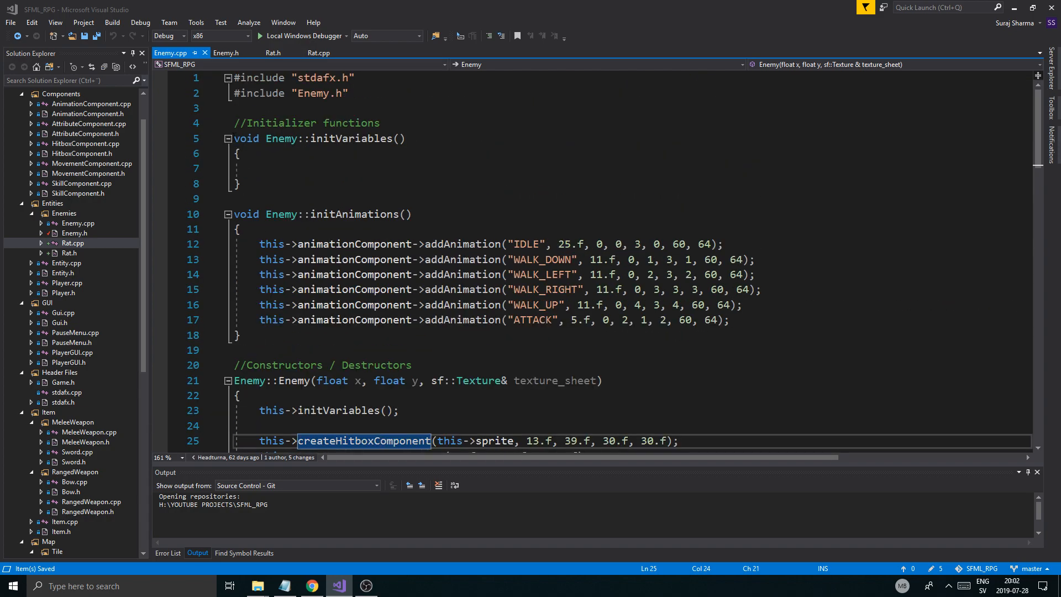
- Copy all of Enemy.cpp and paste it below the Rat destructor in Rat.cpp
click(227, 53)
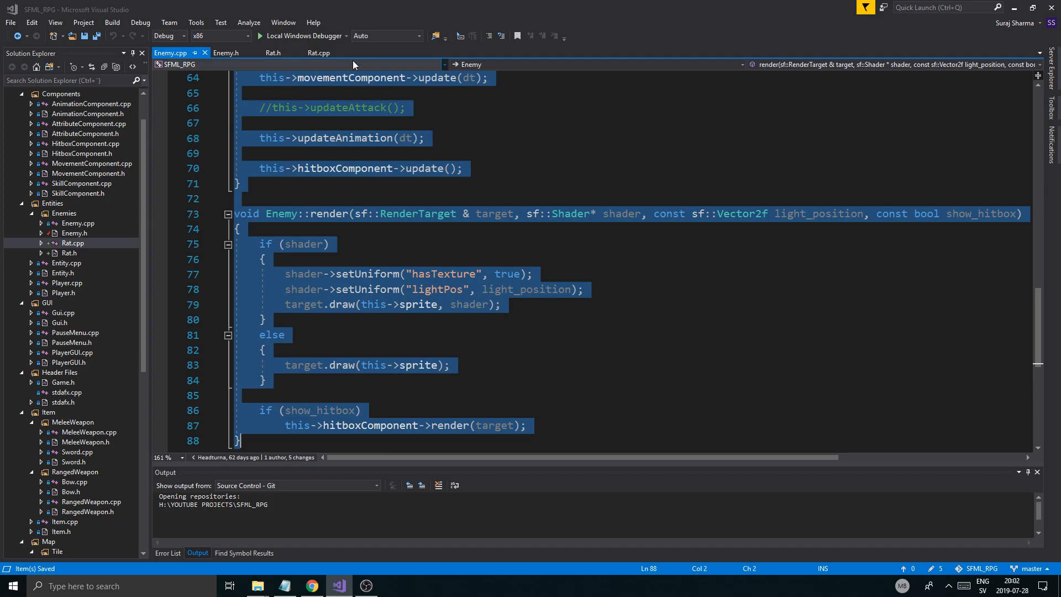
click(318, 52)
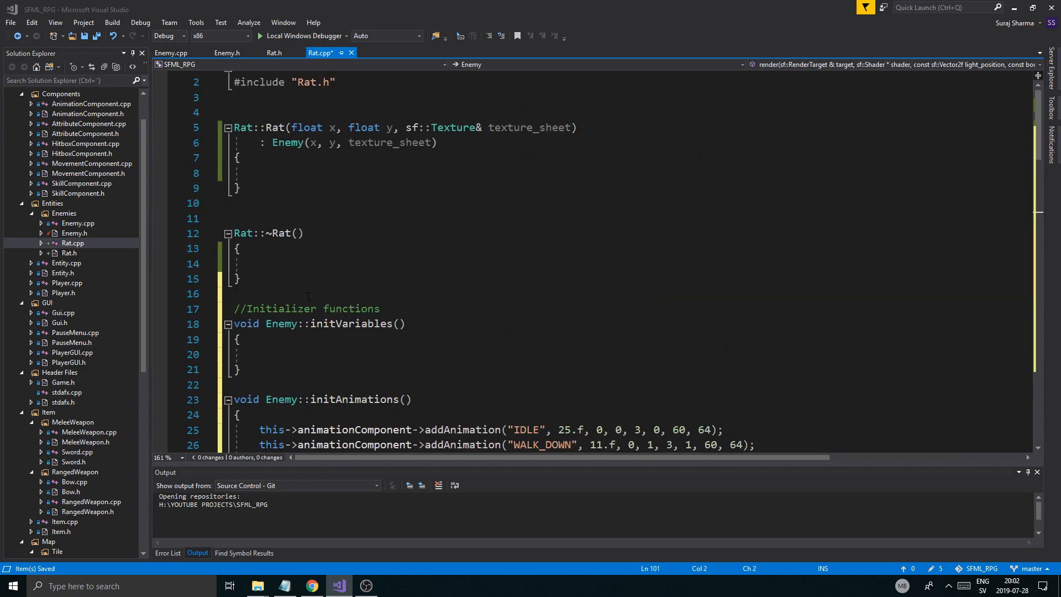
- Change the pasted Enemy:: definitions to Rat::, calling this->initVariables() in the constructor
scroll(down, 3)
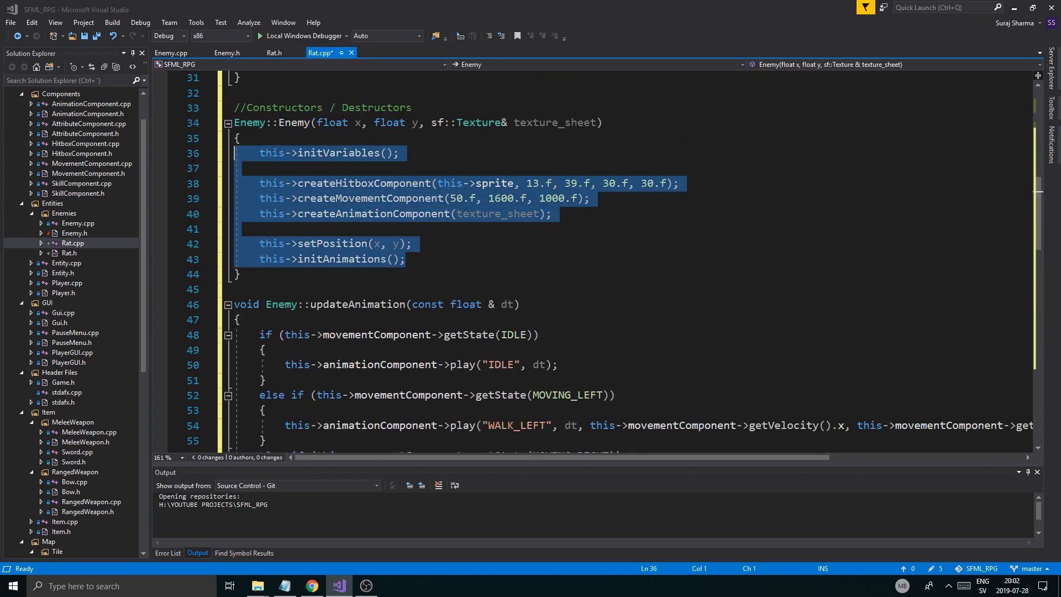
key(Delete)
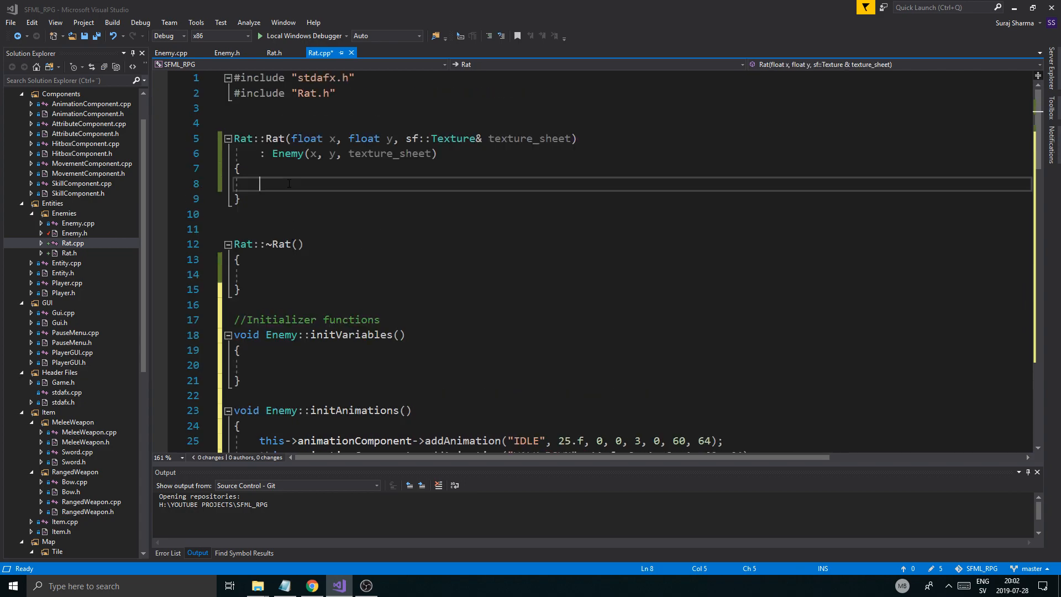
text(this->initVariables();)
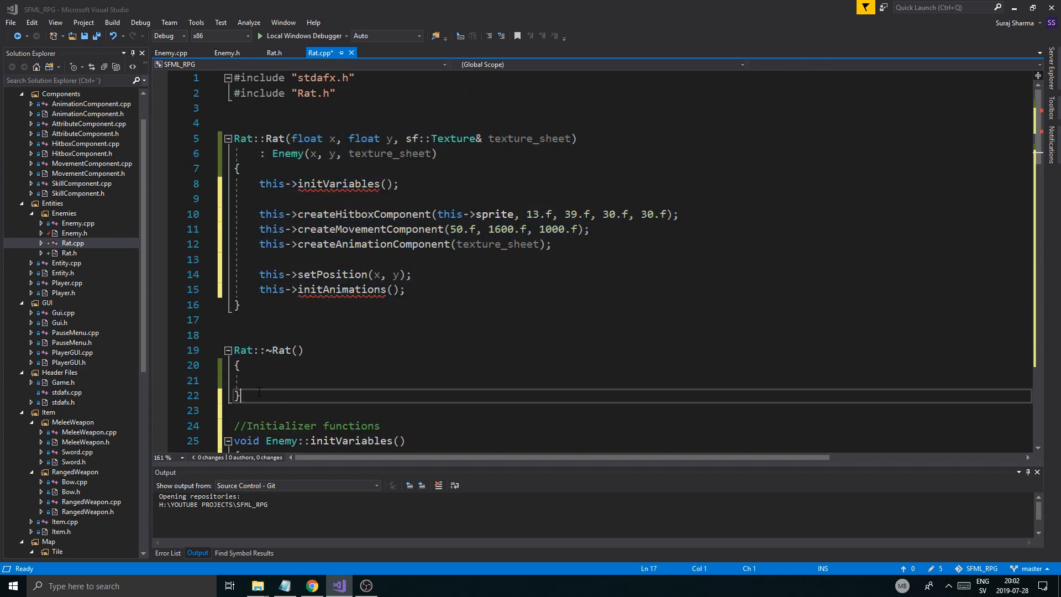
click(241, 138)
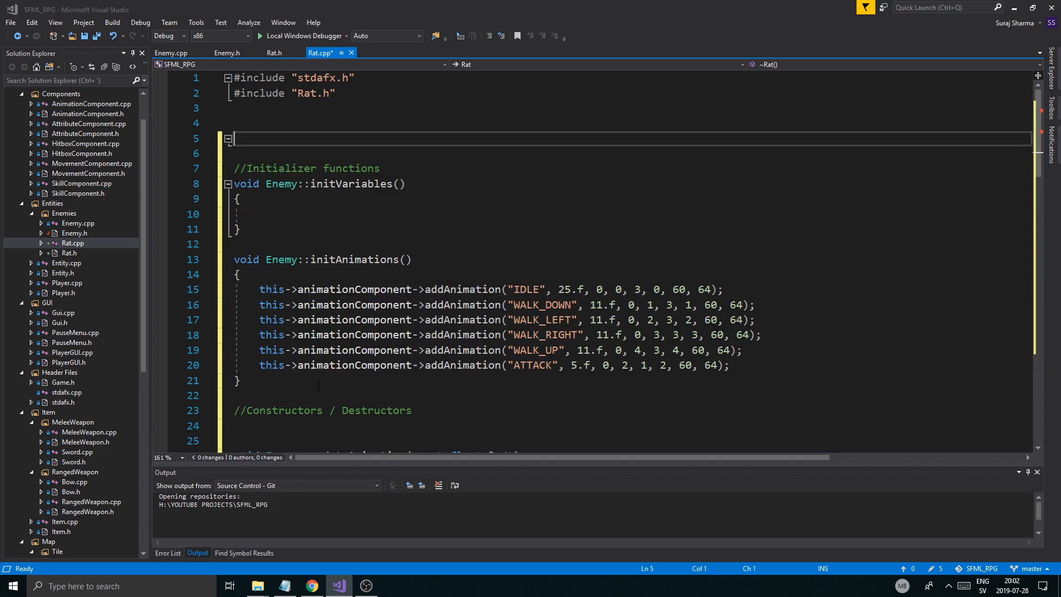
scroll(down, 3)
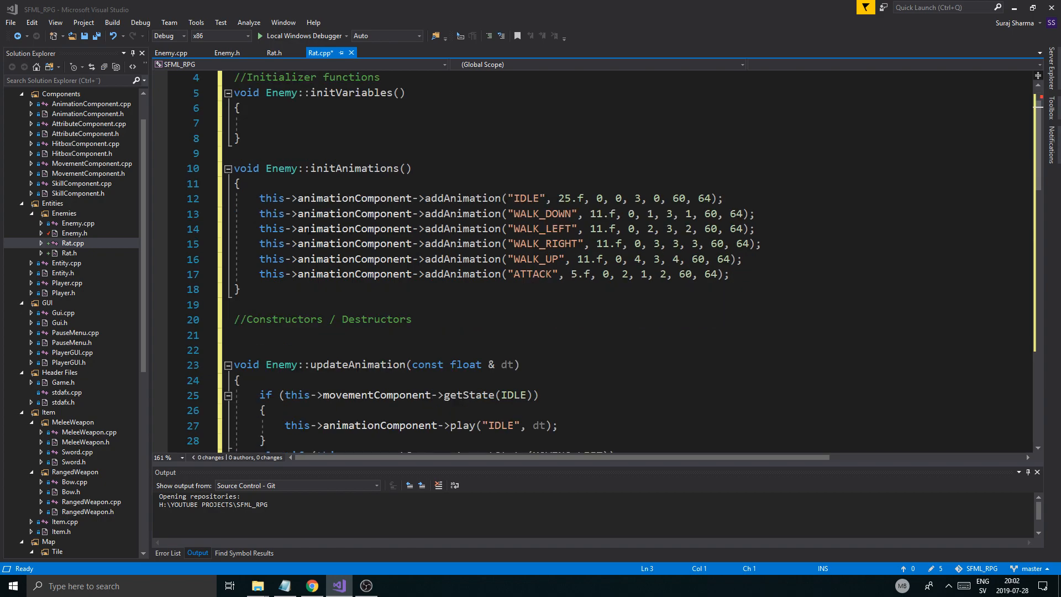
scroll(down, 3)
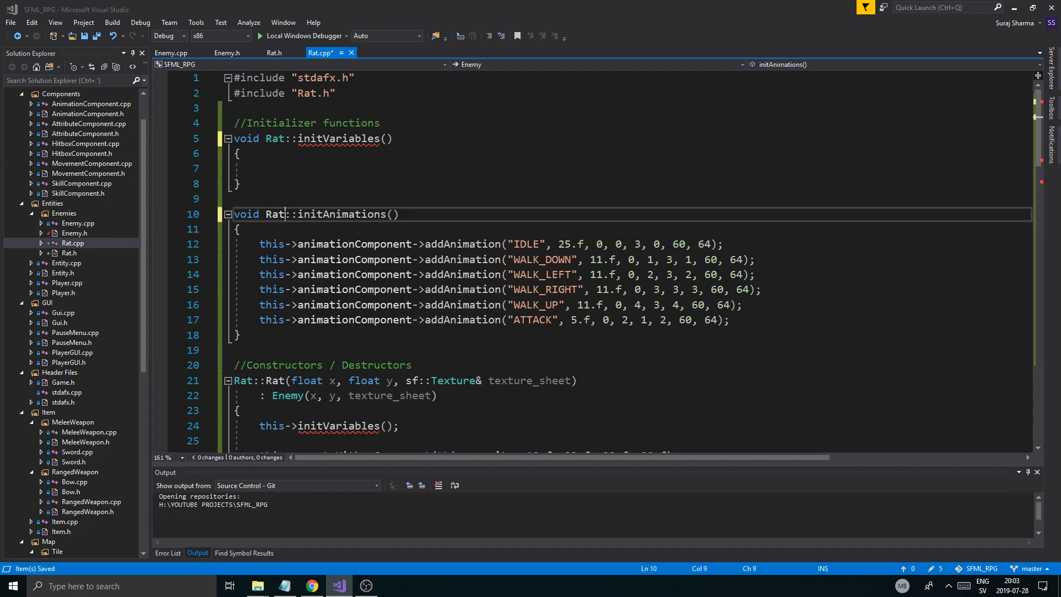
scroll(down, 3)
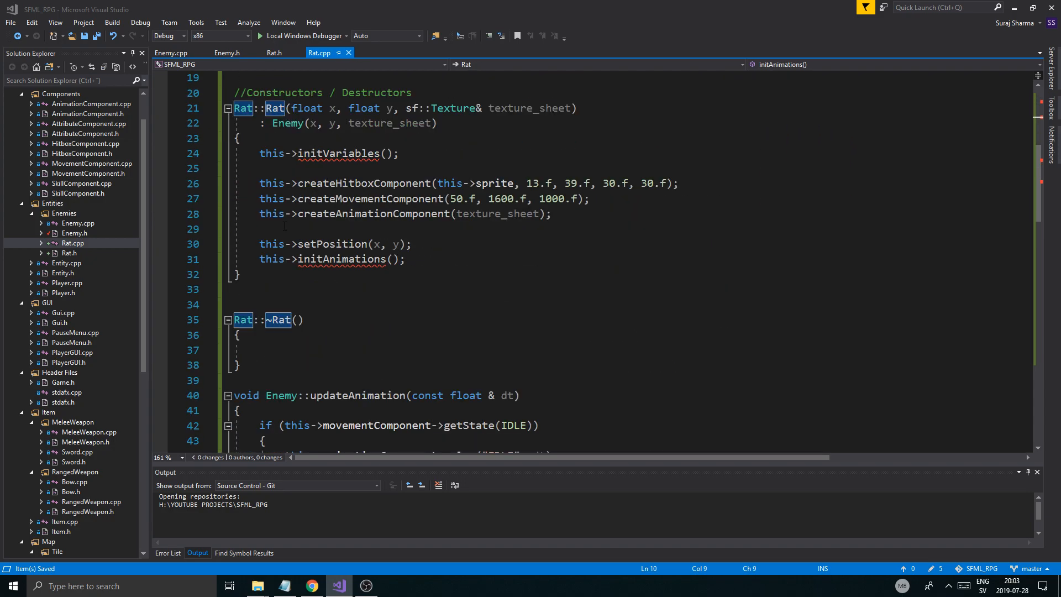
scroll(down, 3)
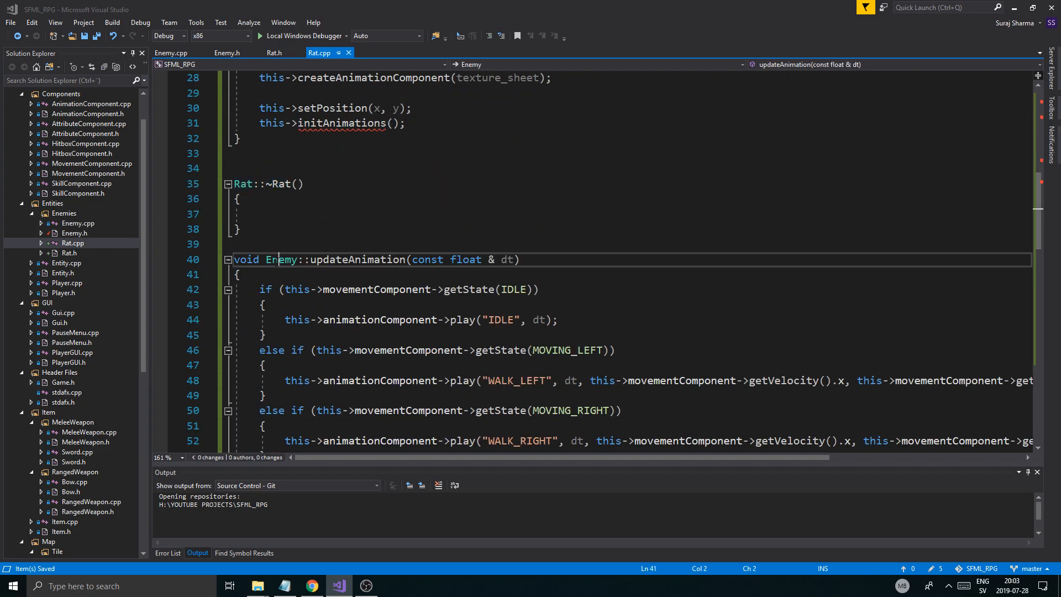
scroll(down, 3)
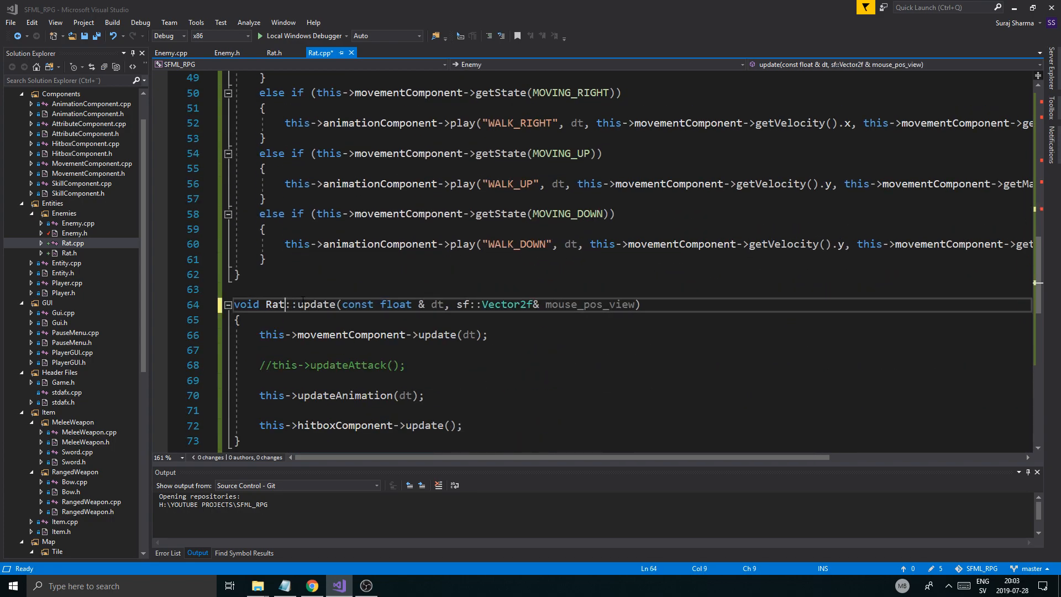
scroll(down, 3)
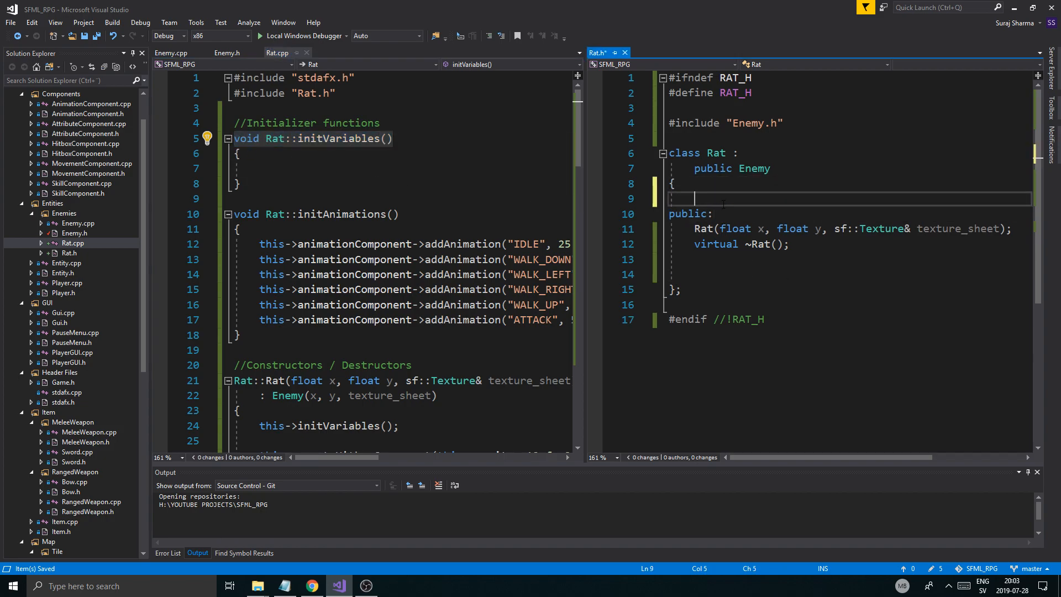
- In Rat.h, declare private initVariables() and initAnimations(), then add a //Functions comment
text(private:)
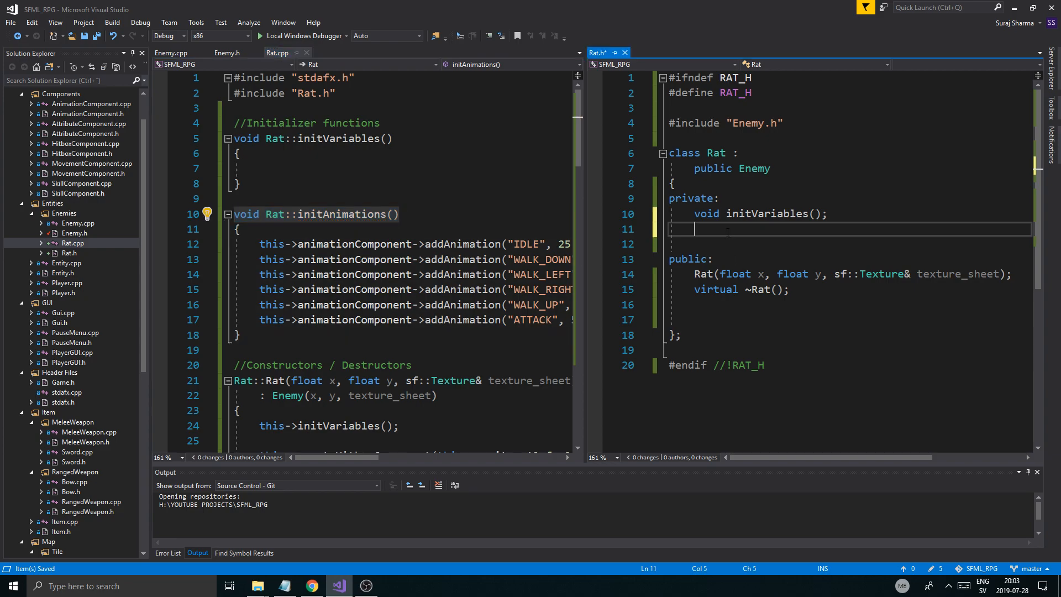
text(void initAnimations();)
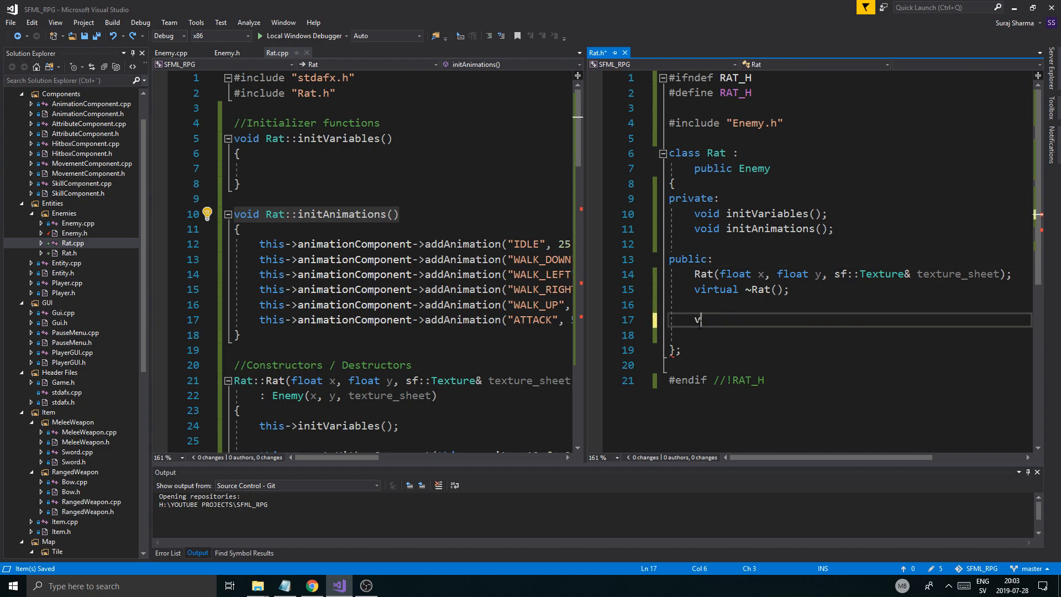
text(//)
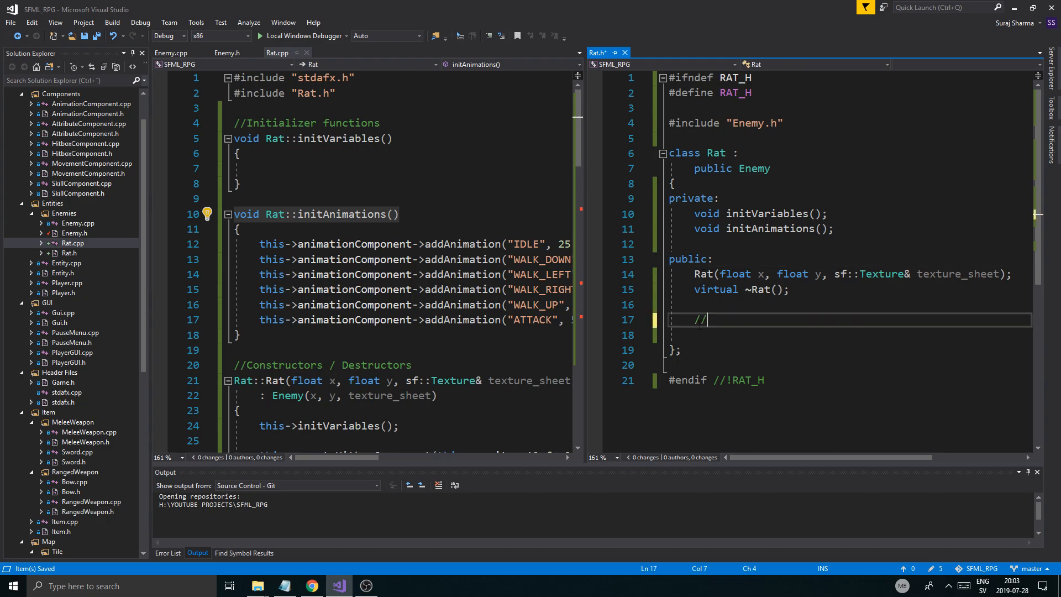
text(Functi)
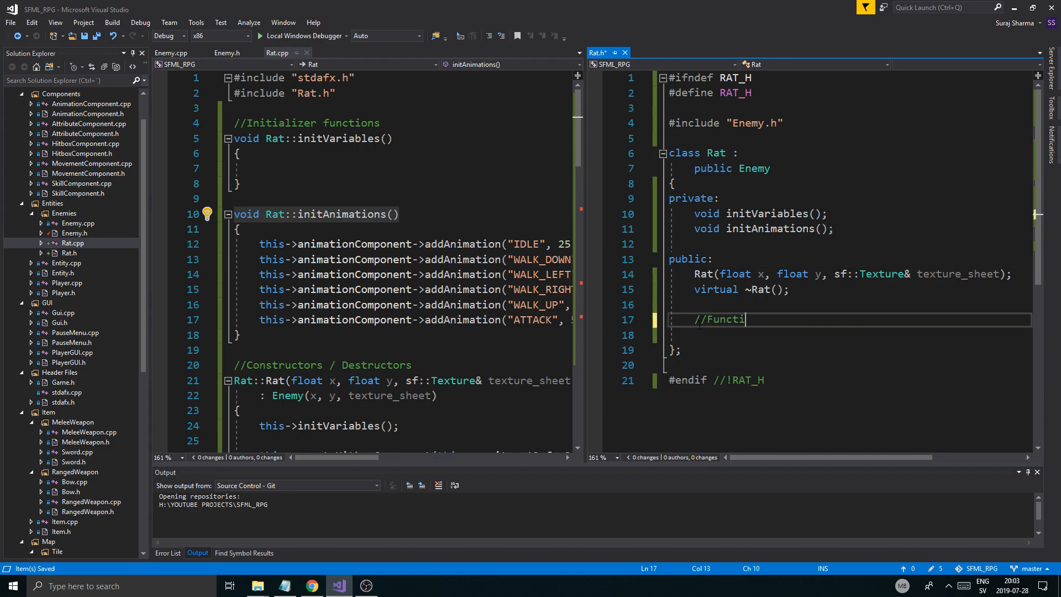
text(ions)
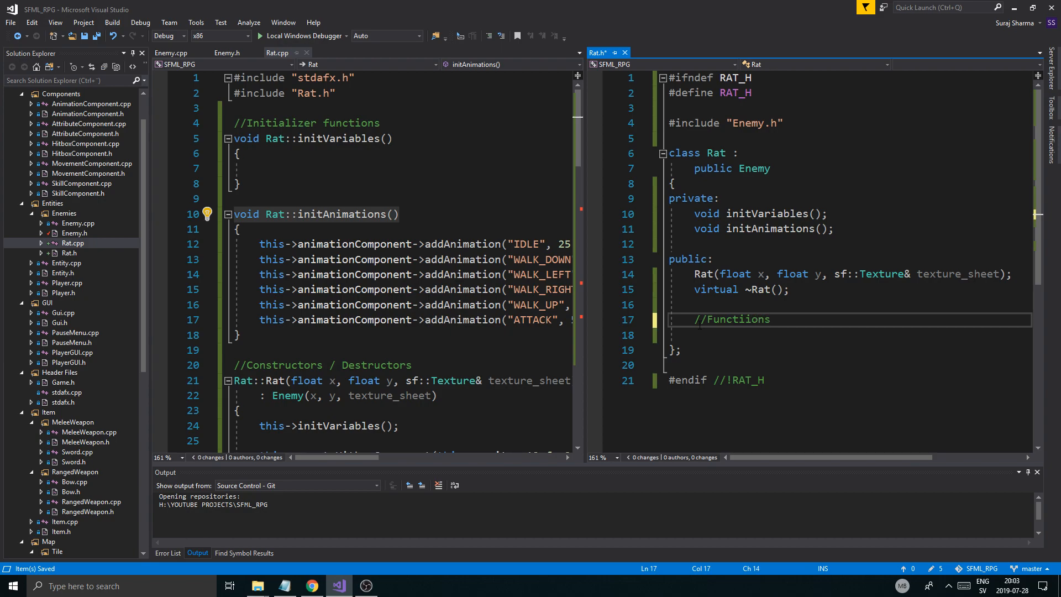
key(BackSpace)
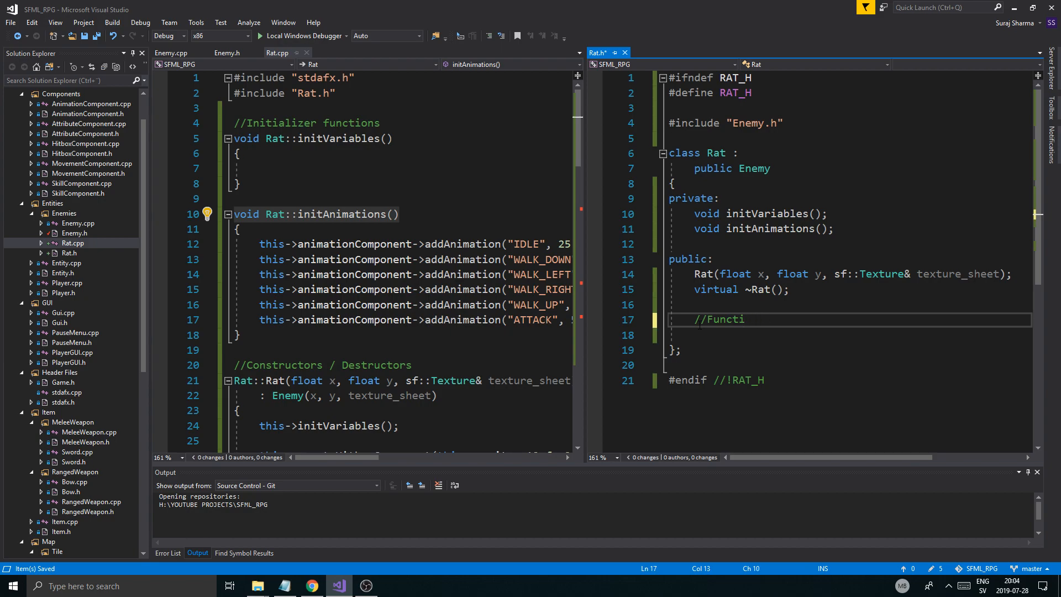
text(ons)
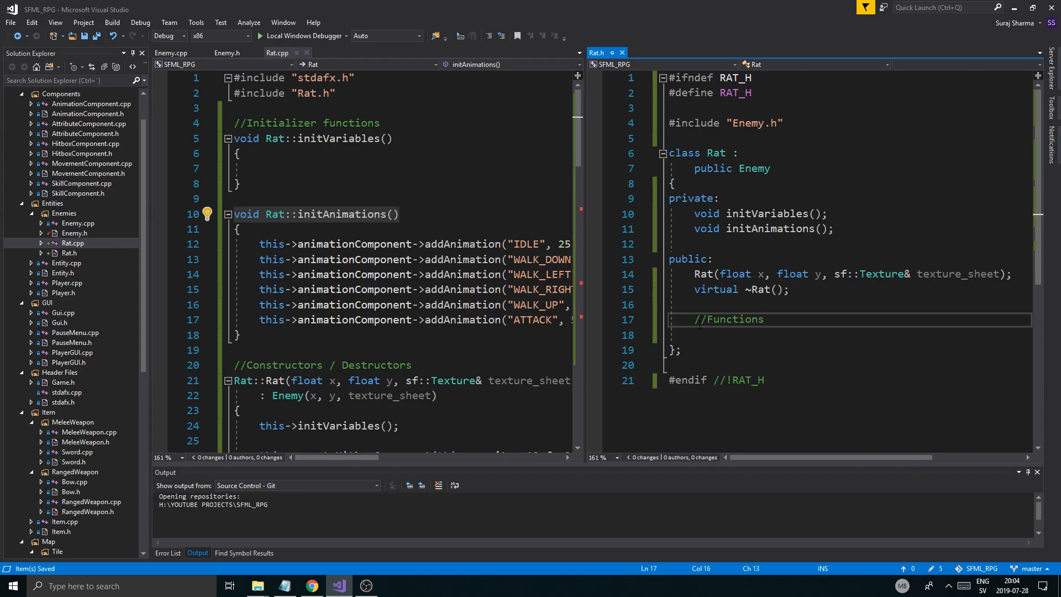
scroll(down, 3)
text(void updateAnimation(const float & dt);)
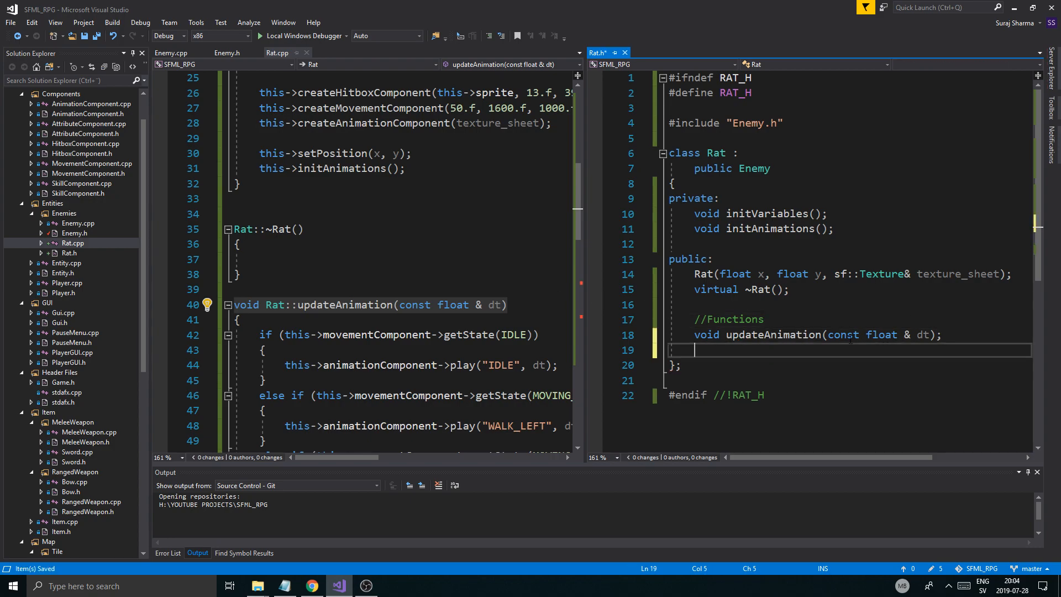
- Declare update(const float & dt, sf::Vector2f& mouse_pos_view) in Rat.h, close it, and open Enemy.h
scroll(down, 3)
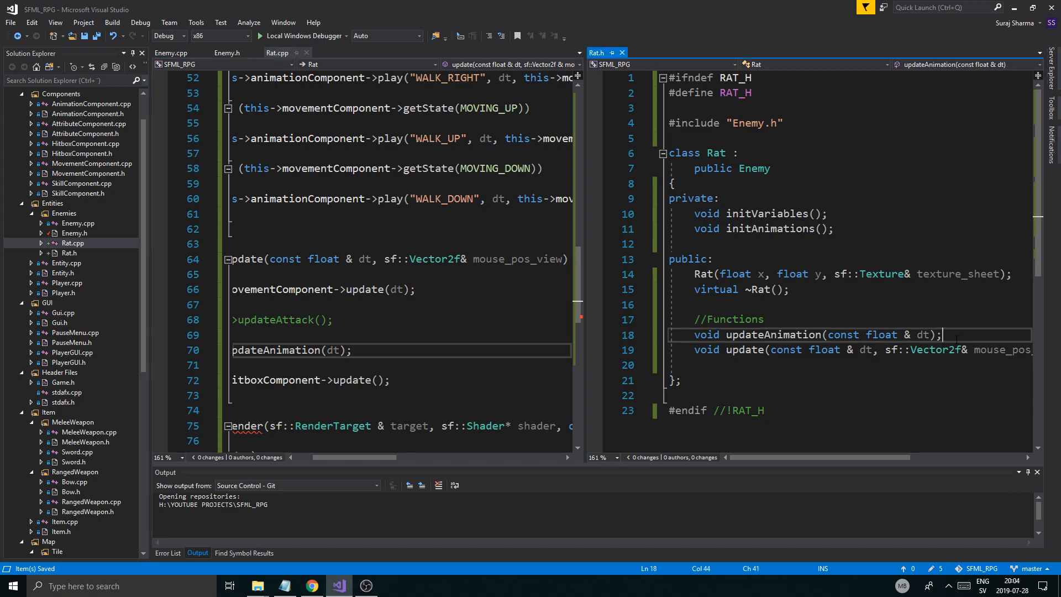
key(enter)
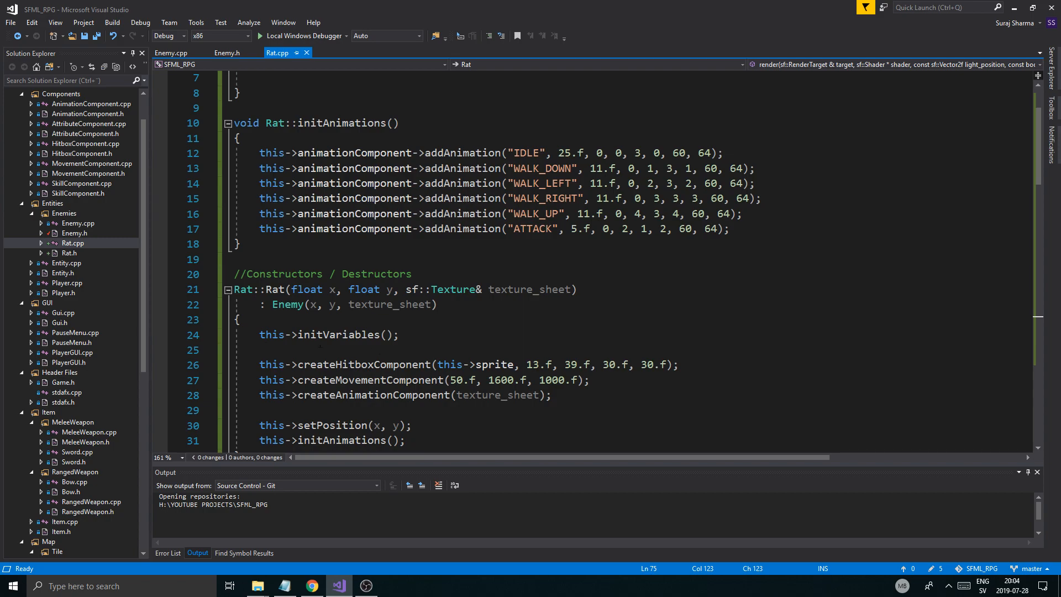
click(74, 232)
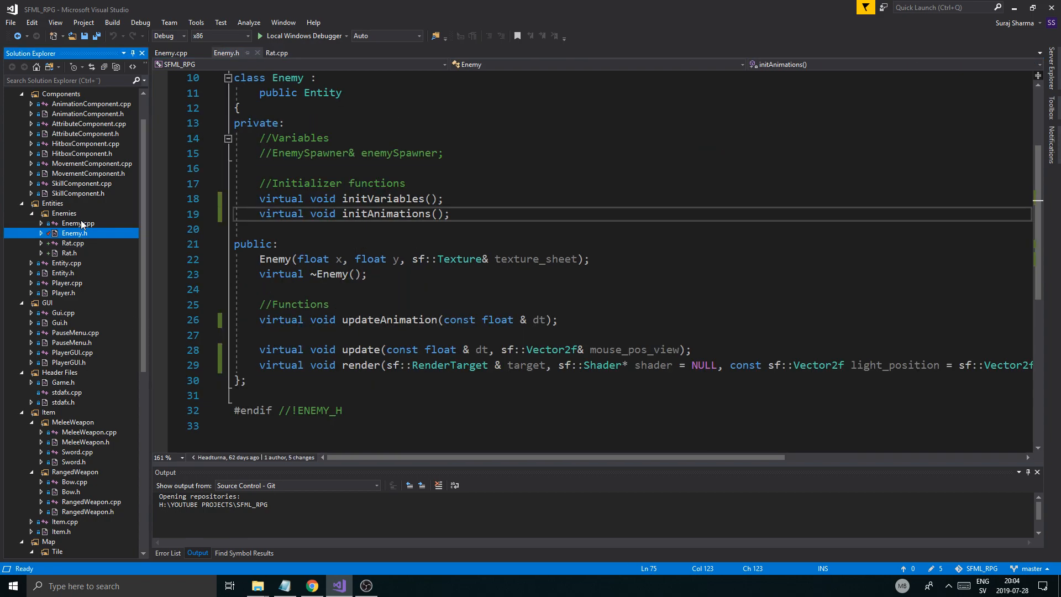
- Delete Enemy.cpp's render, updateAnimation and constructor code, leaving a parameterless Enemy()
click(171, 54)
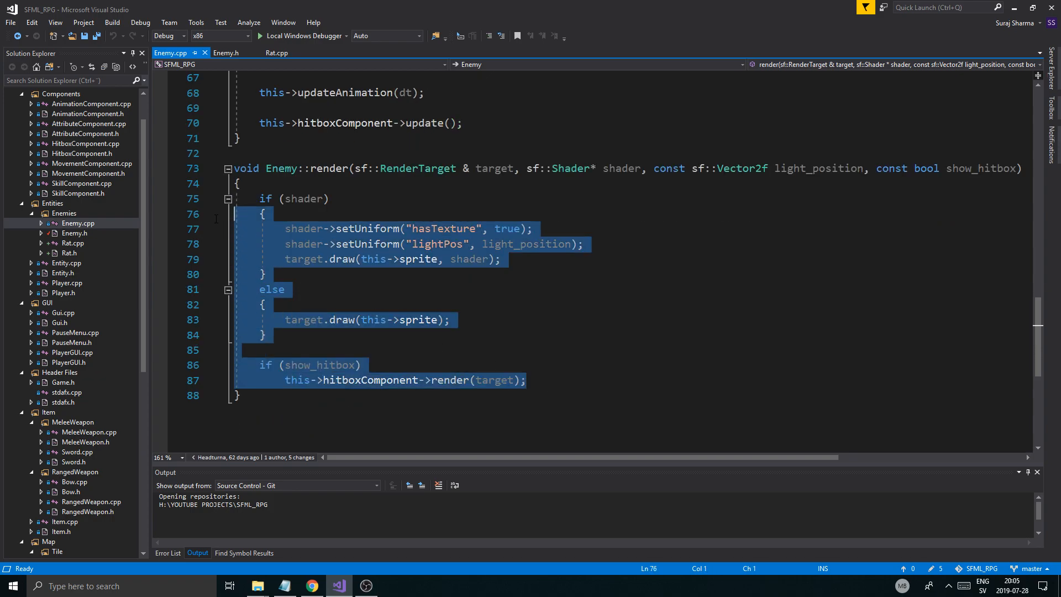
key(Delete)
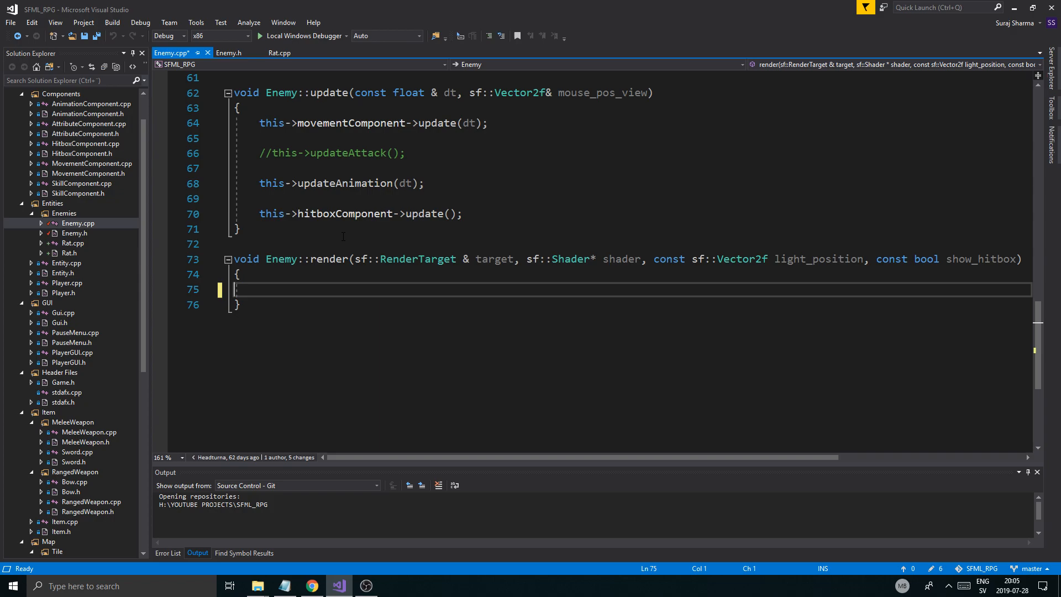
drag(259, 123, 463, 213)
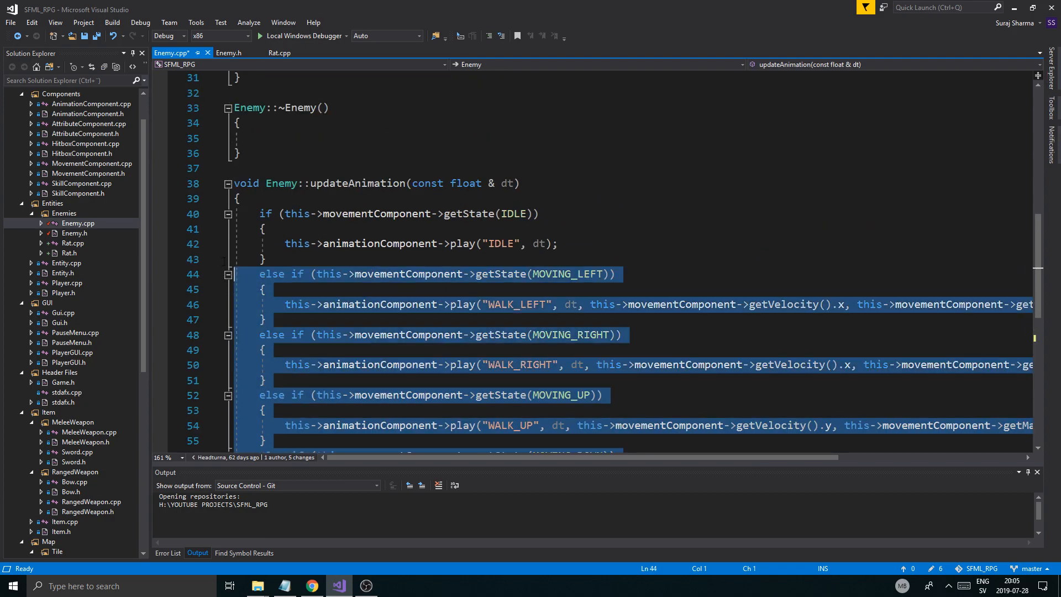
key(Delete)
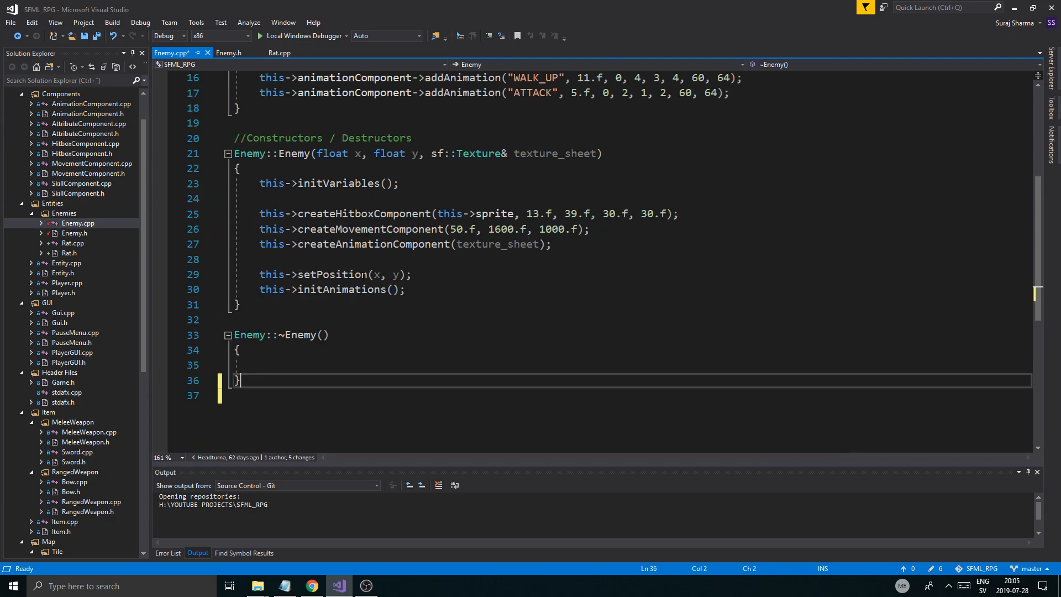
double_click(364, 214)
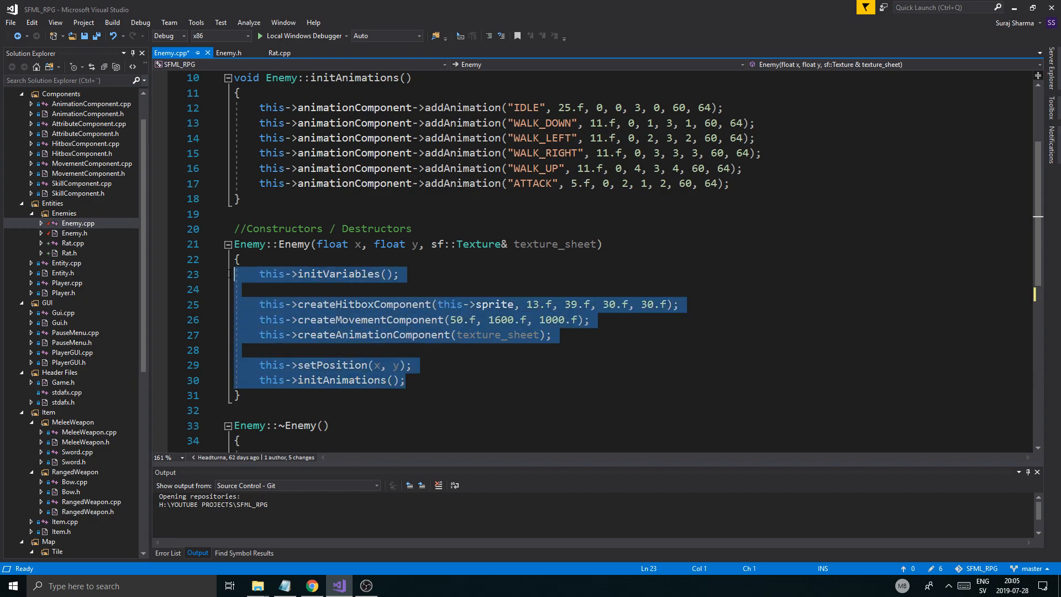
mouse_move(386, 304)
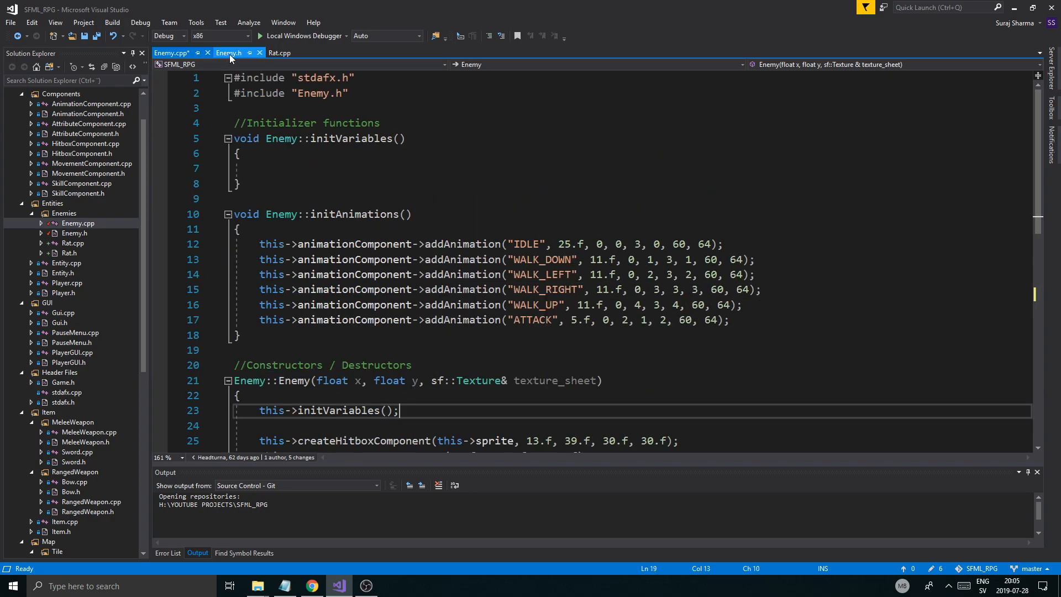
click(229, 53)
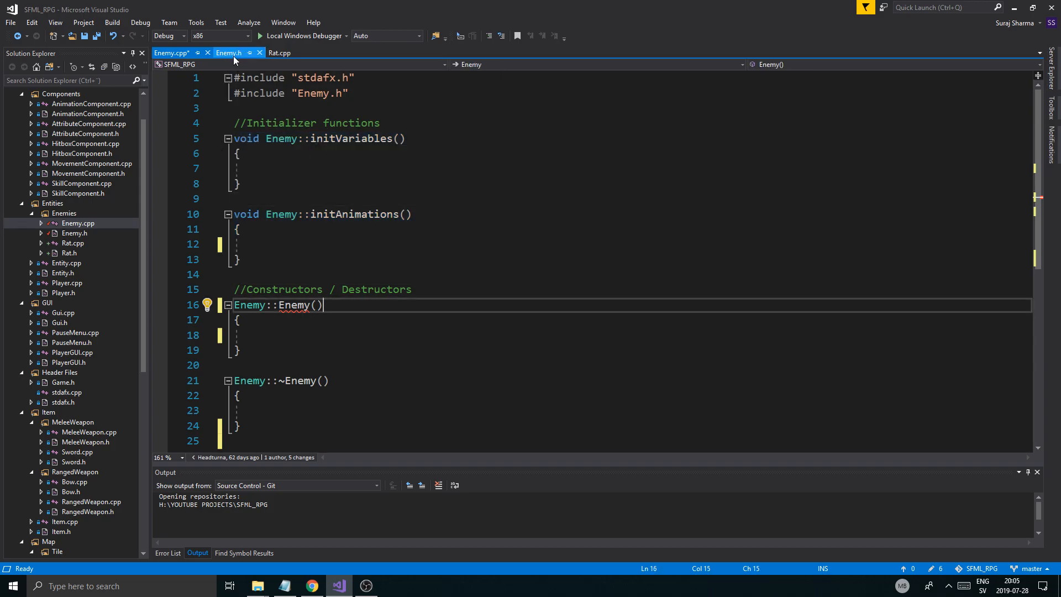
- Make initVariables and initAnimations pure virtual in Enemy.h with '= 0'
click(228, 53)
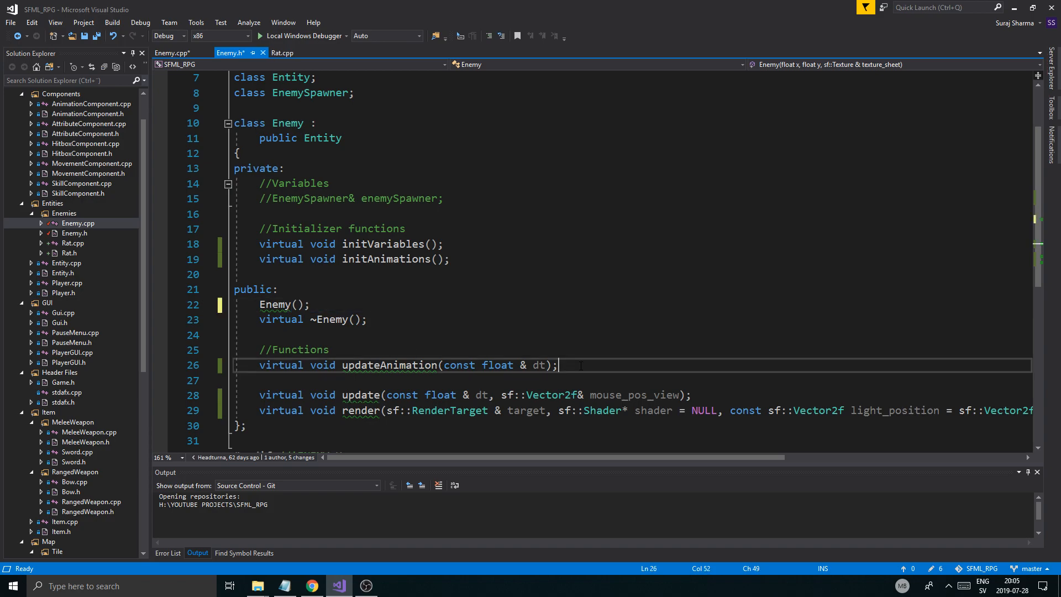
text(= 0)
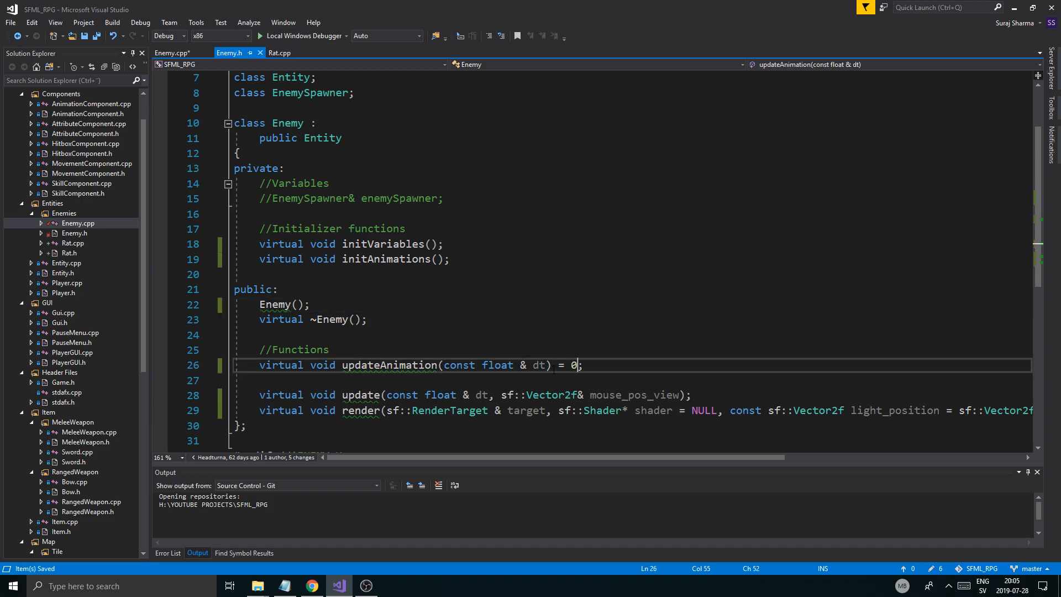
drag(581, 365, 554, 365)
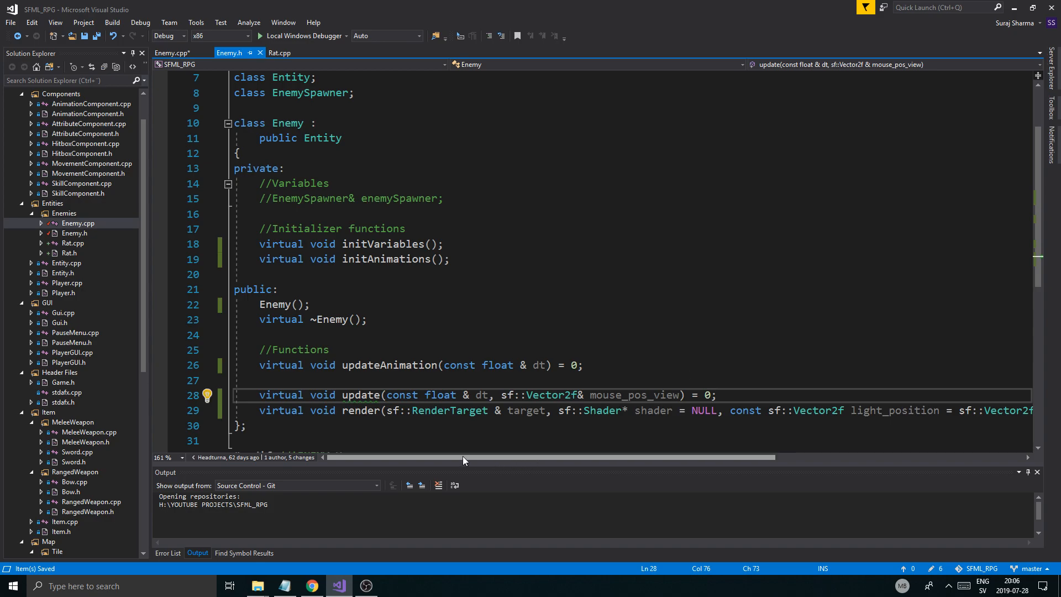
click(439, 243)
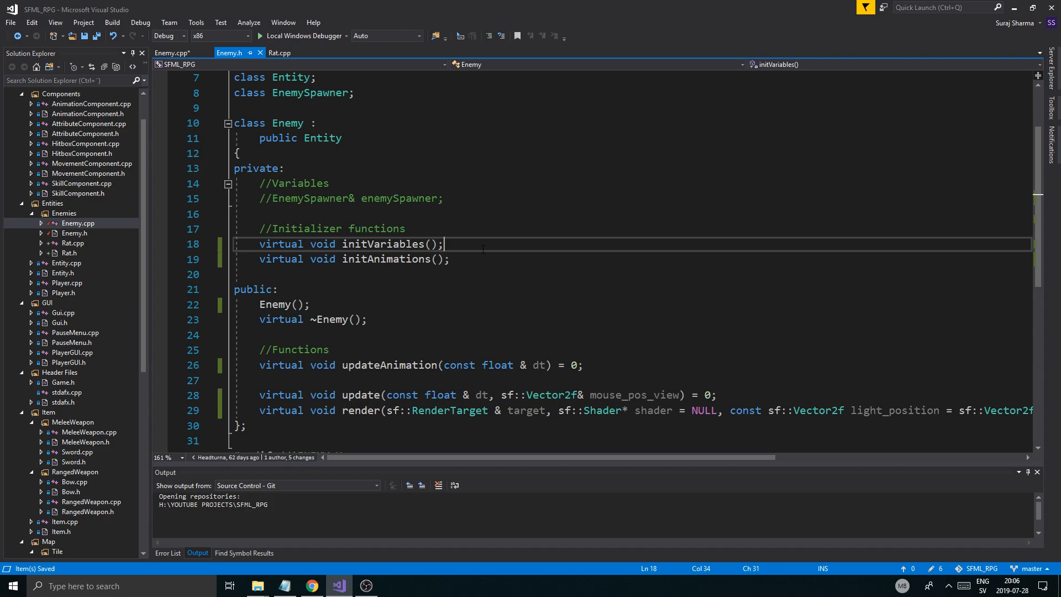
click(172, 53)
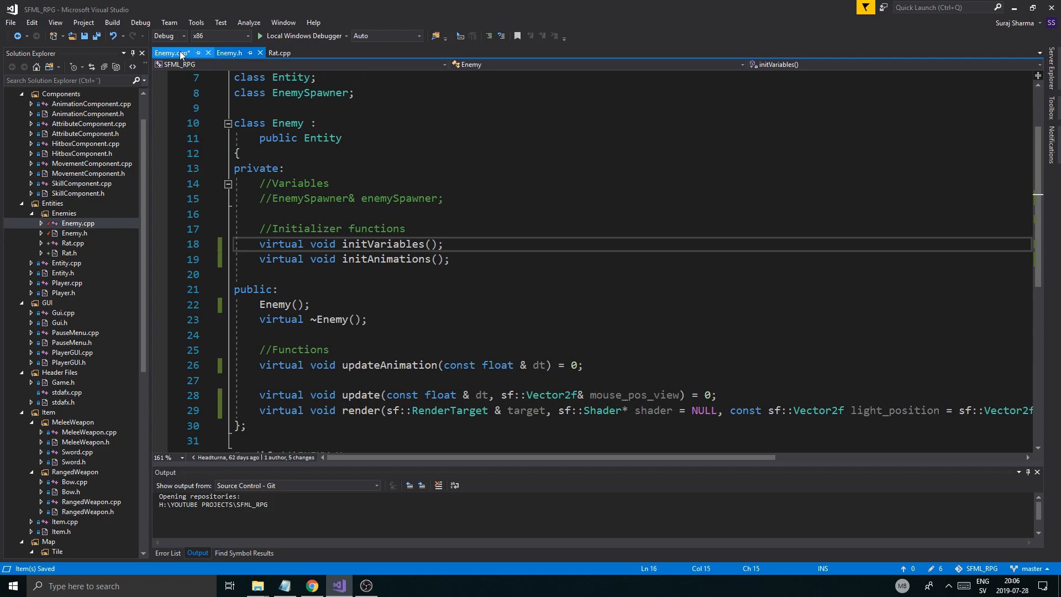
click(229, 52)
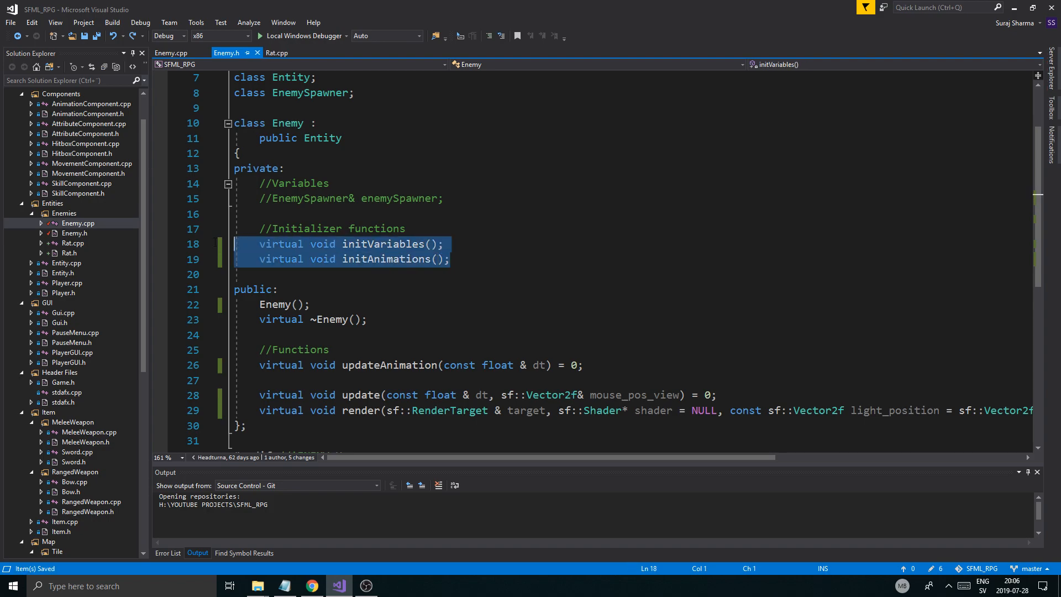
scroll(down, 3)
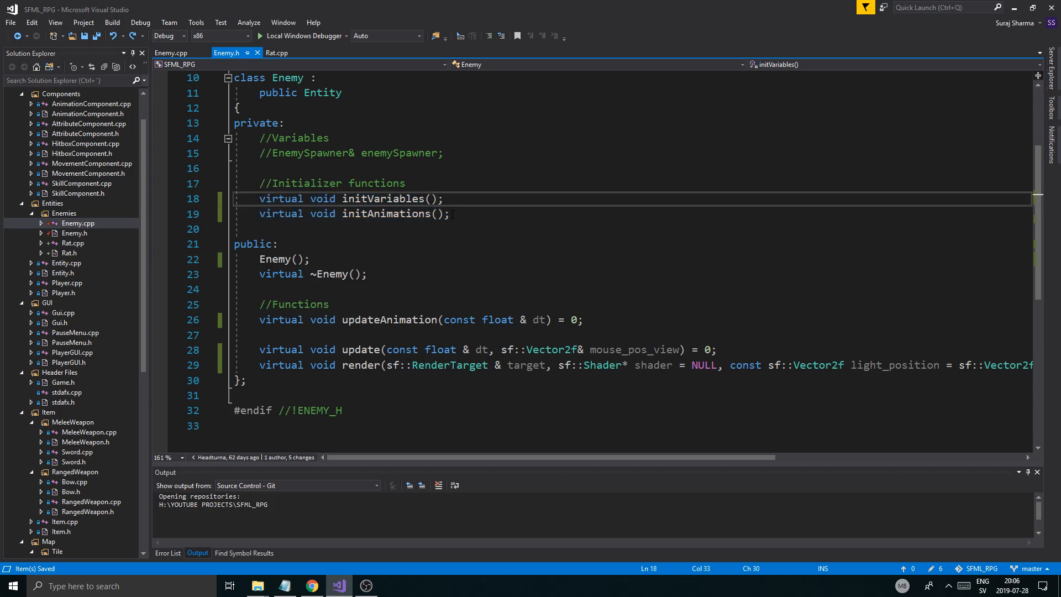
text(= 0;)
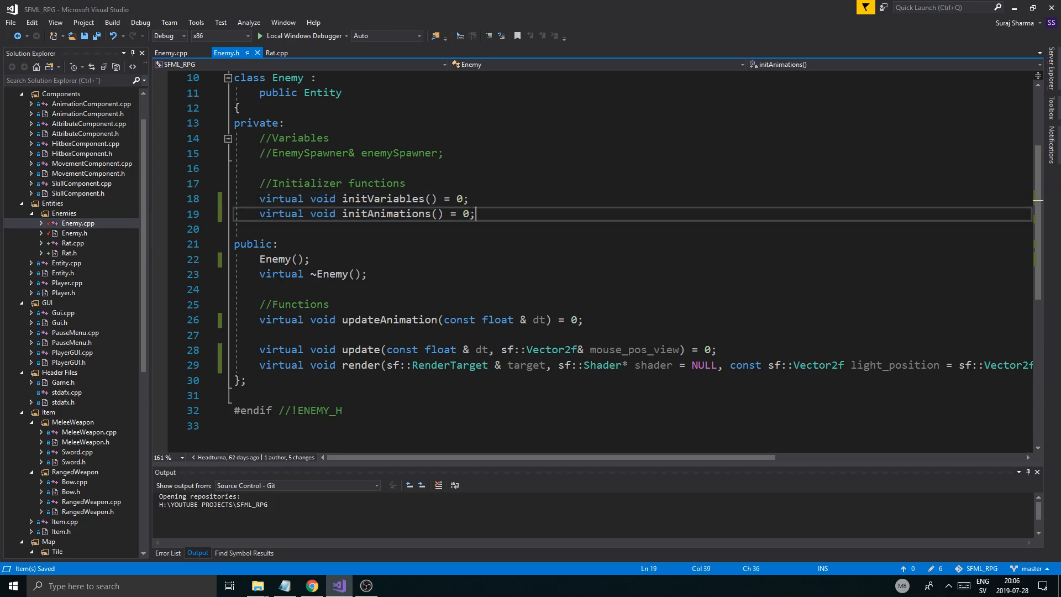
scroll(down, 3)
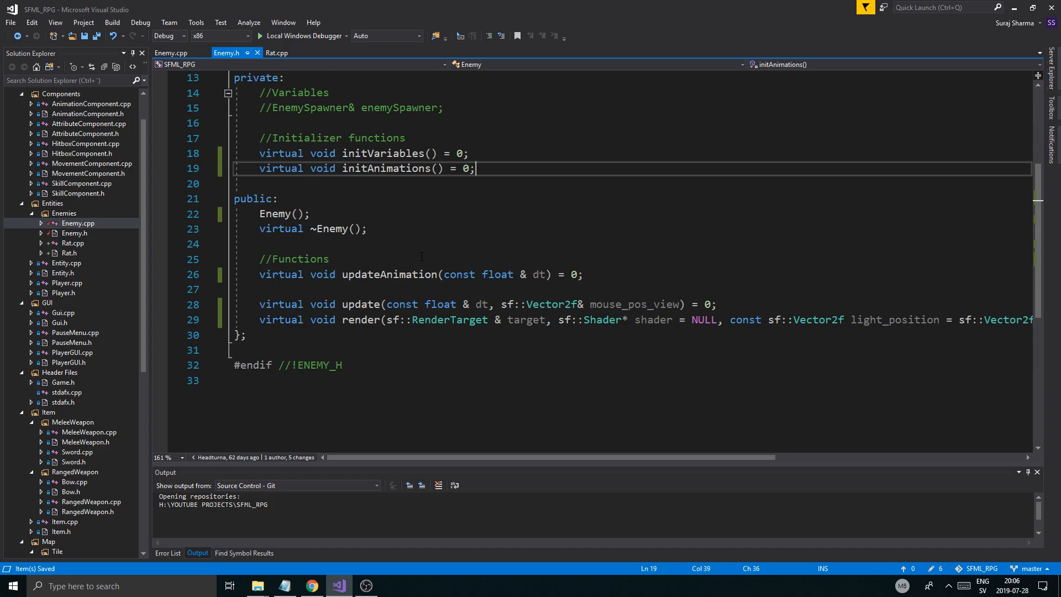
- Remove the x, y, texture_sheet arguments from the Enemy initializer in Rat.cpp
click(277, 52)
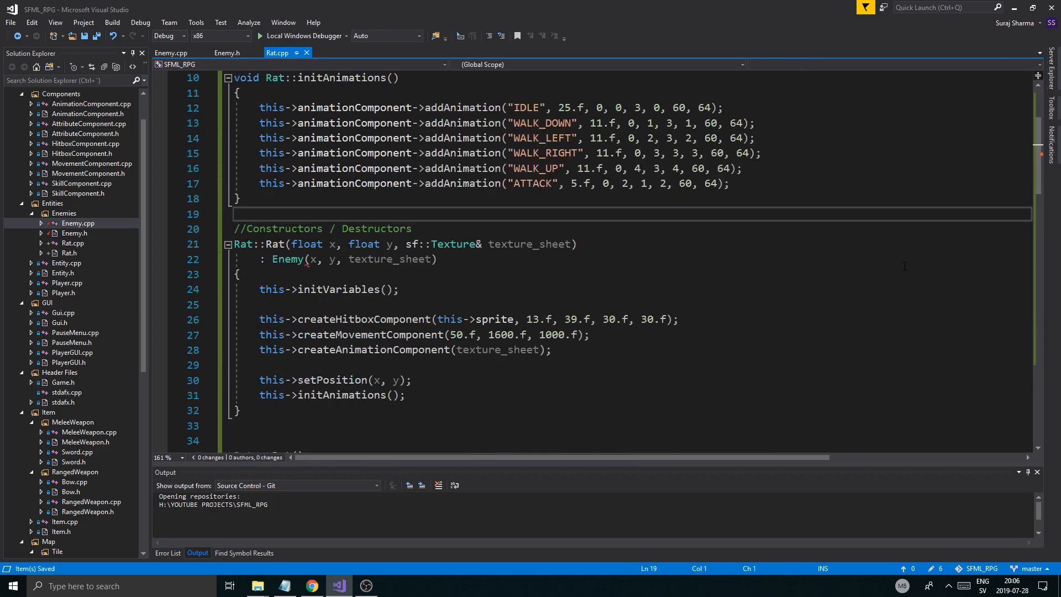
double_click(388, 259)
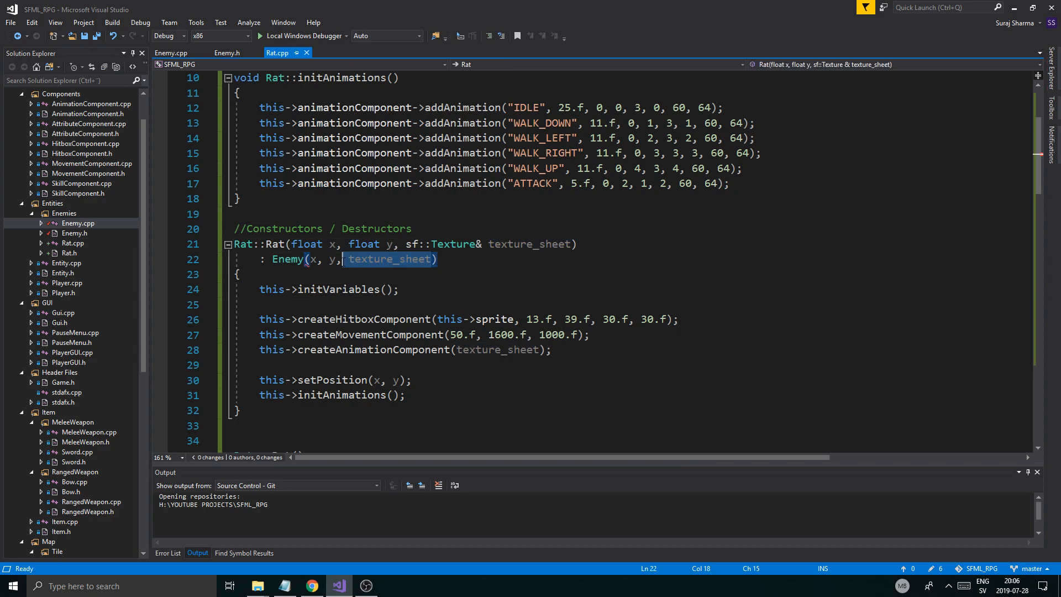
key(Delete)
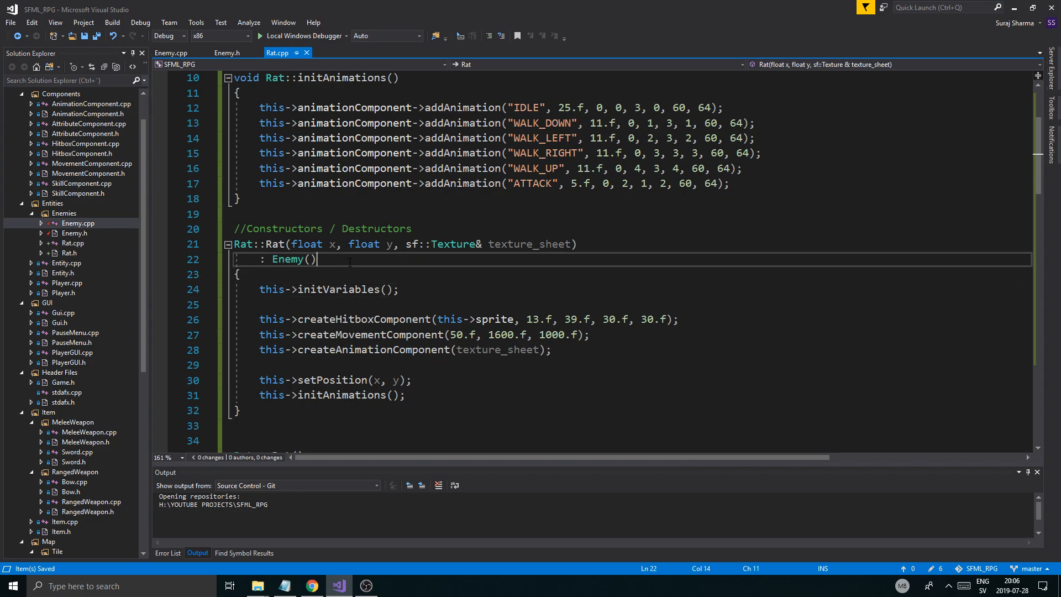
click(228, 53)
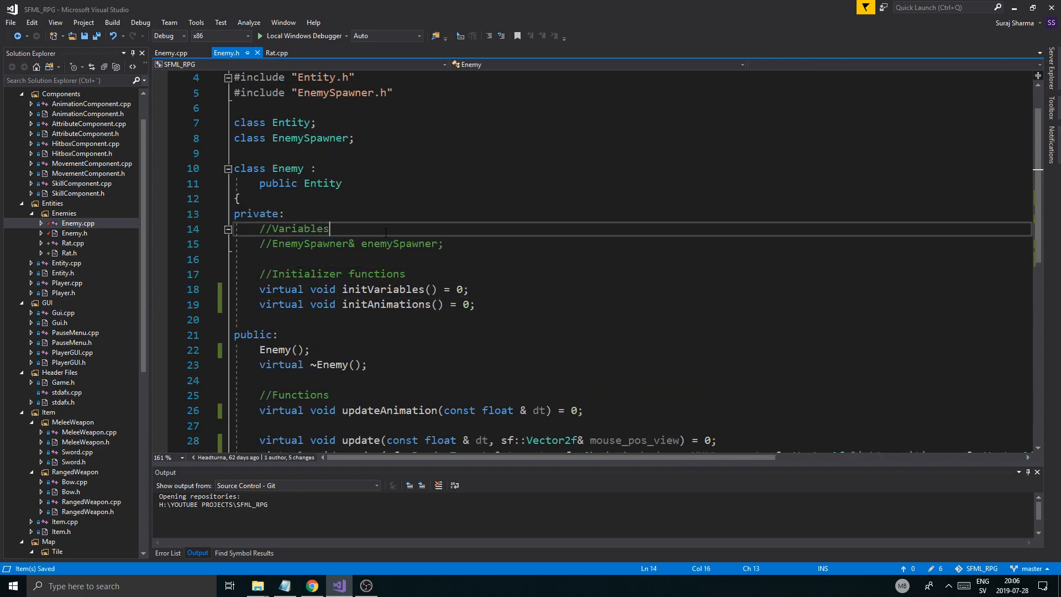
- Review the commented-out EnemySpawner line in Enemy.h, then open Rat.h
click(443, 244)
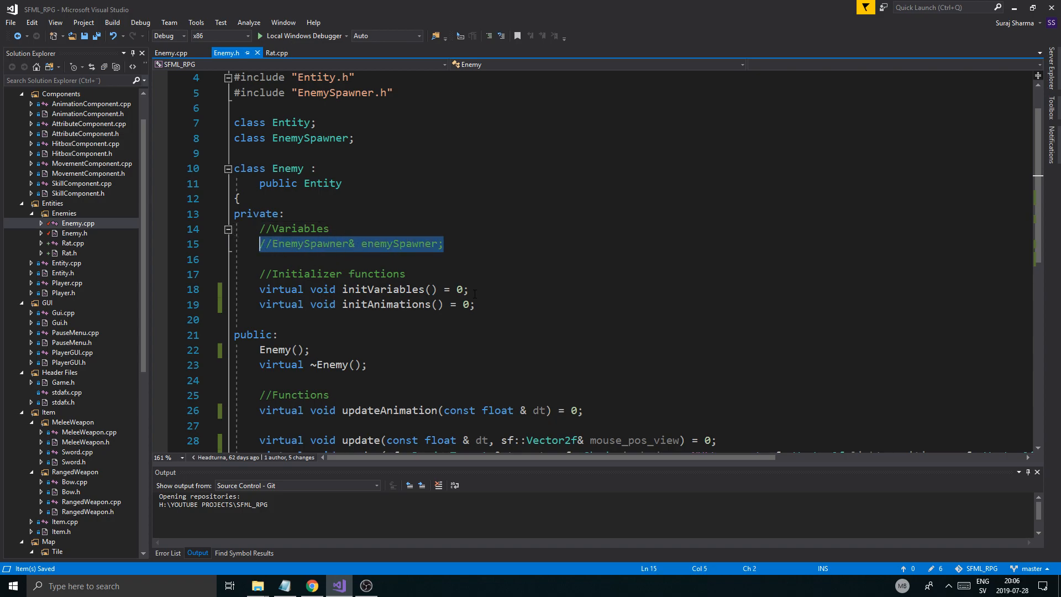
click(447, 244)
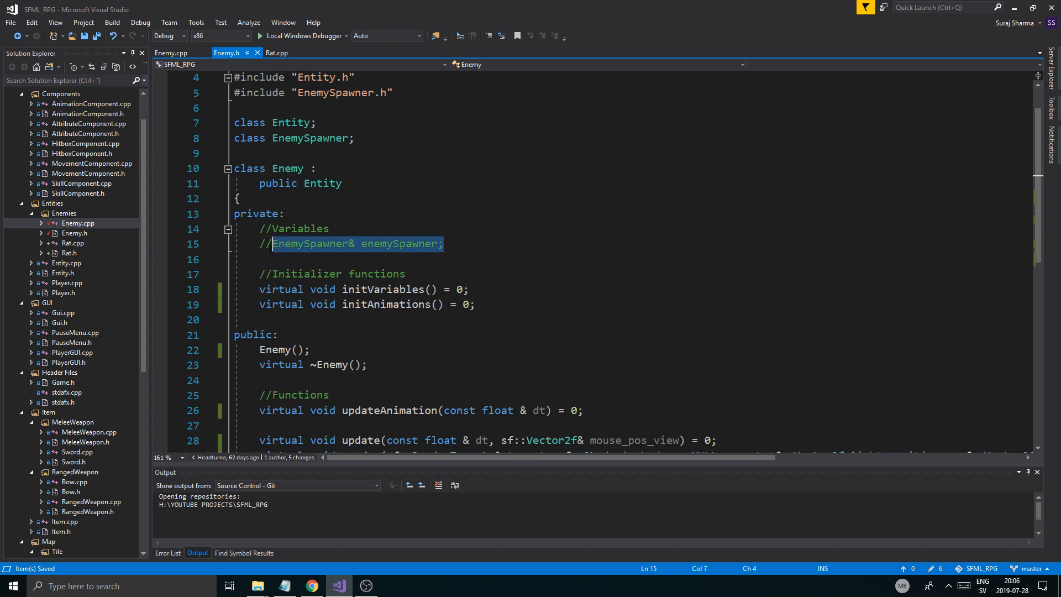
click(391, 244)
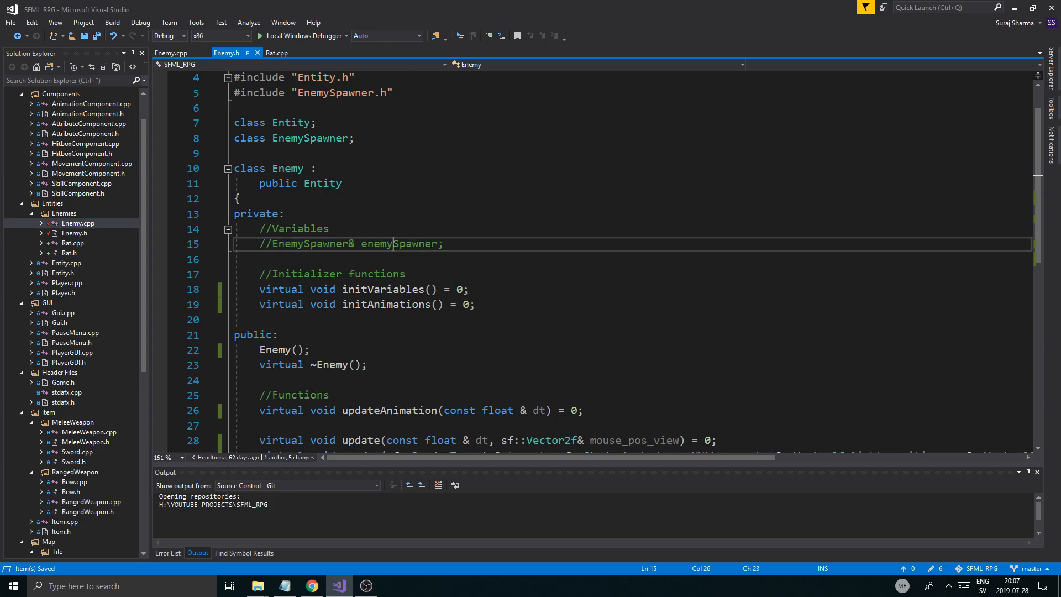
drag(442, 244, 258, 244)
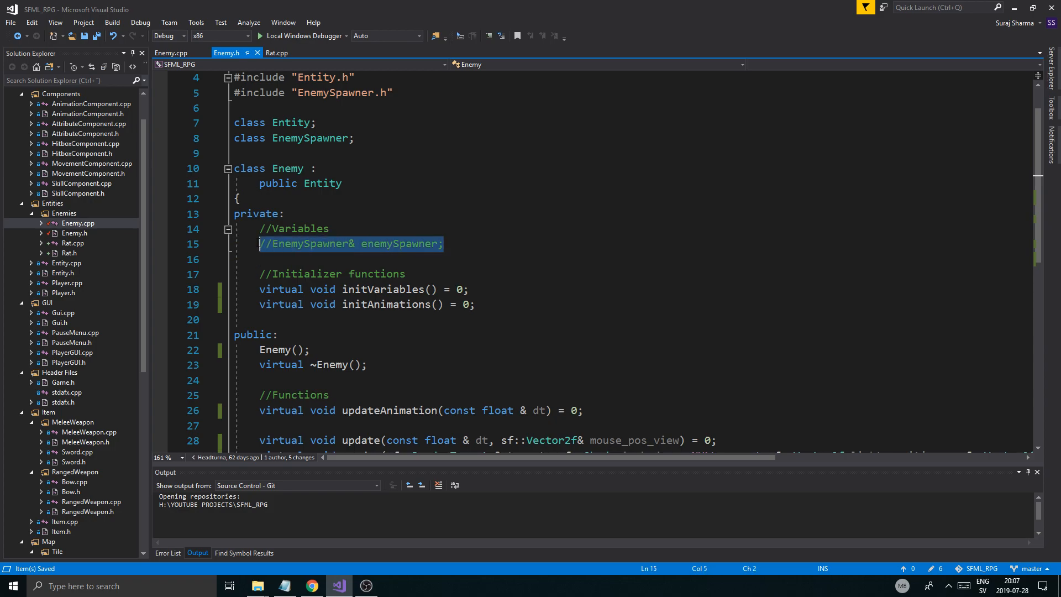
click(381, 244)
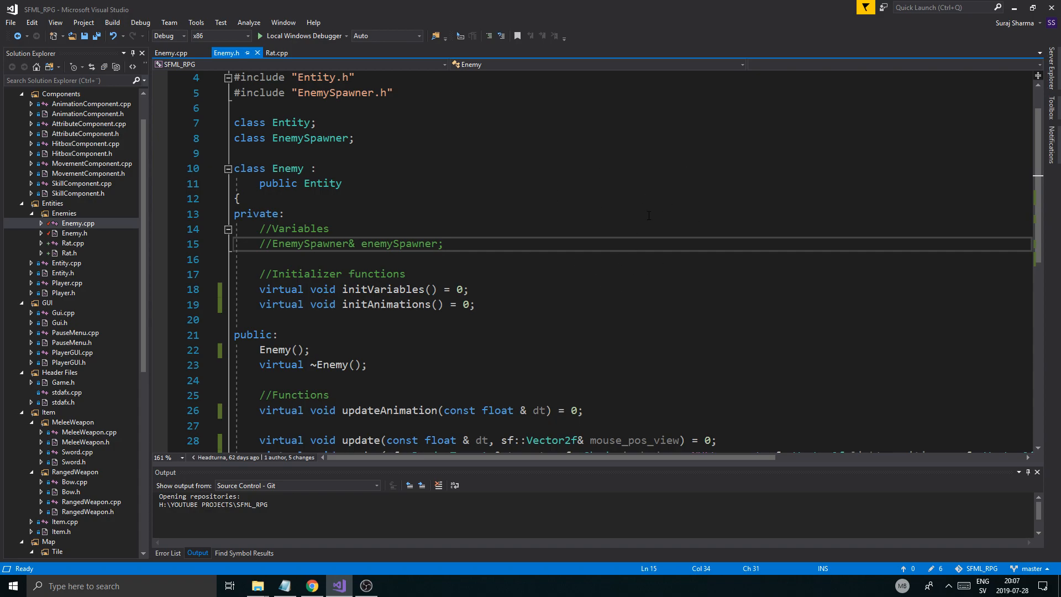
click(444, 244)
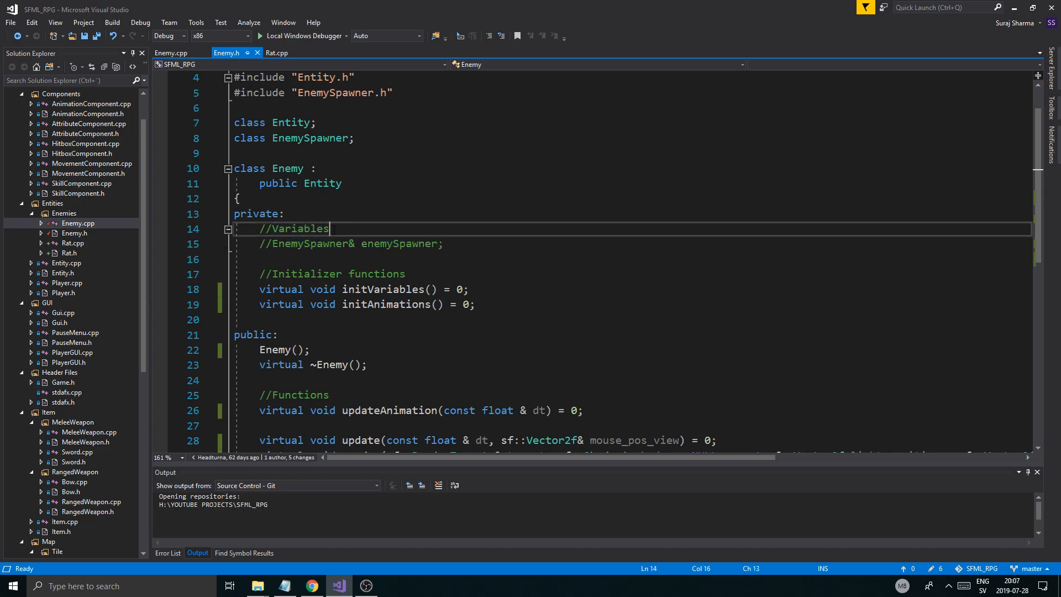
click(70, 253)
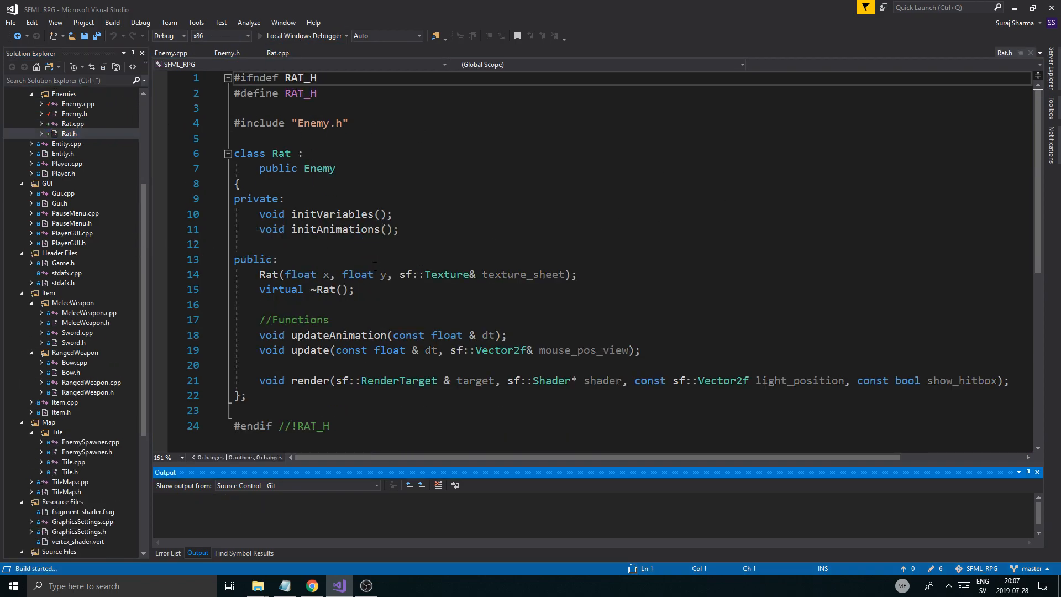
- Show the 15 build errors and jump into GameState.cpp to switch spawns to Rat
click(366, 586)
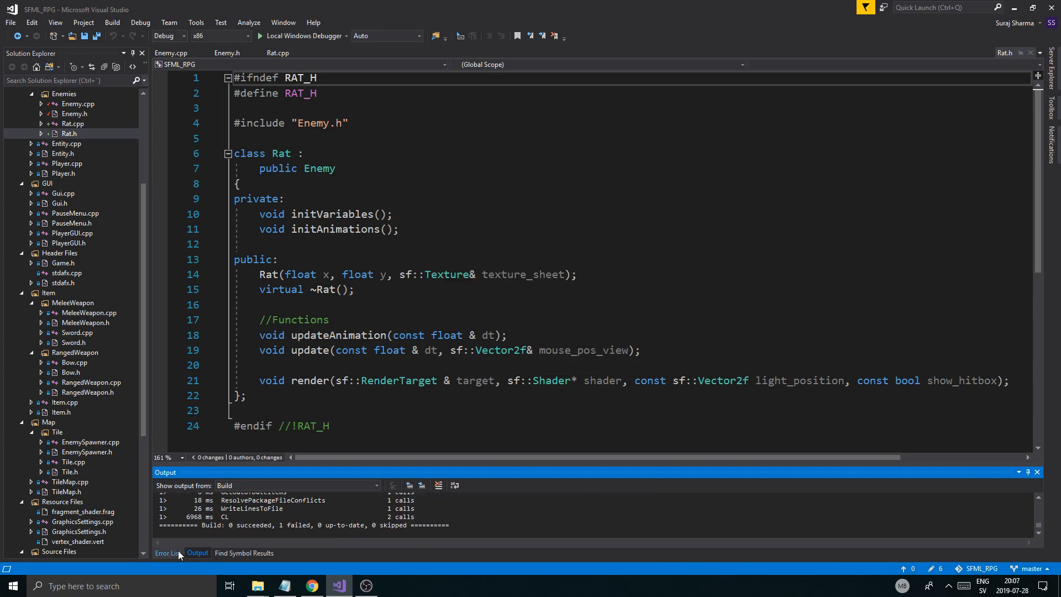
click(167, 553)
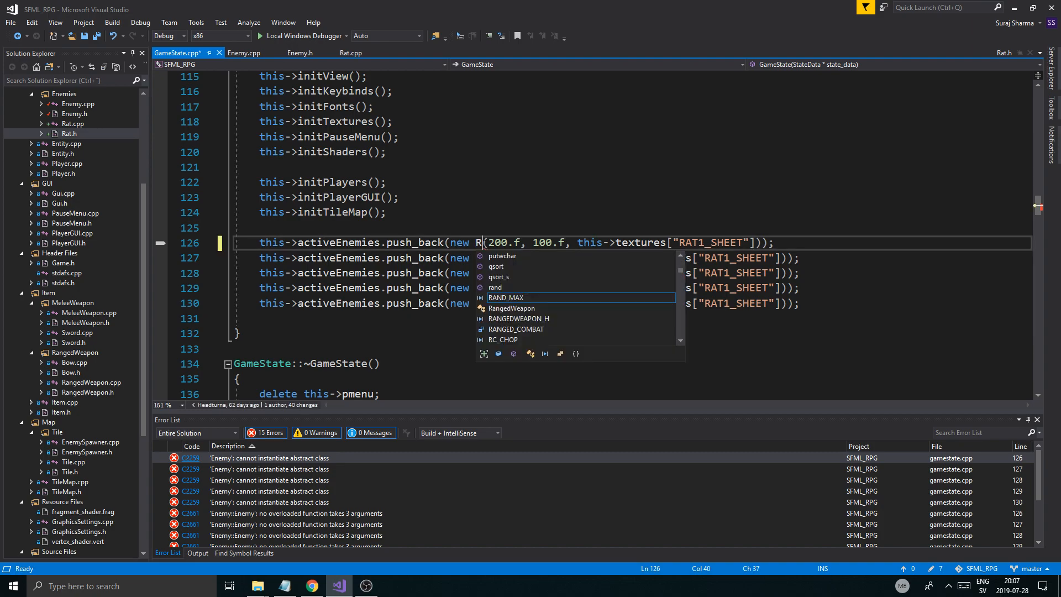
text(at)
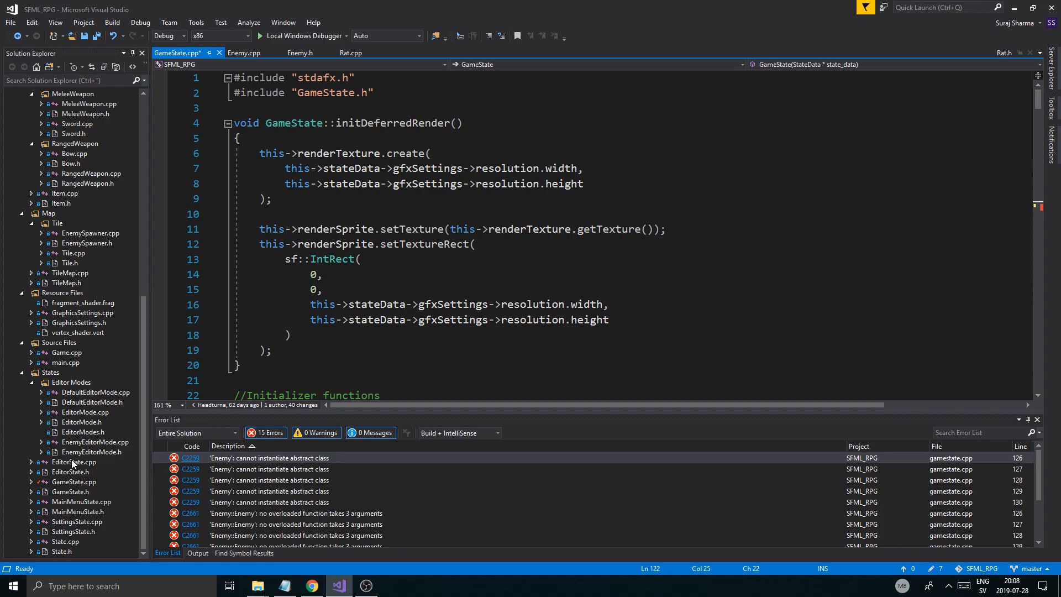
scroll(down, 3)
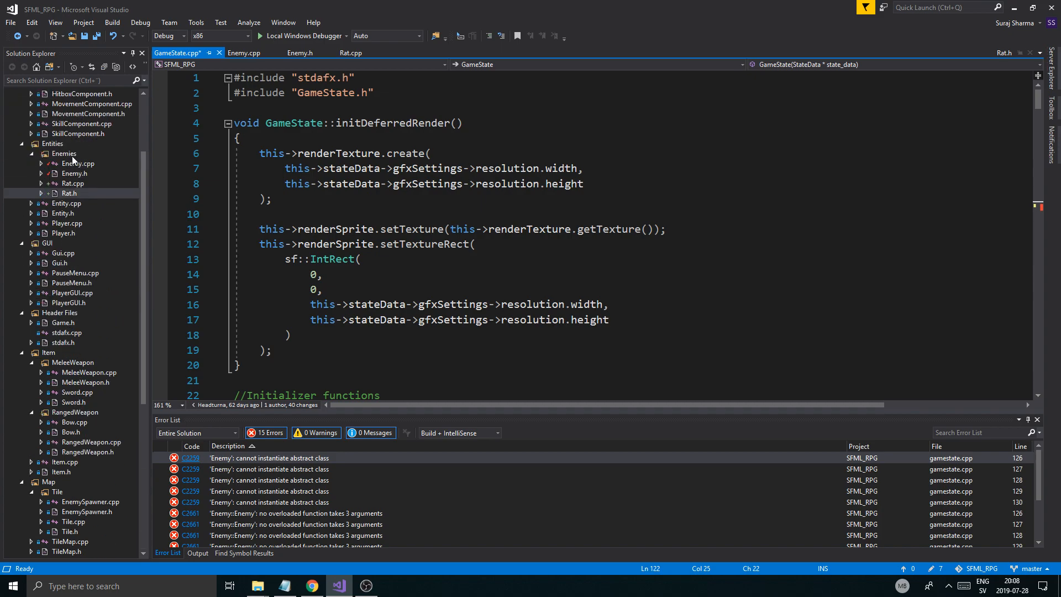
- Add a Header File (.h) named Enemies_include.h to the Enemies filter
right_click(63, 154)
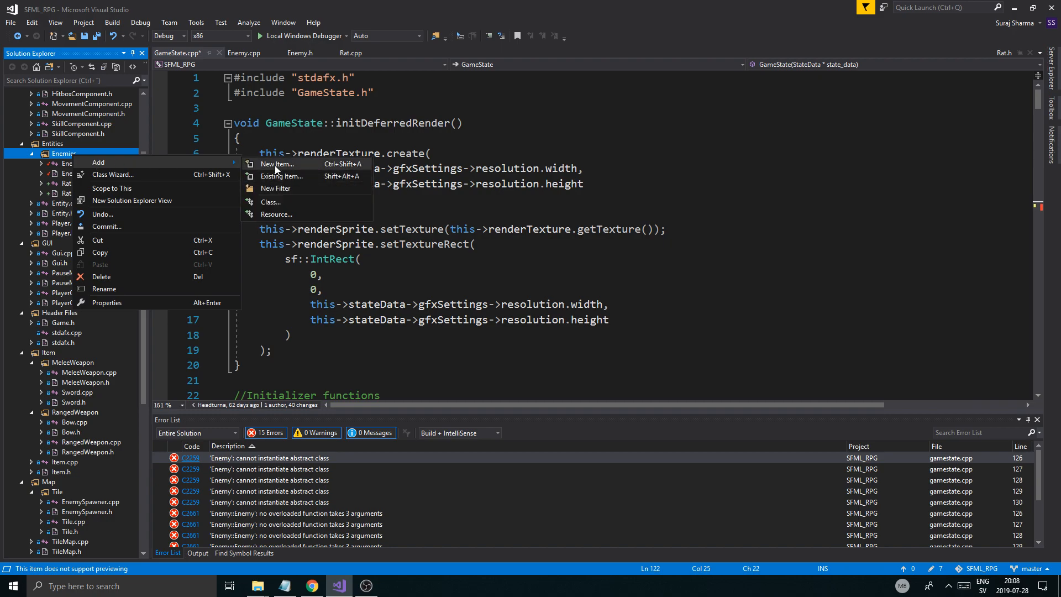
click(277, 163)
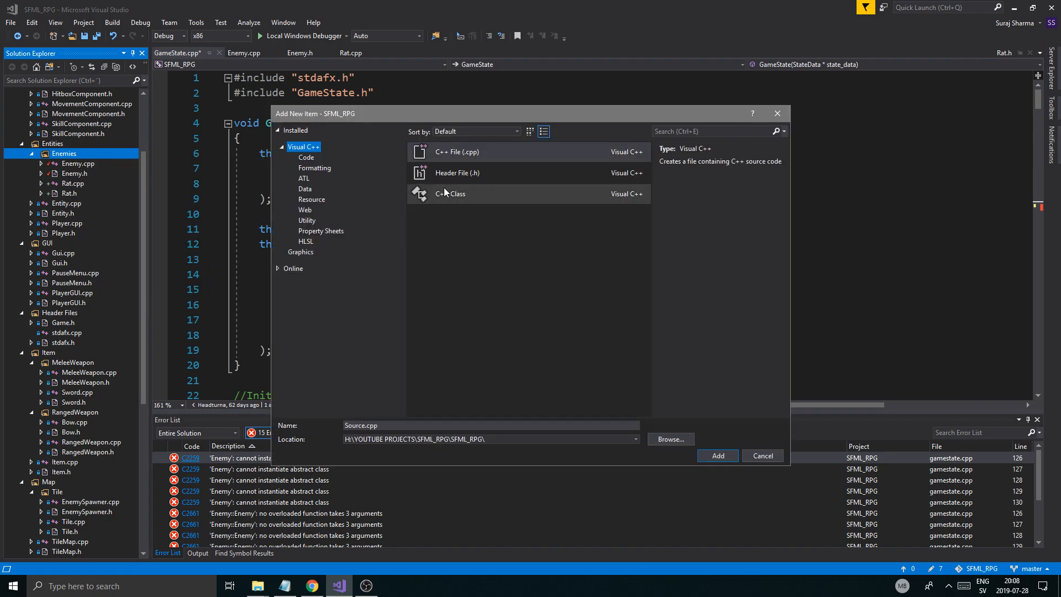
click(457, 173)
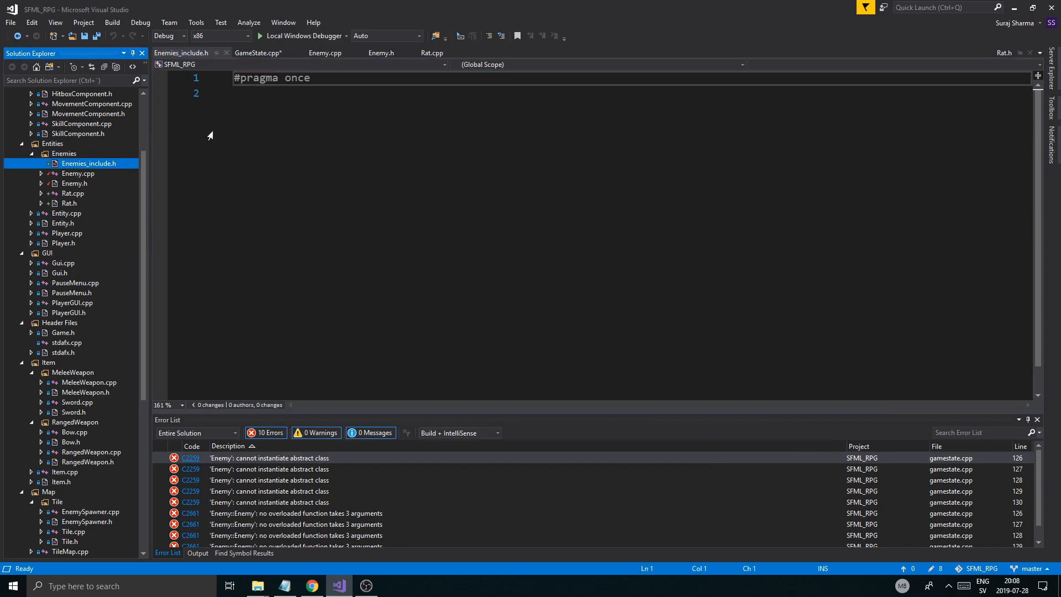
- Wrap Enemies_include.h in ENEMIES_INCLUDE_H include guards ending with #endif //!ENEMIES_INCLUDE_H, and save
text(#ifndef E)
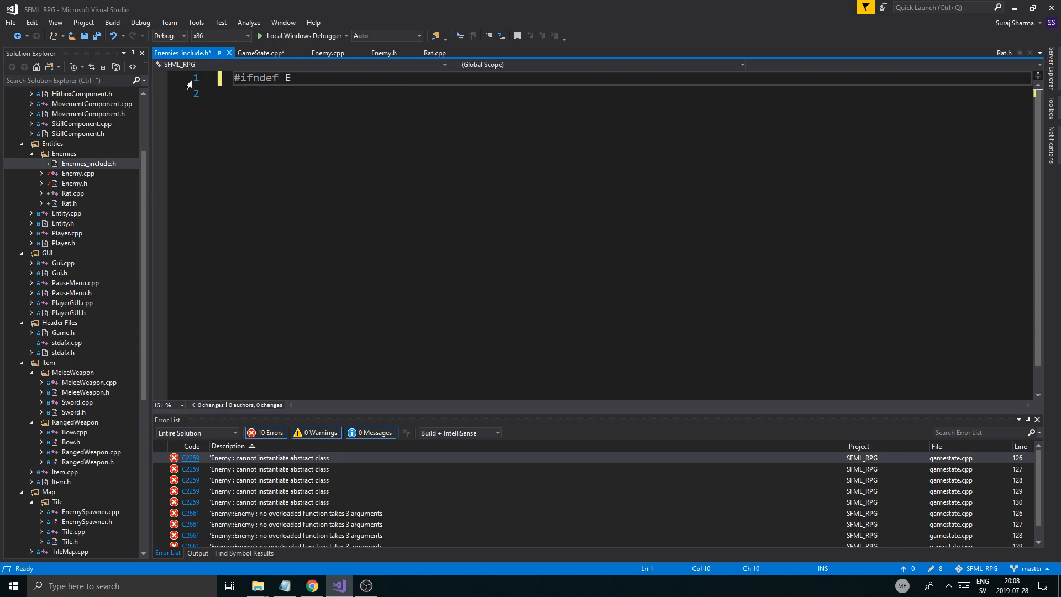
text(NEMIES_)
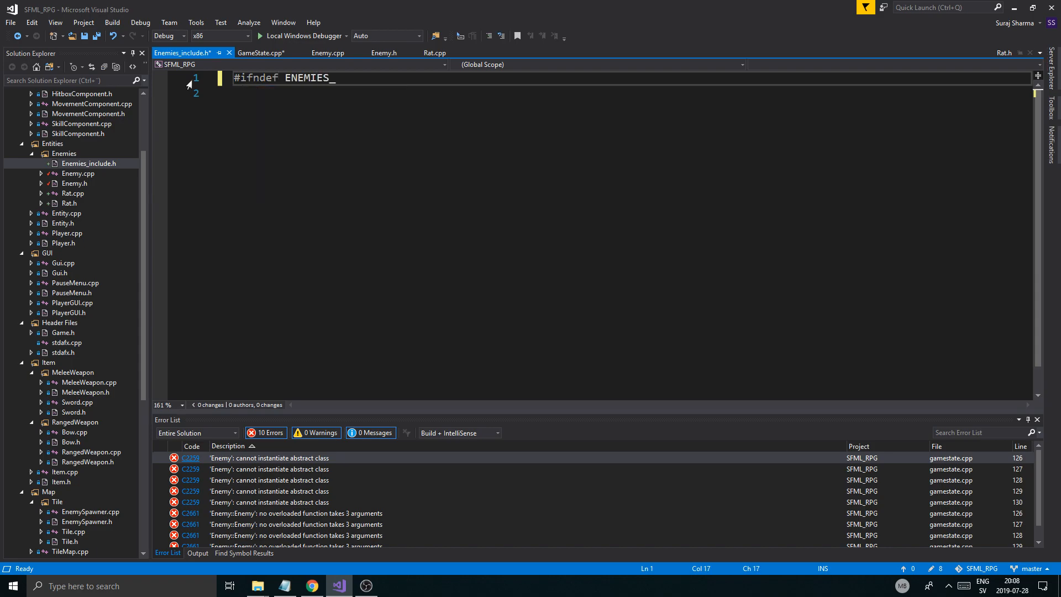
text(INCLUDE_H)
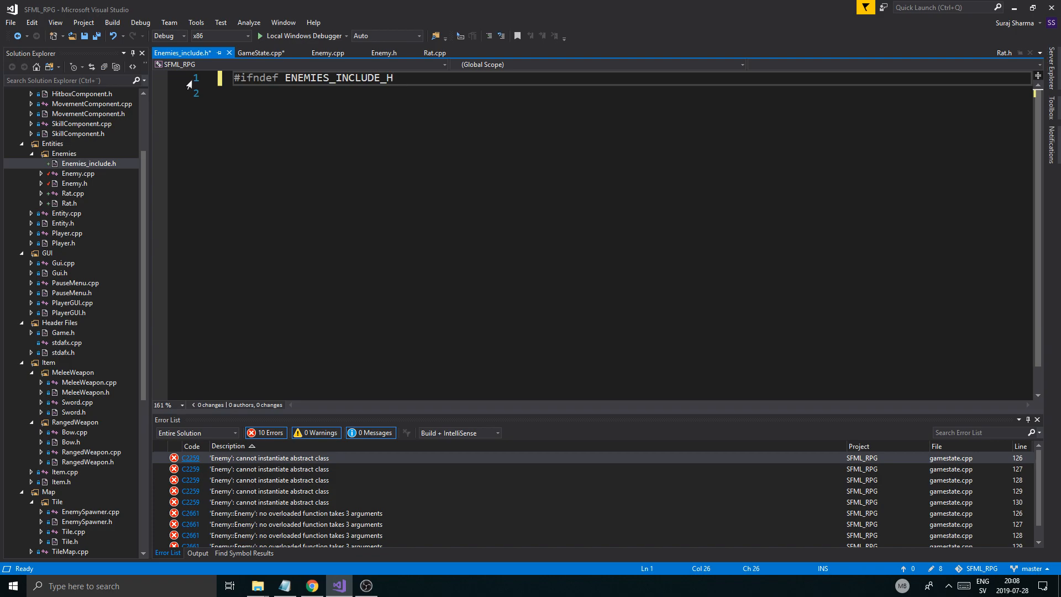
text(#de)
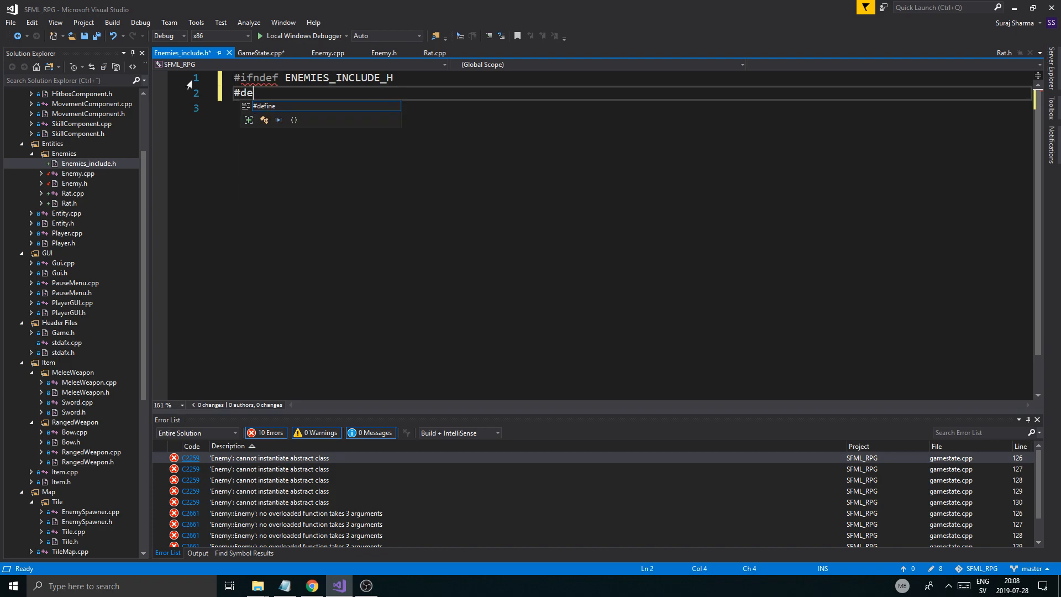
text(fio)
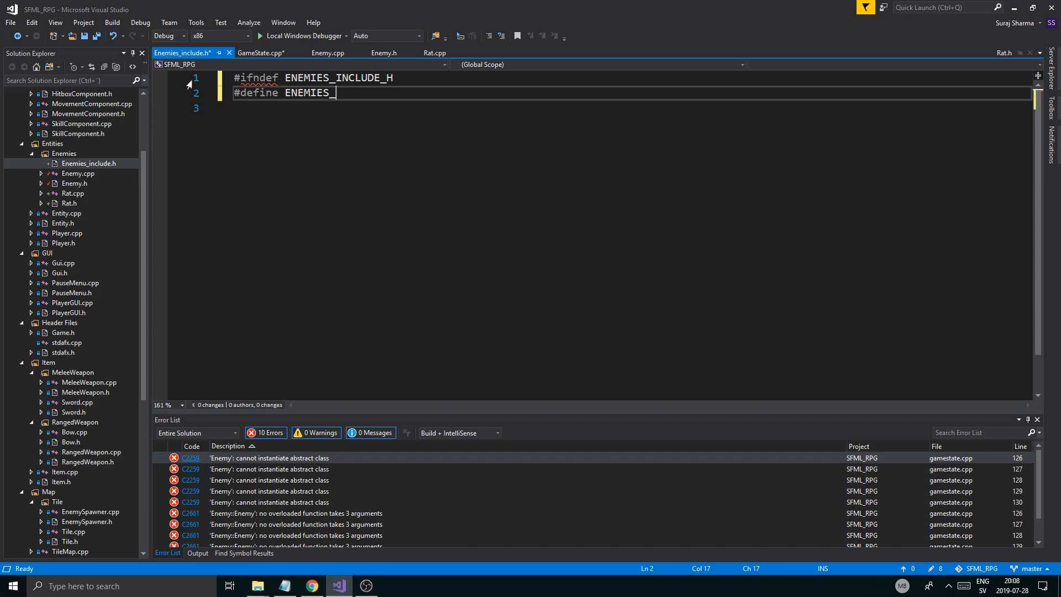
text(INN)
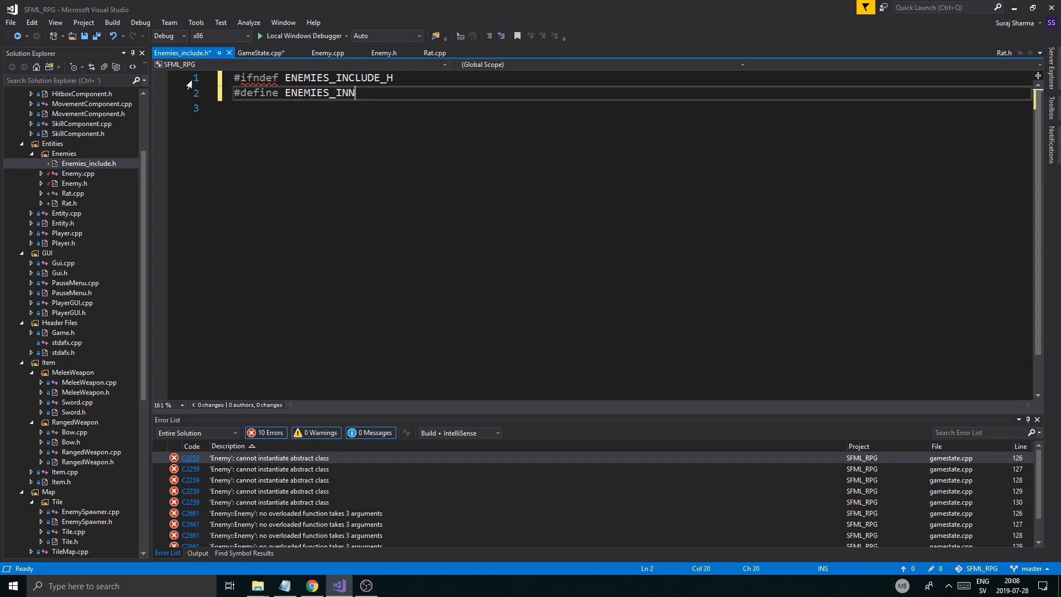
text(CLUDE:H)
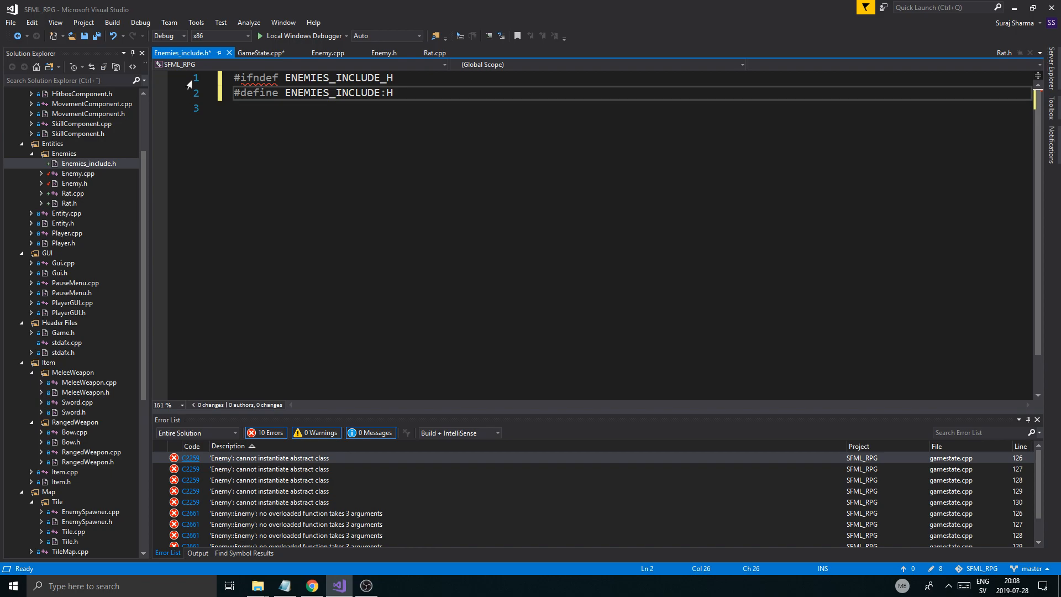
text(Eeb)
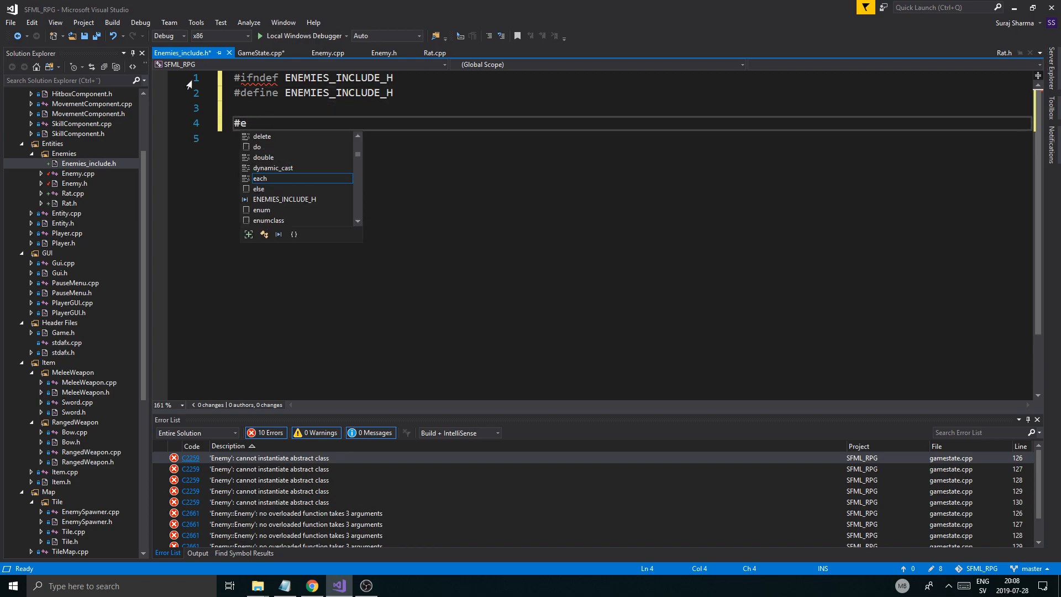
text(ndif)
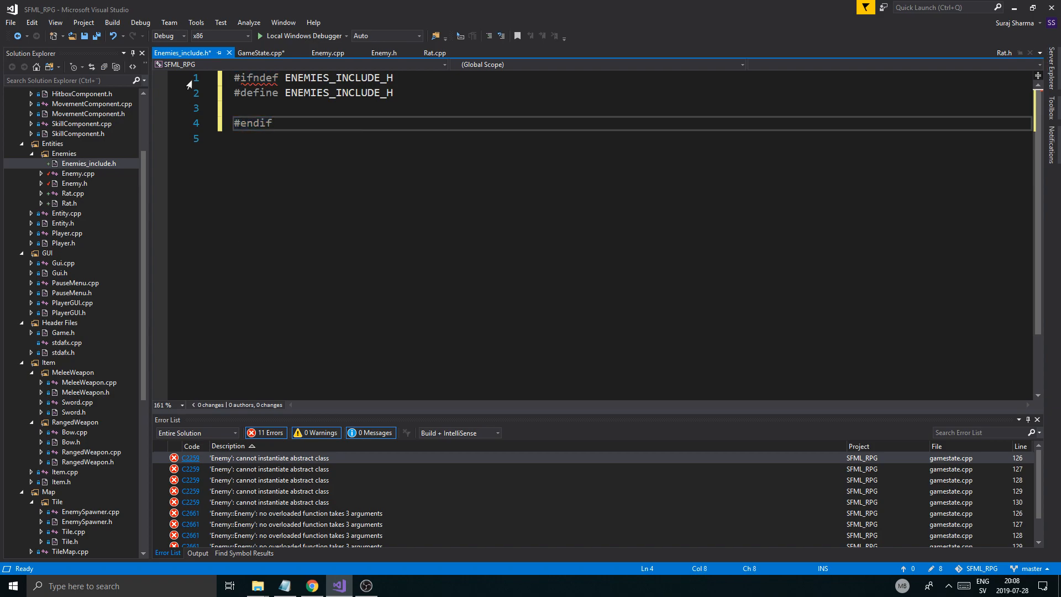
text(//!)
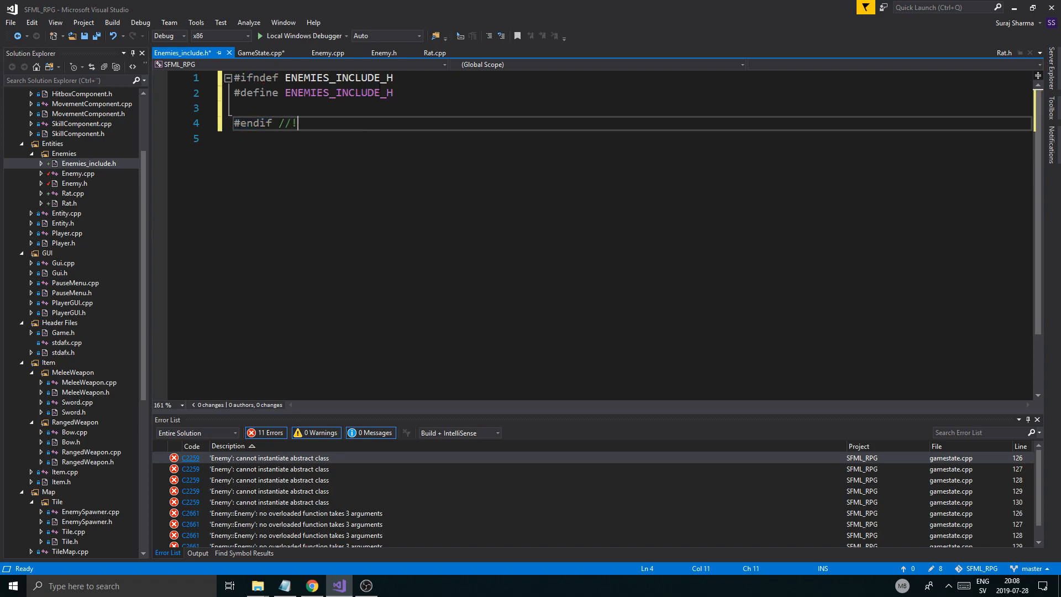
text(ENEMIES_INCLUDE_H)
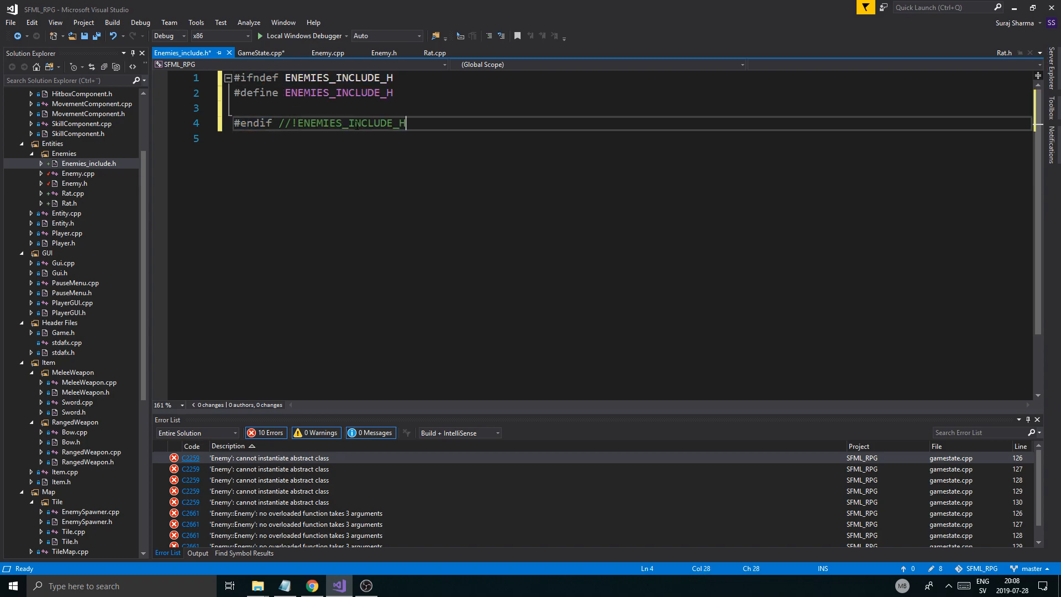
key(ctrl+s)
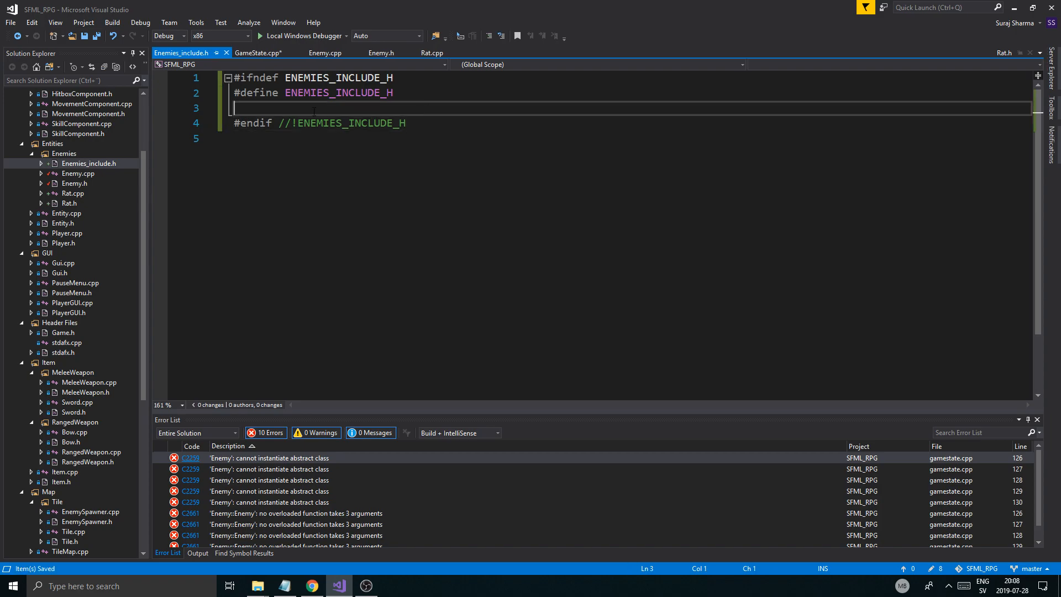
- Add #include "Rat.h" to Enemies_include.h
text(#)
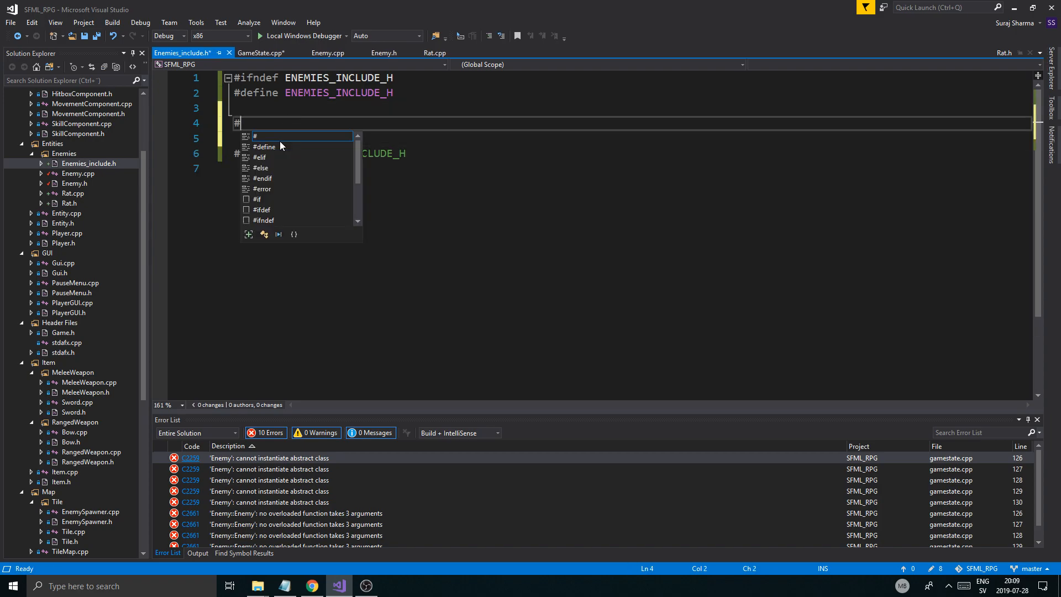
text(incly)
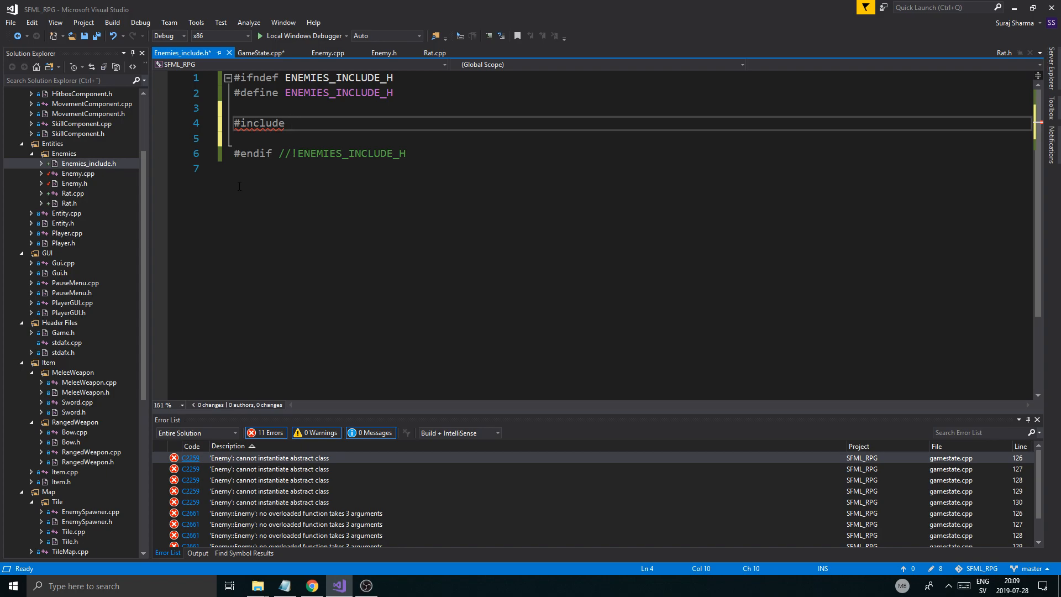
text(Rat.h")
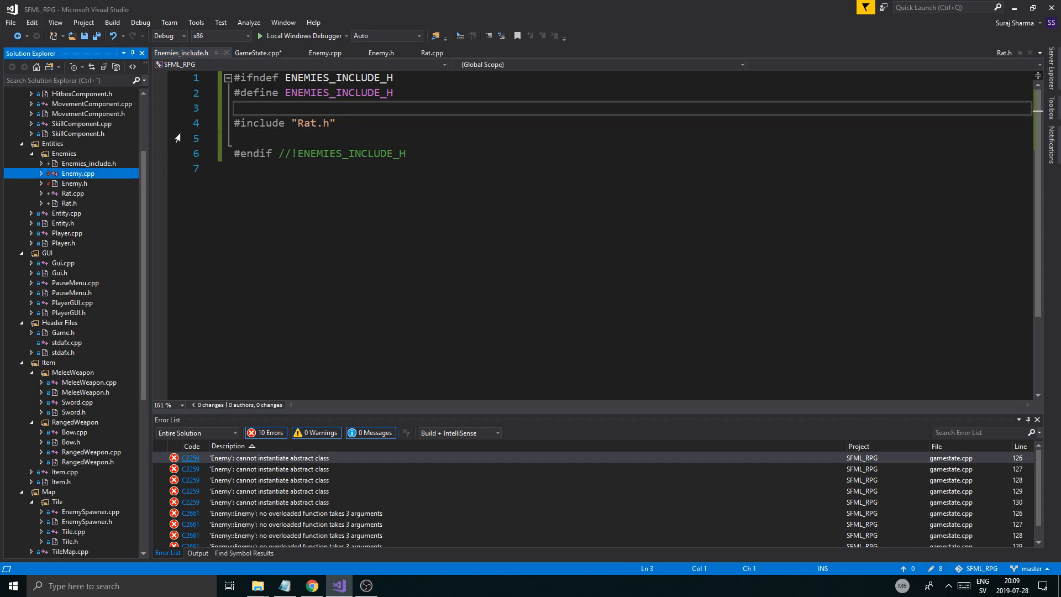
- Replace the "Enemy.h" include in GameState.h with "Enemies_include.h"
click(258, 53)
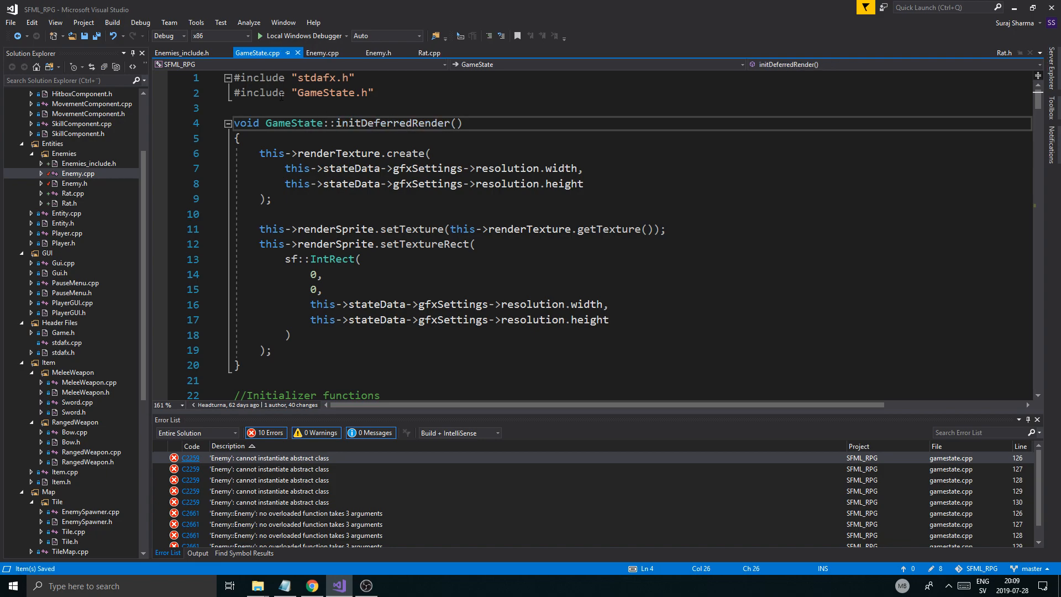
click(180, 52)
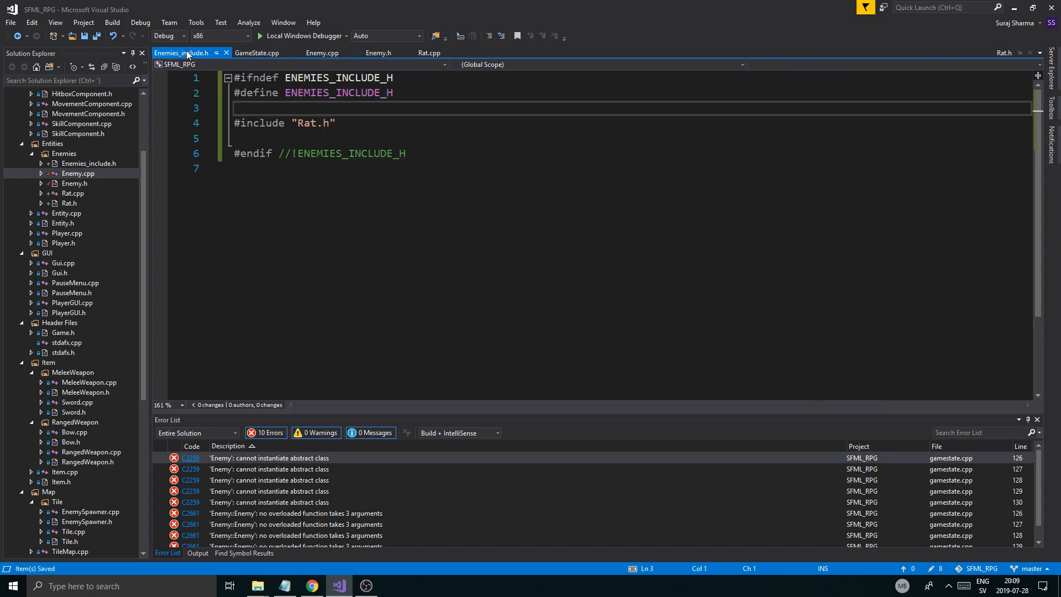
click(176, 52)
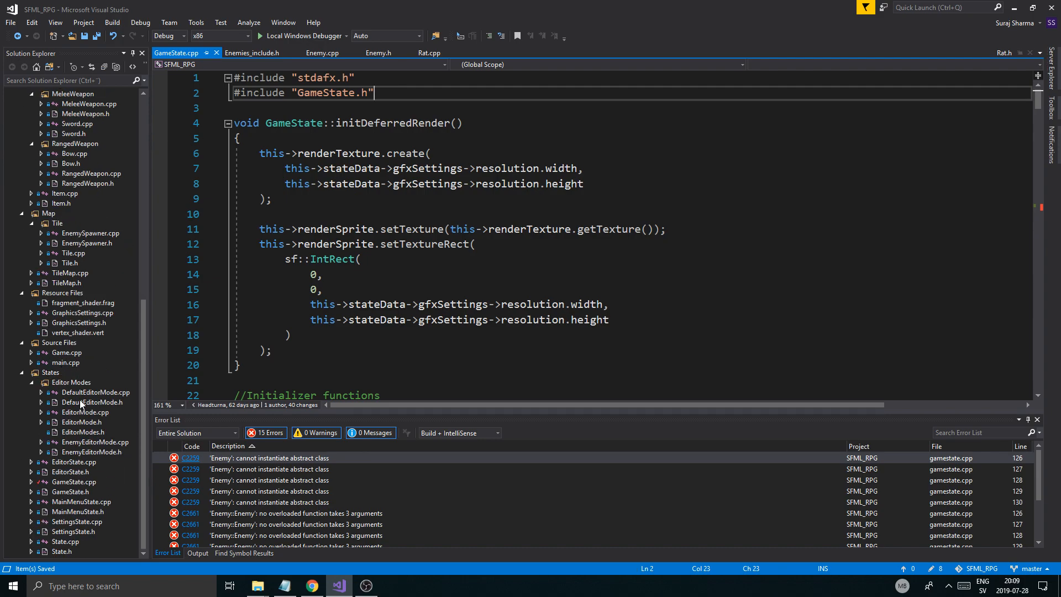
double_click(70, 492)
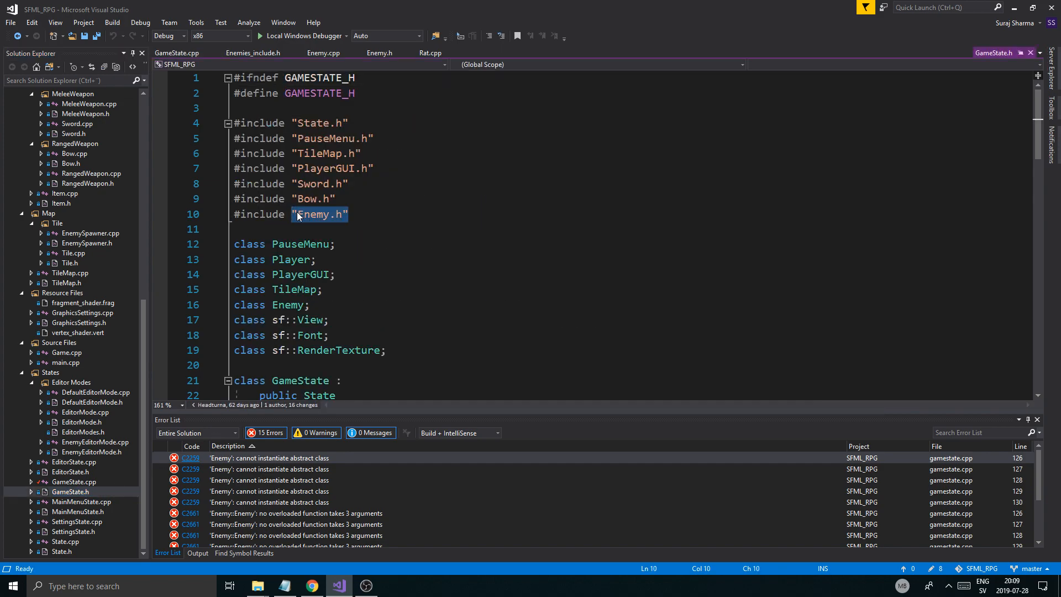
text(Ebem)
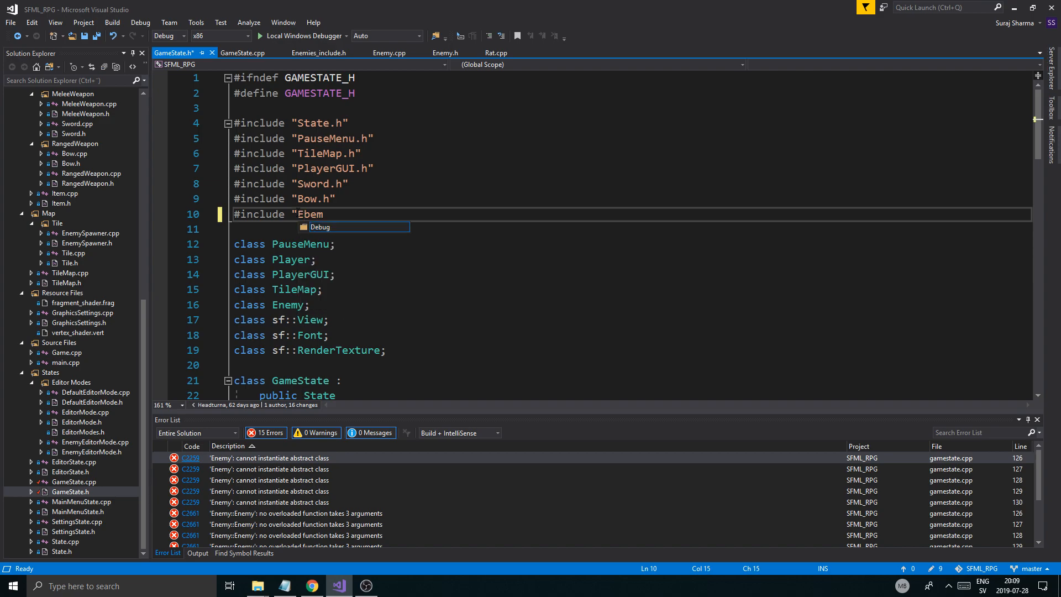
text(yt)
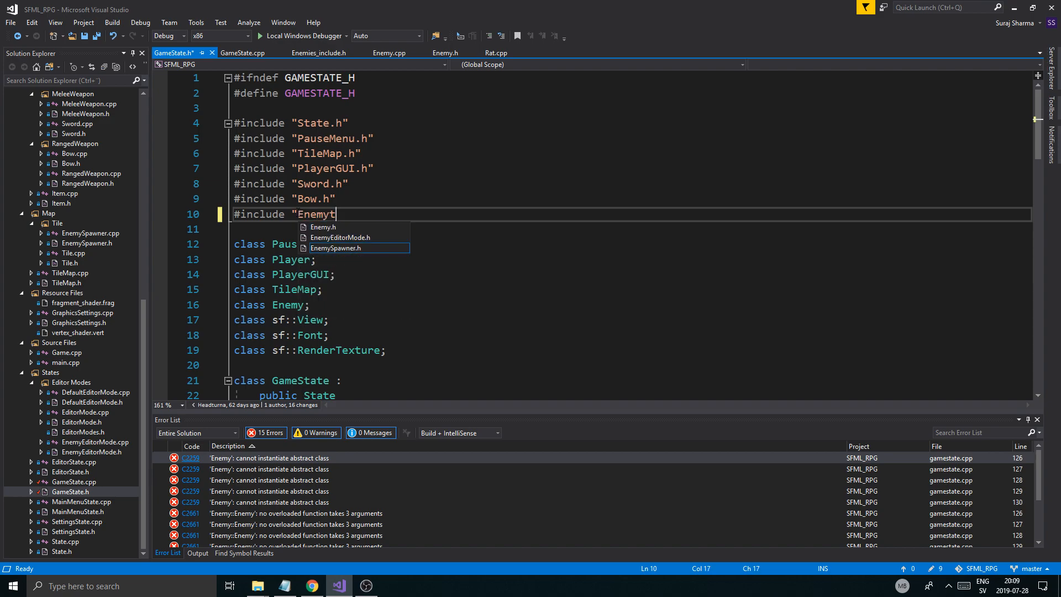
key(Backspace)
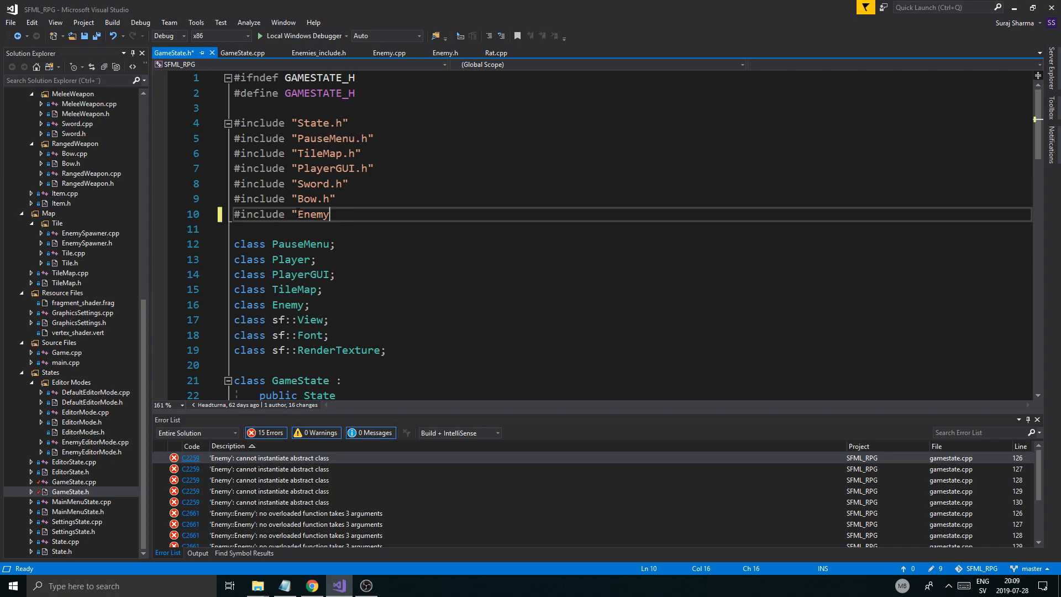
text(_in)
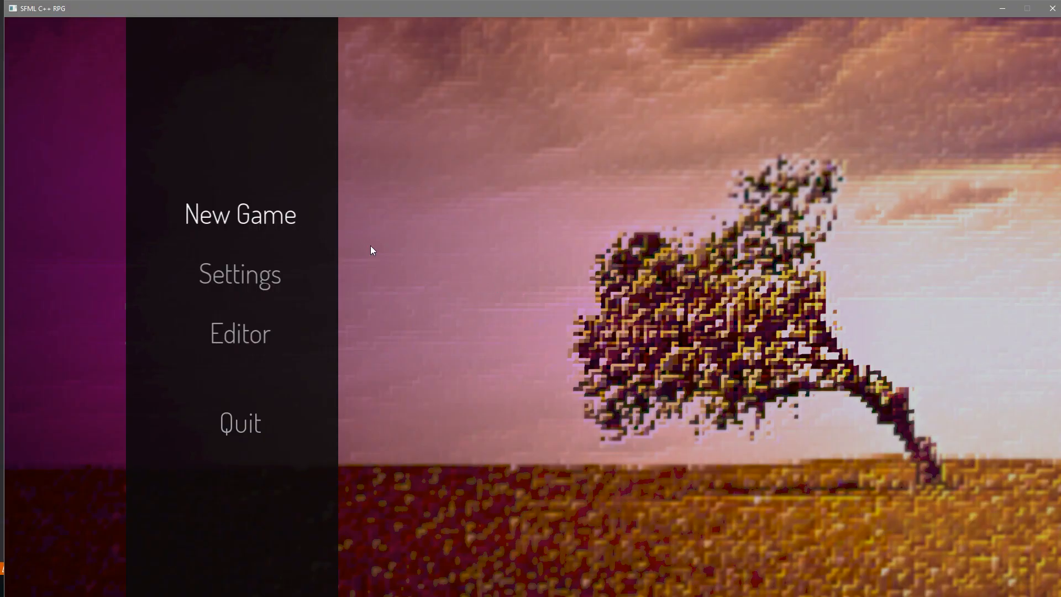
- Start a New Game from the SFML RPG main menu
click(239, 215)
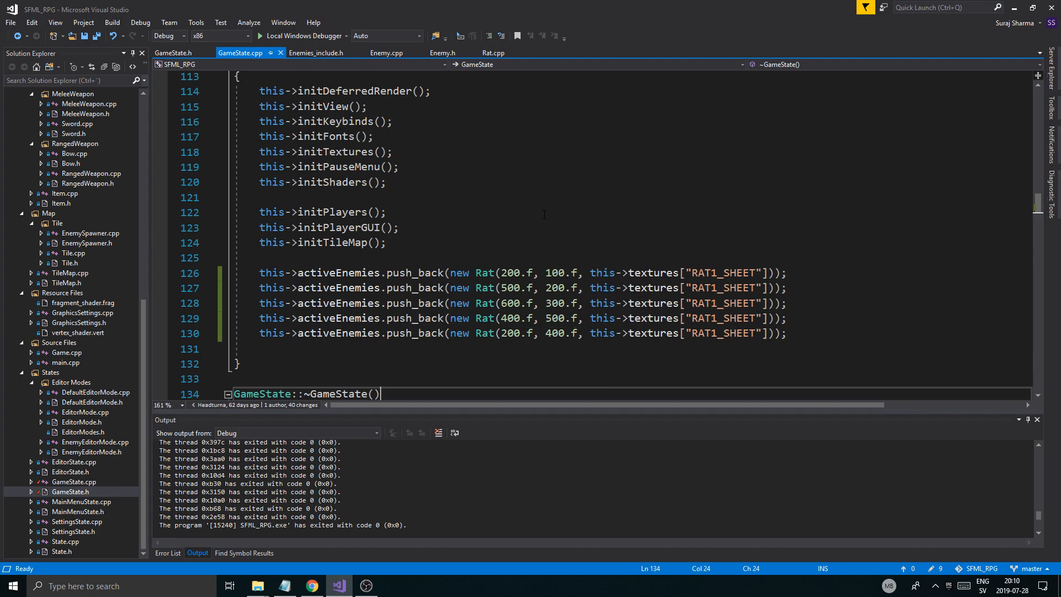
- Open Entity.h from GameState.cpp and scroll to its component-creation functions and virtual accessors
click(400, 227)
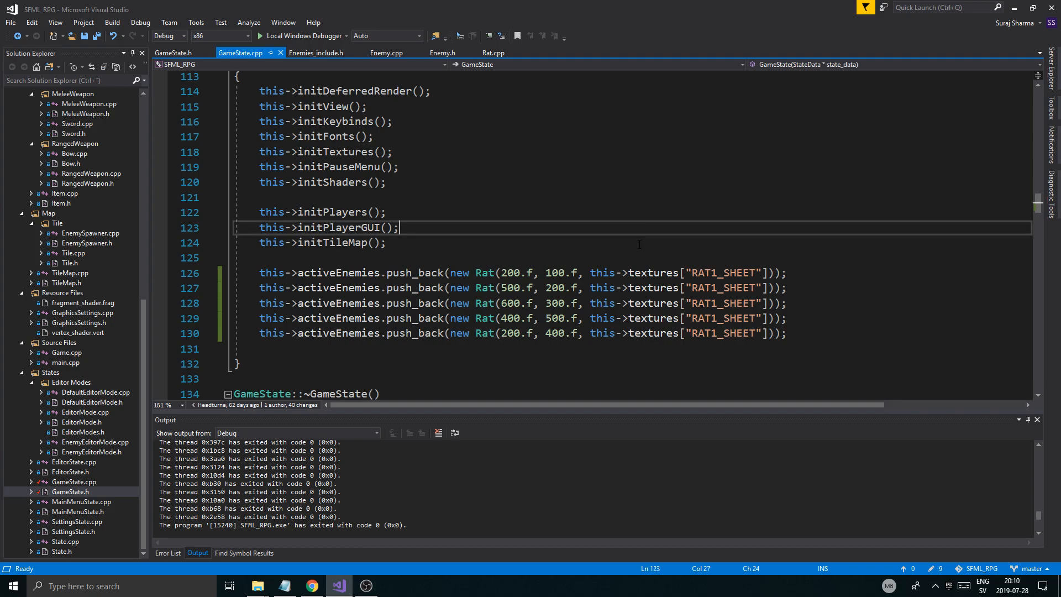
click(386, 212)
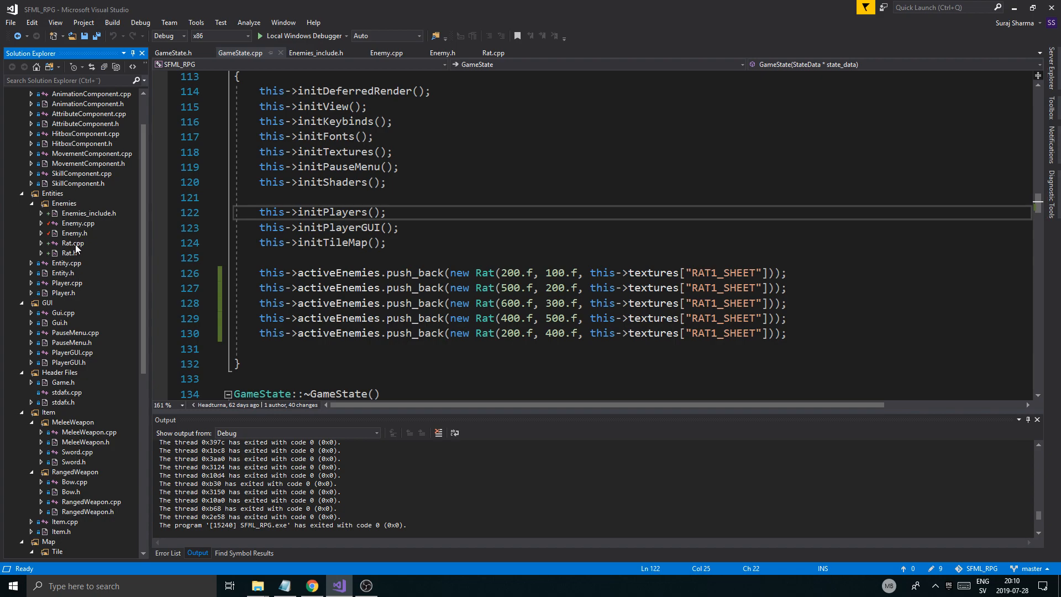
click(62, 272)
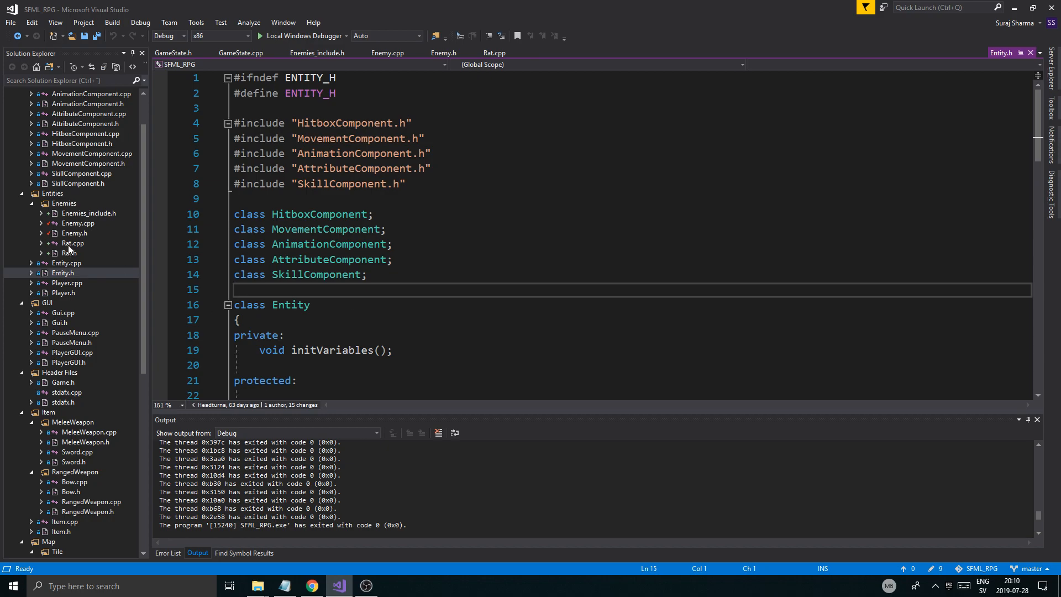
scroll(down, 3)
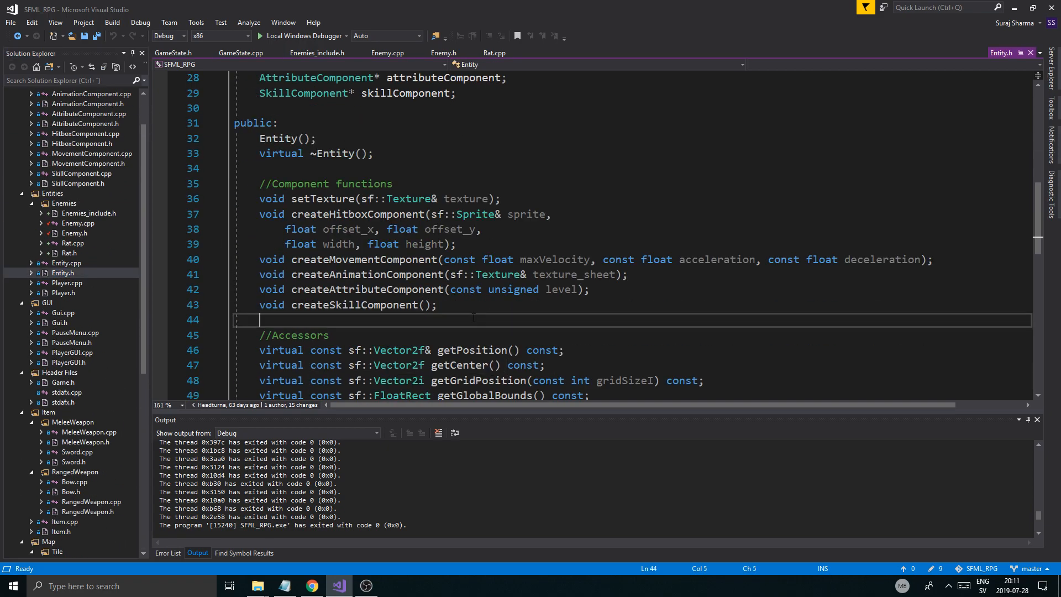
scroll(down, 3)
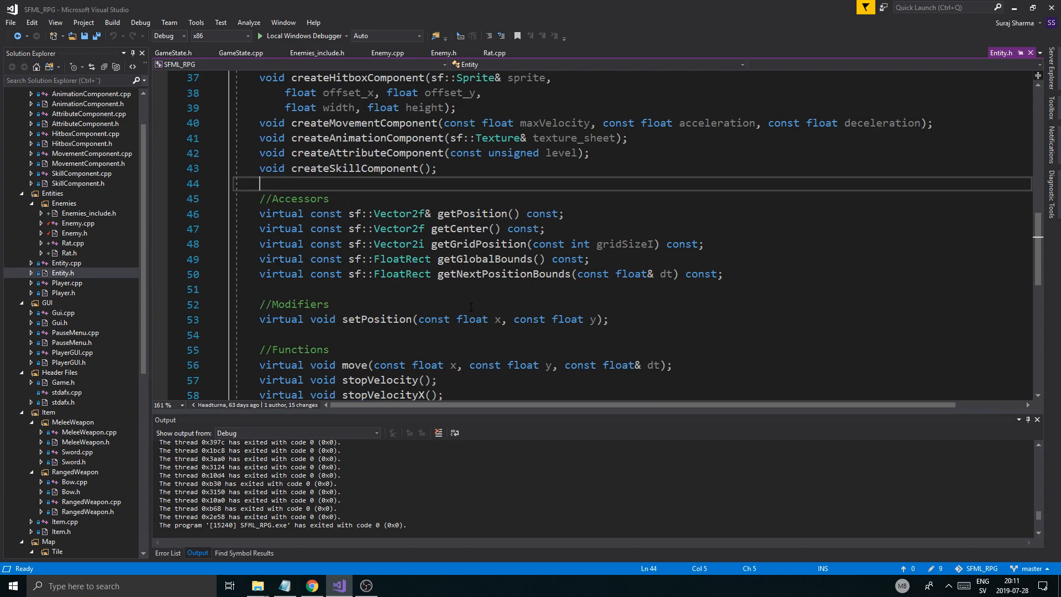